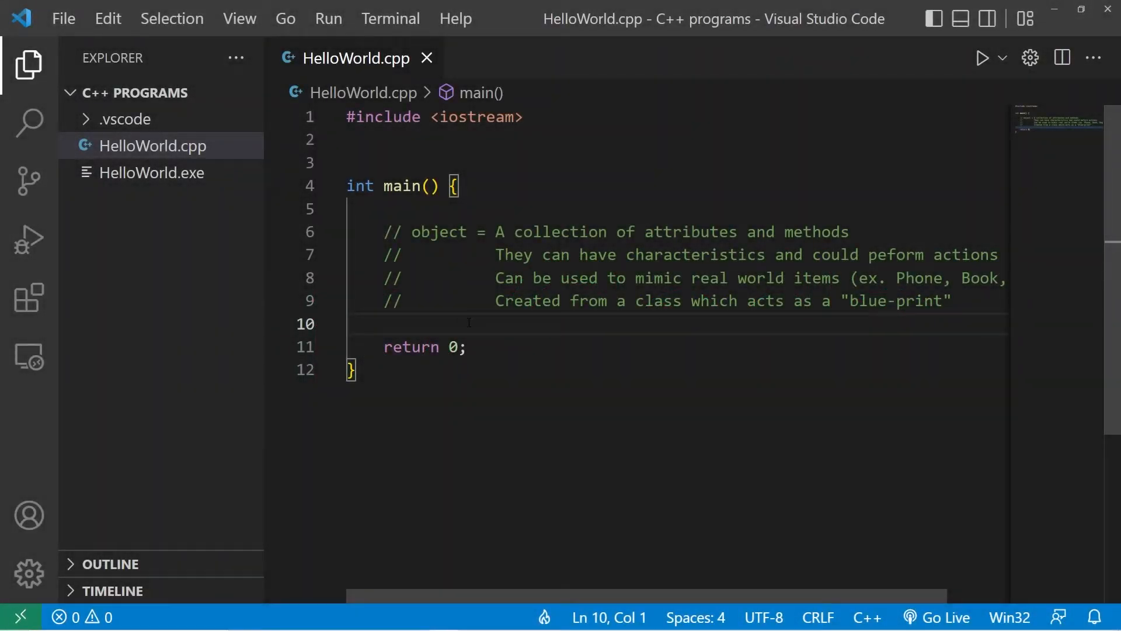
Step: Highlight the words object, attributes and the Book and Phone examples in the comment while explaining
double_click(438, 231)
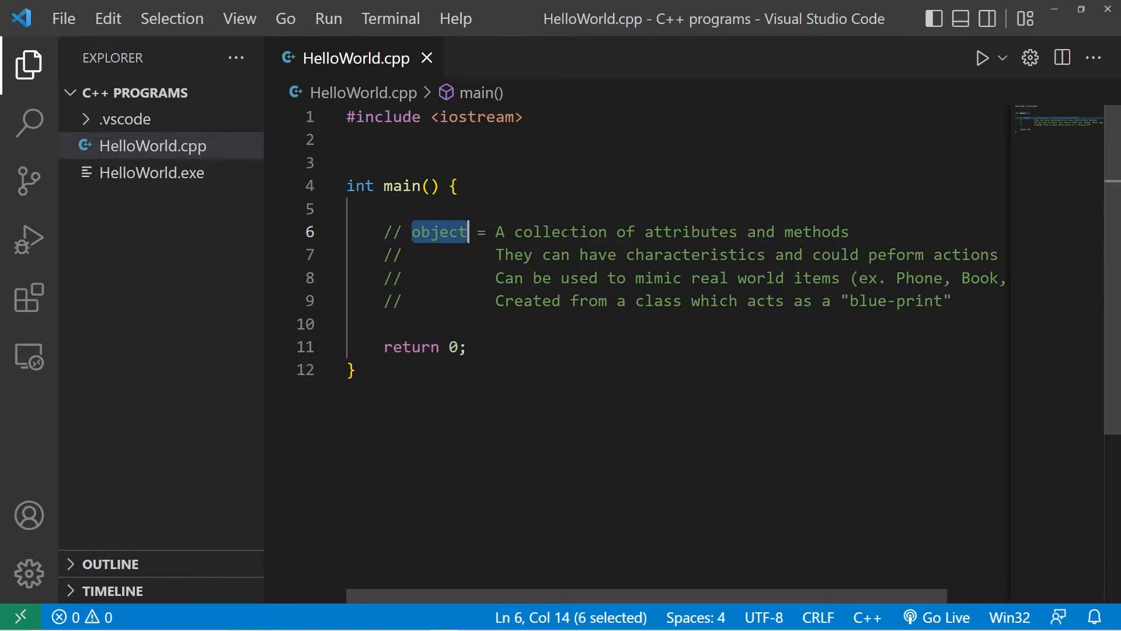
double_click(690, 232)
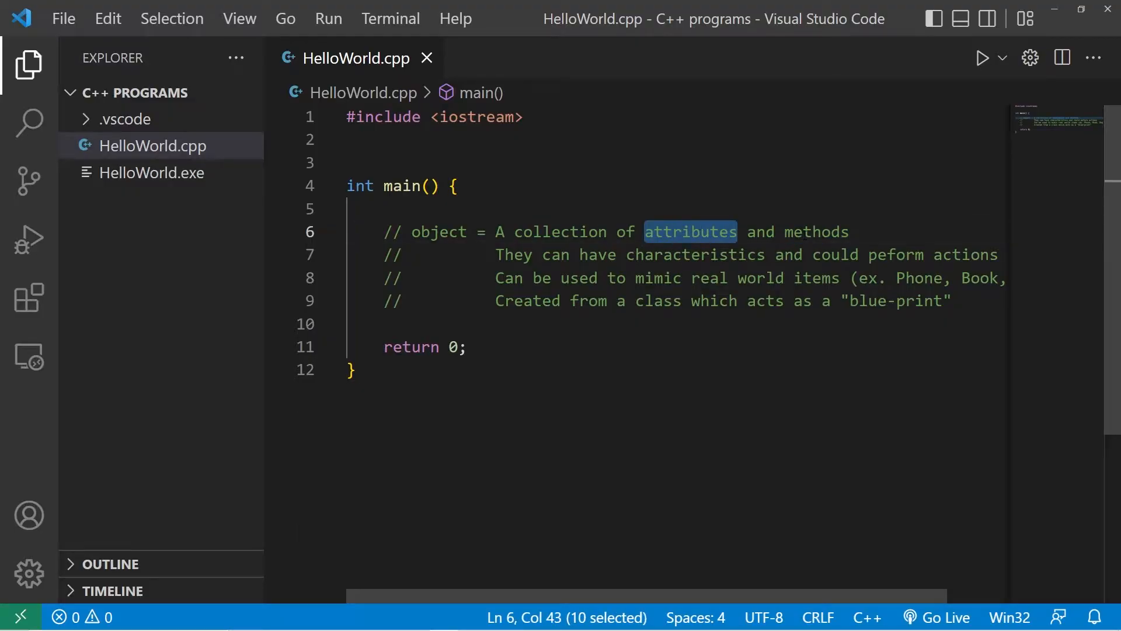
double_click(815, 231)
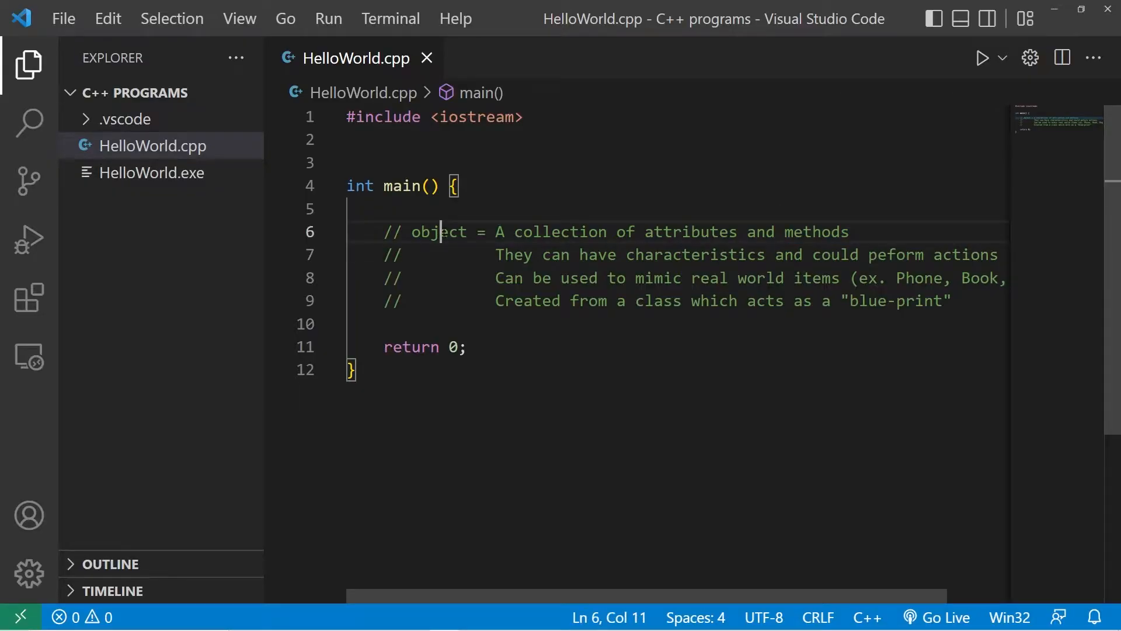
drag(693, 278, 822, 278)
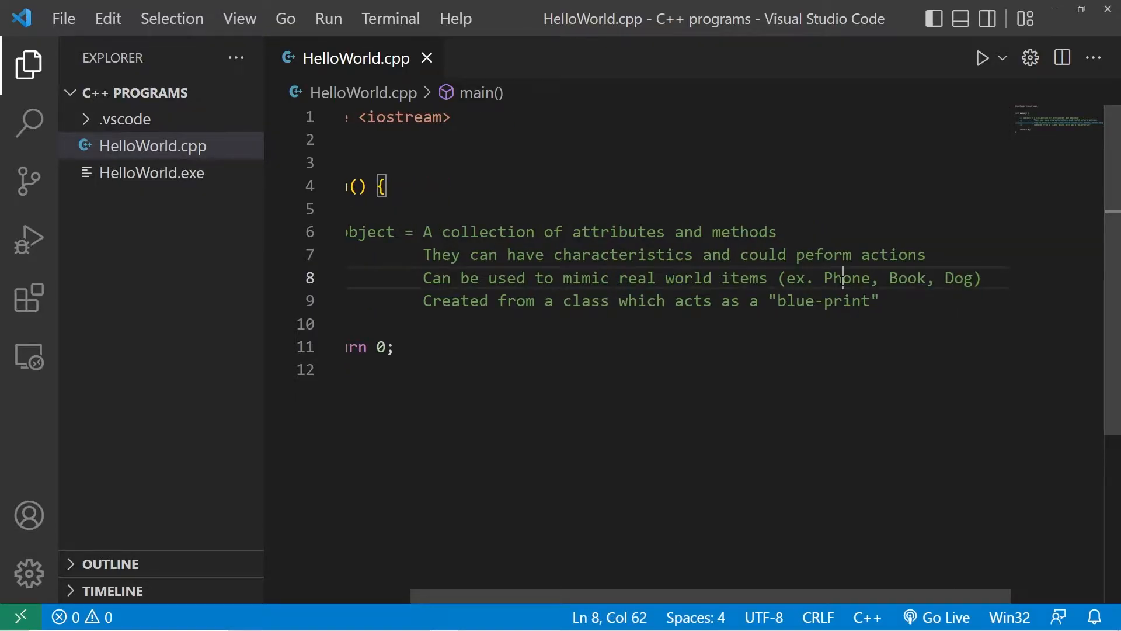
double_click(907, 278)
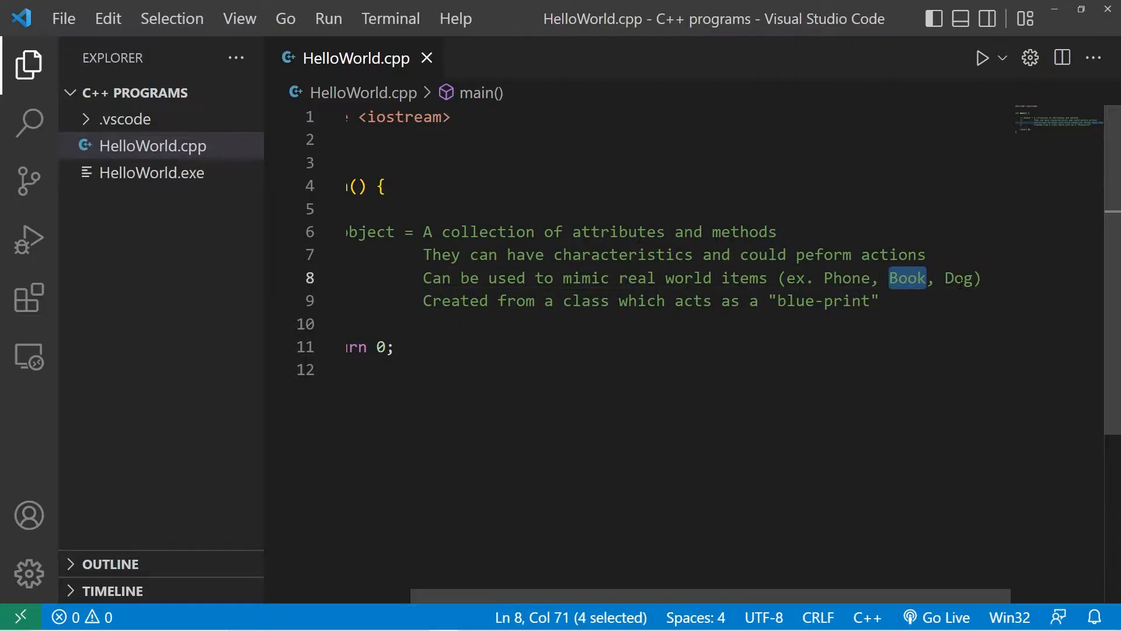
double_click(618, 231)
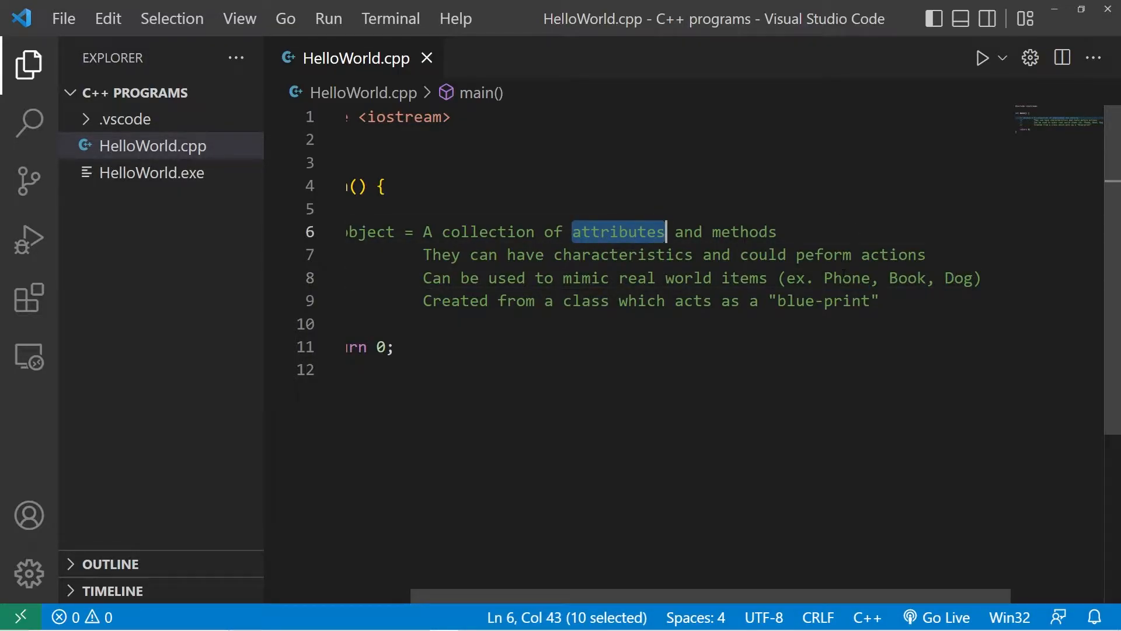
double_click(845, 278)
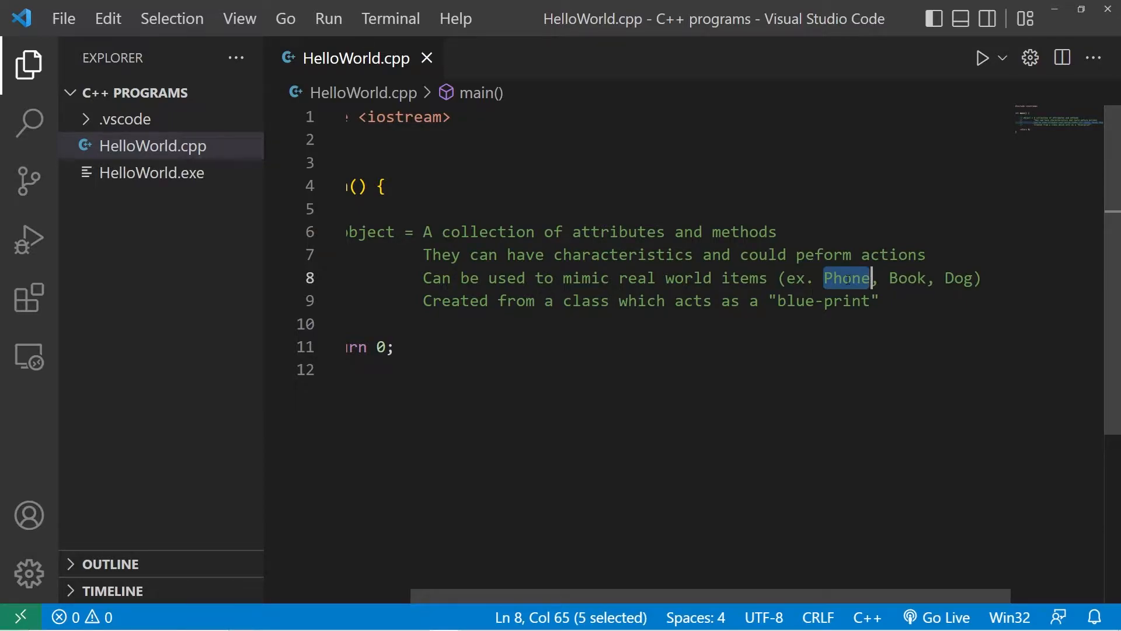
click(862, 278)
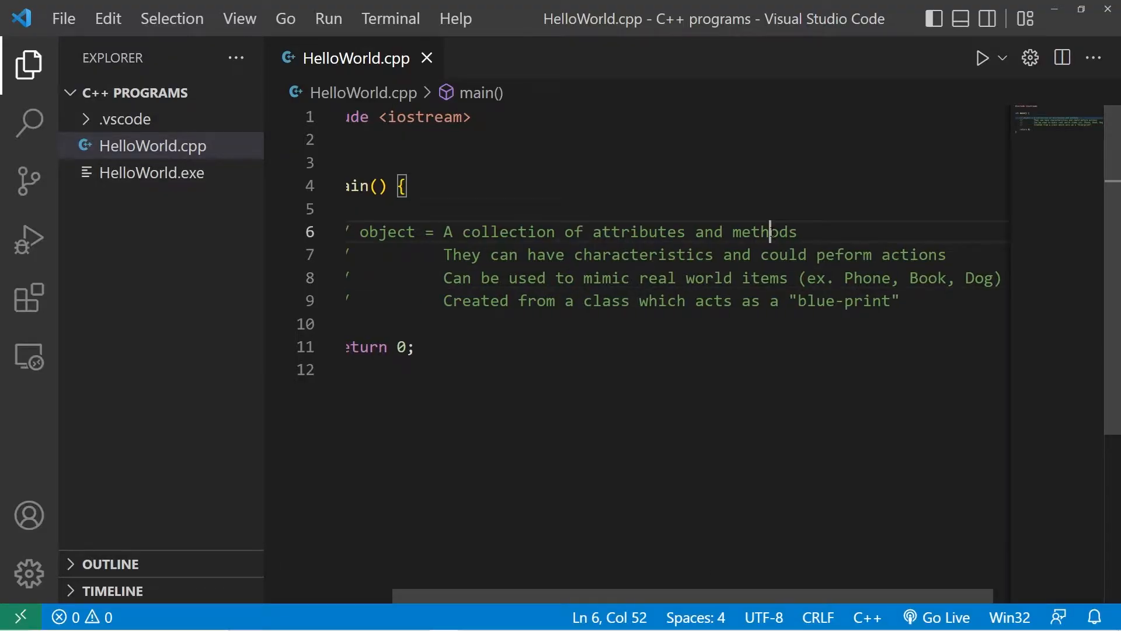
Step: Highlight methods and the examples again, then remove the comment lines from main
double_click(762, 231)
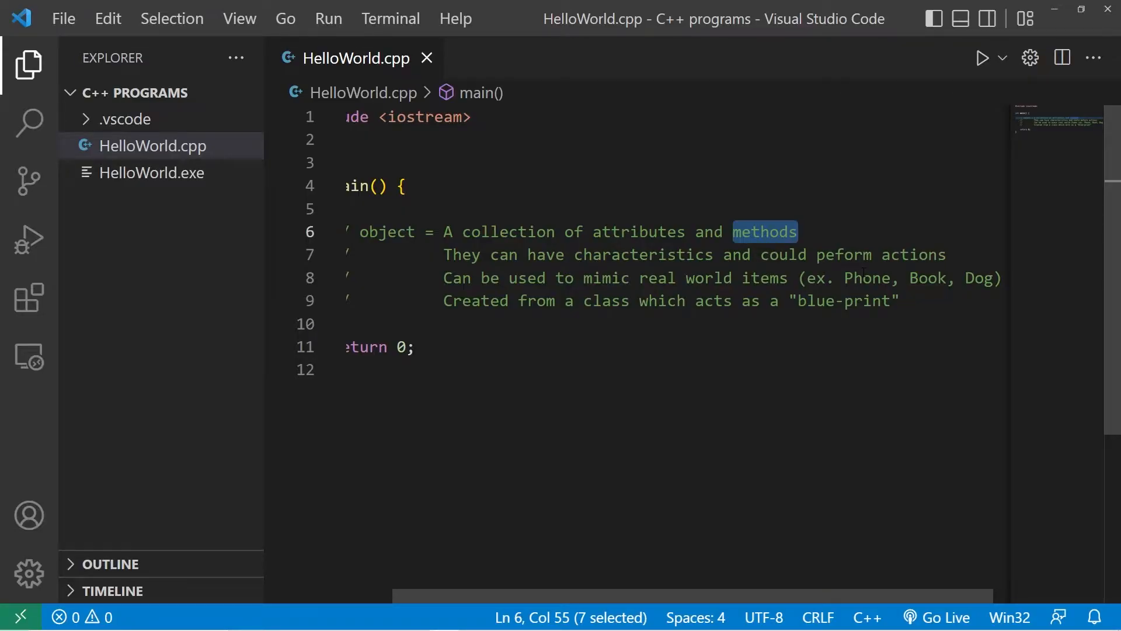
double_click(867, 278)
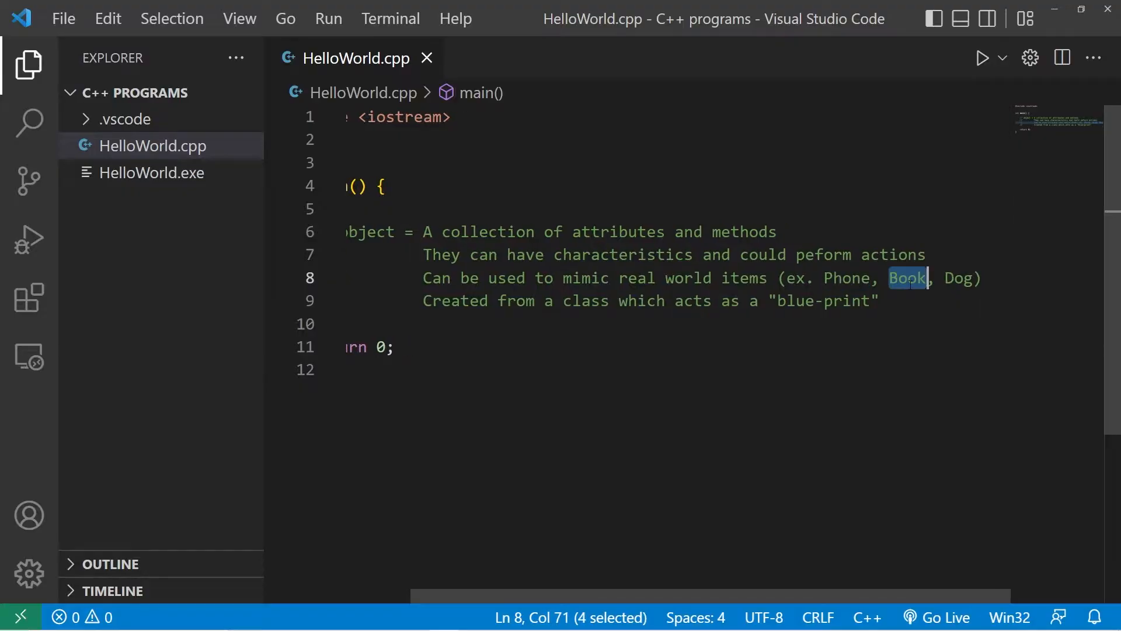
double_click(617, 232)
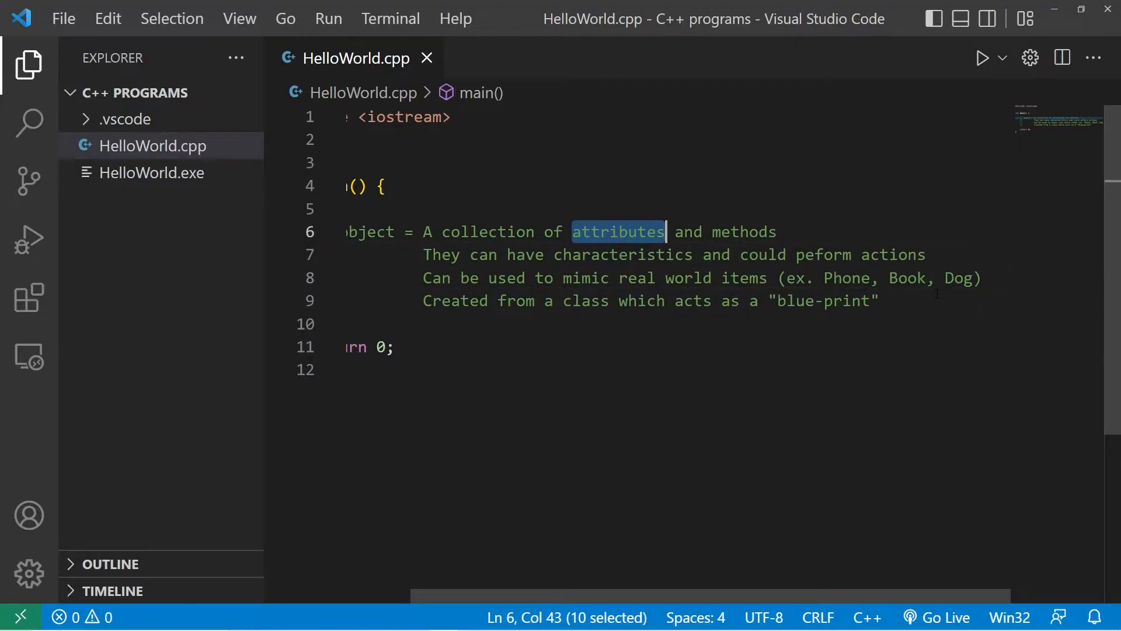
double_click(906, 278)
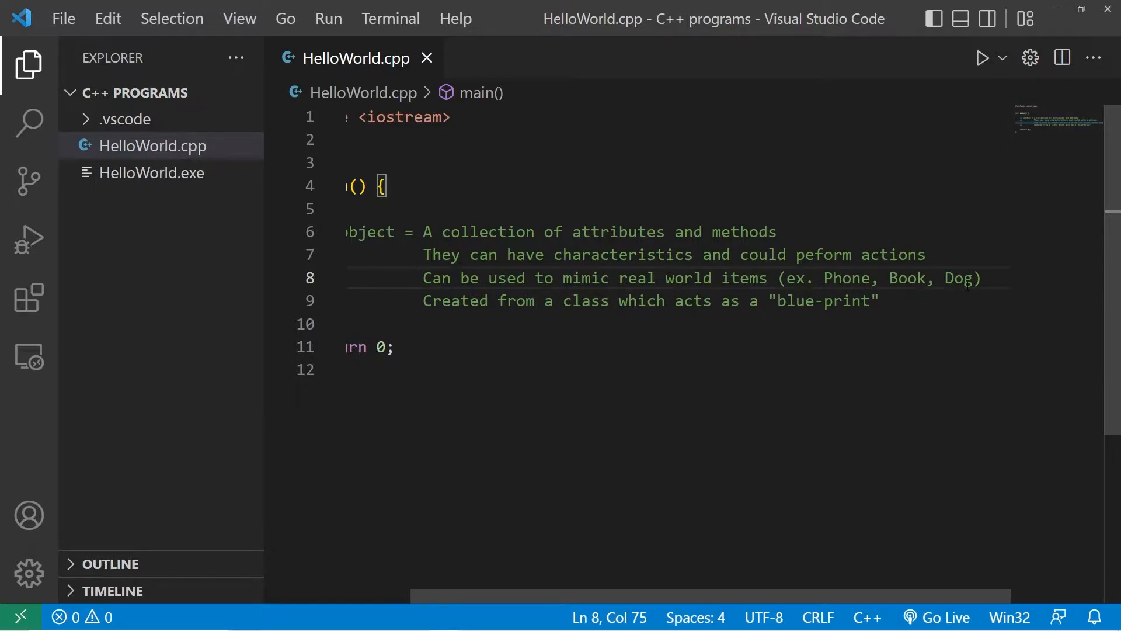
double_click(961, 277)
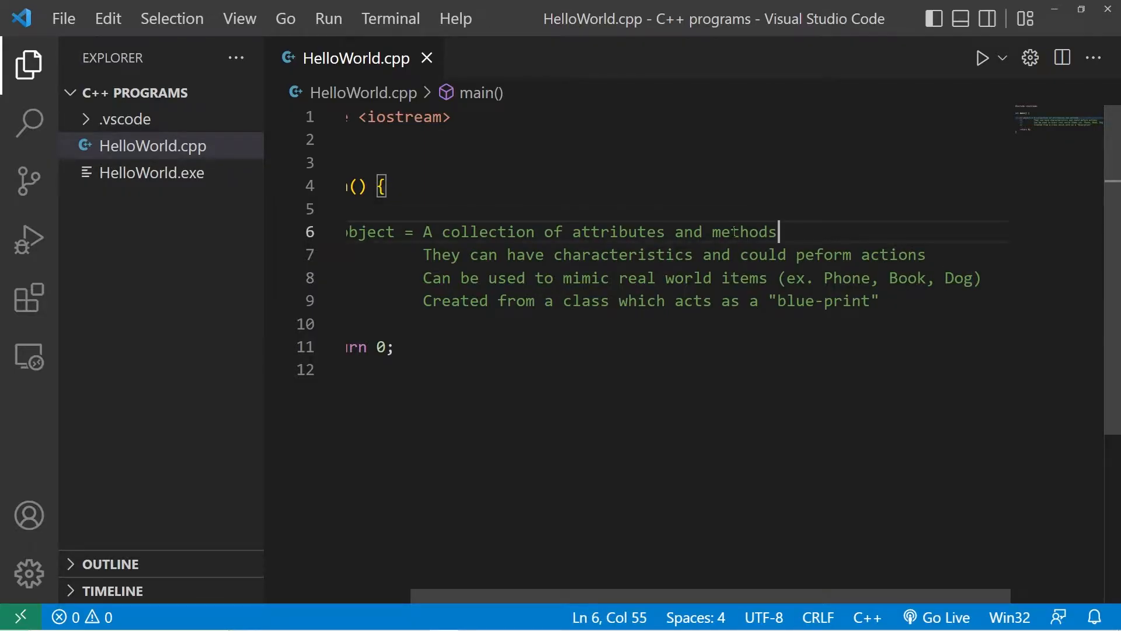
double_click(960, 278)
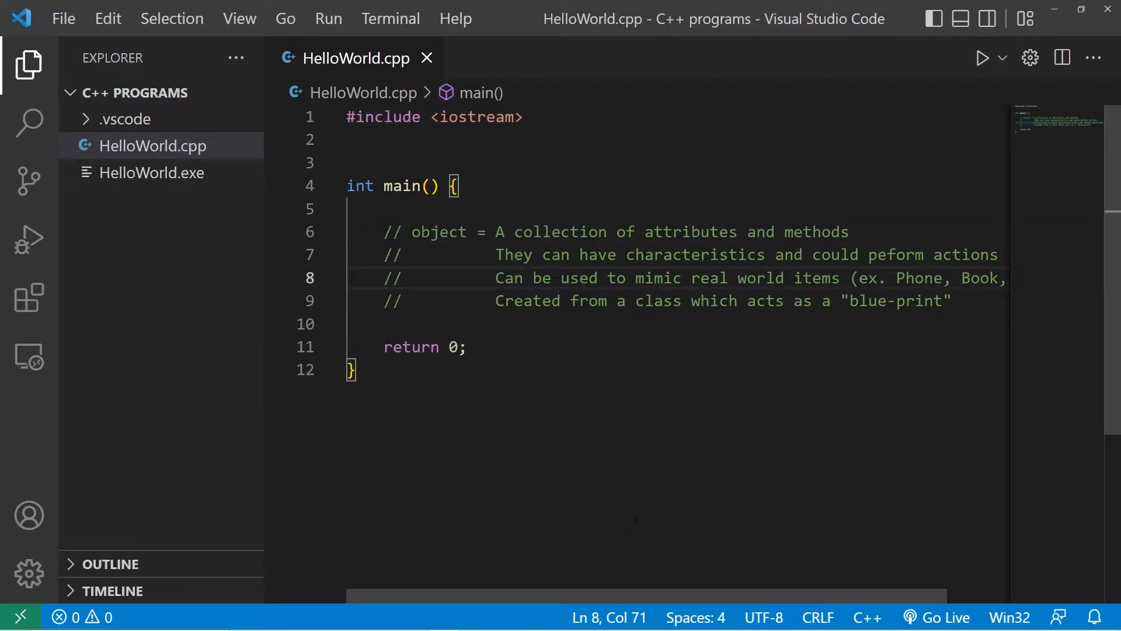
click(855, 278)
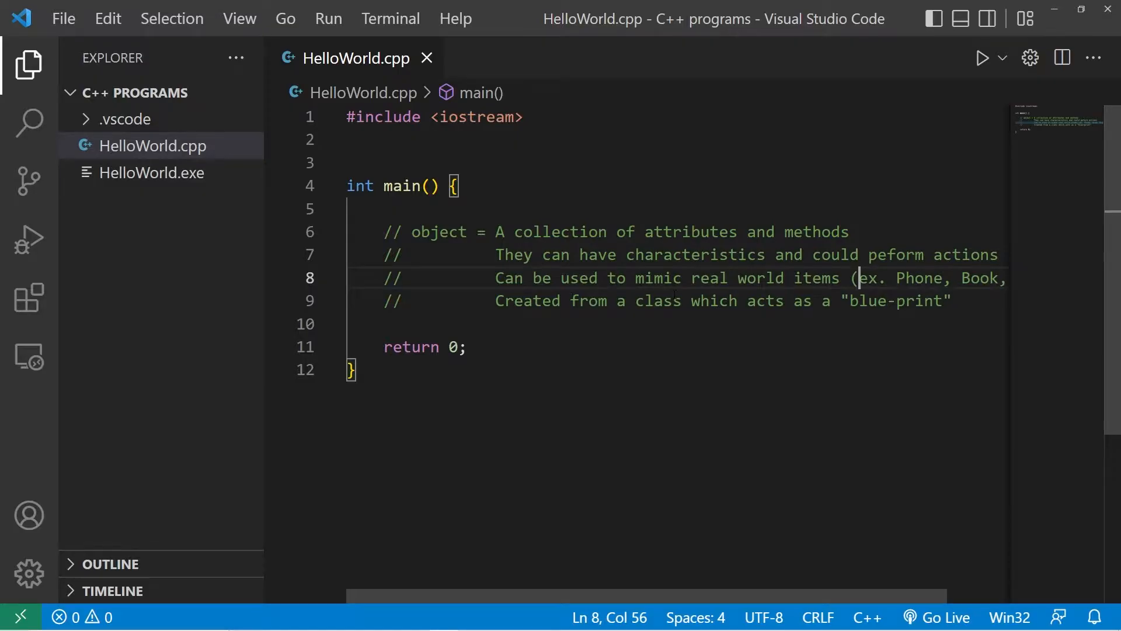
double_click(896, 302)
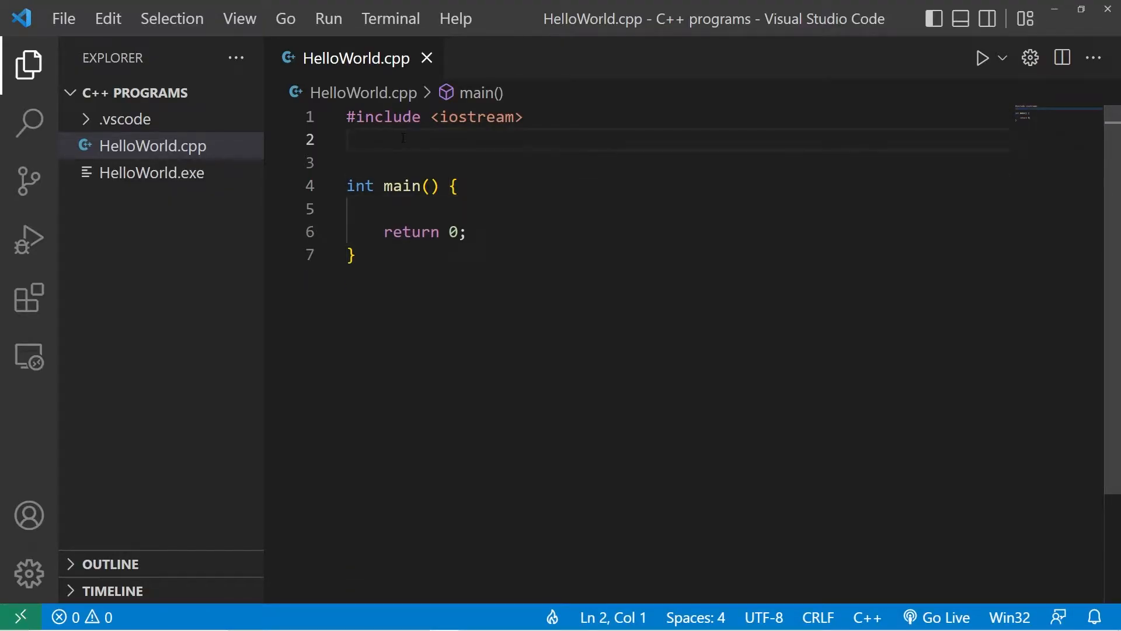
Step: Start a Human class above main with a public section
text(class Human{)
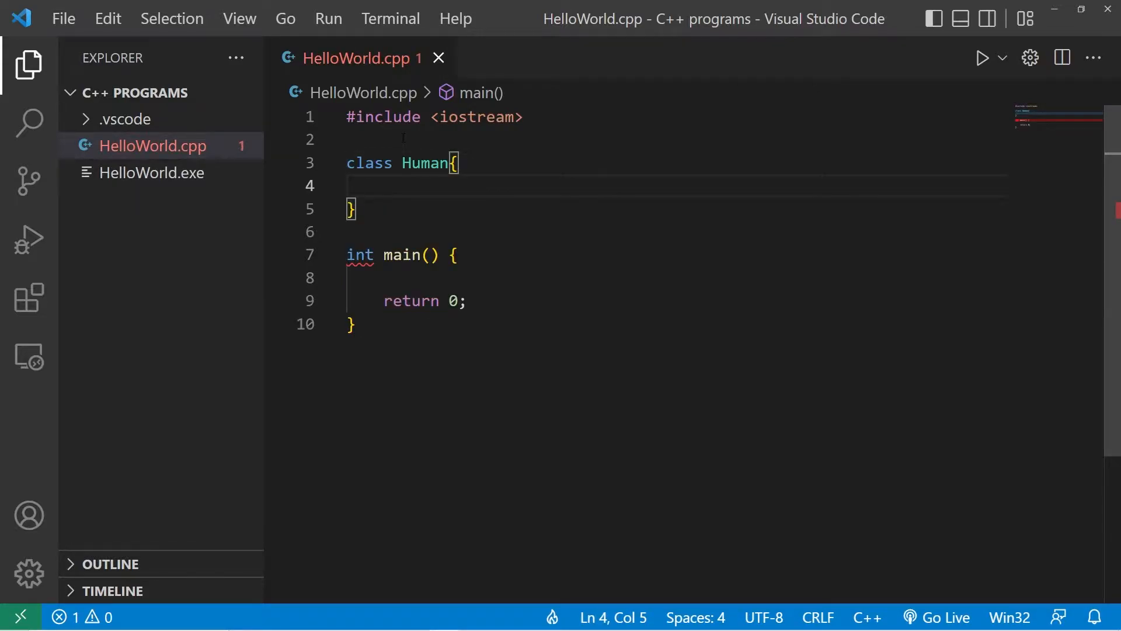
text(pu)
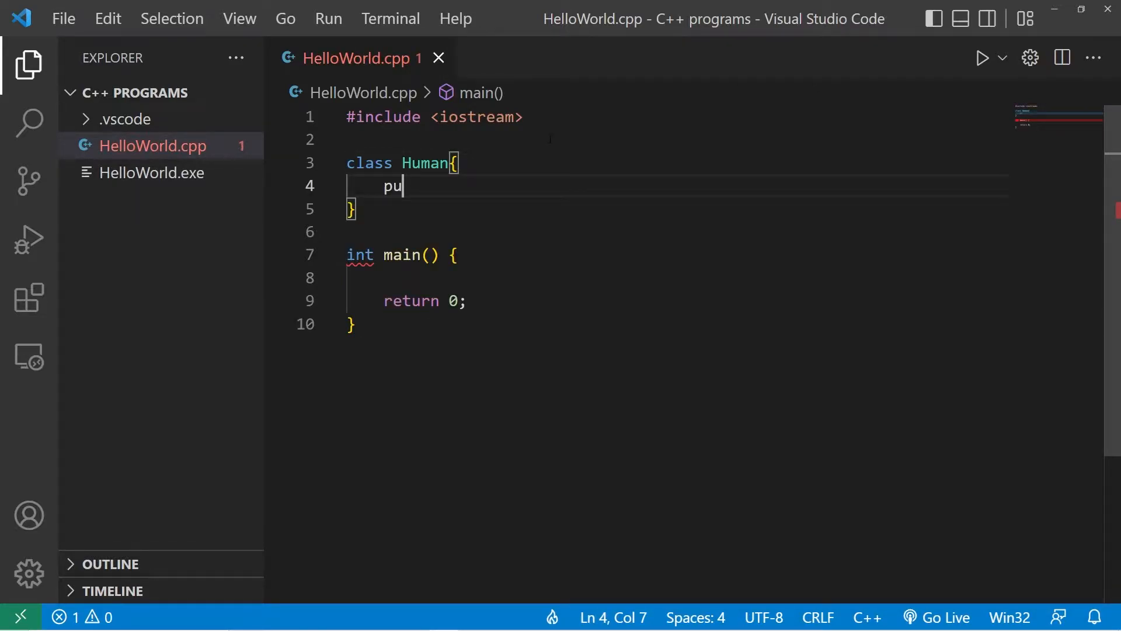
text(blic:)
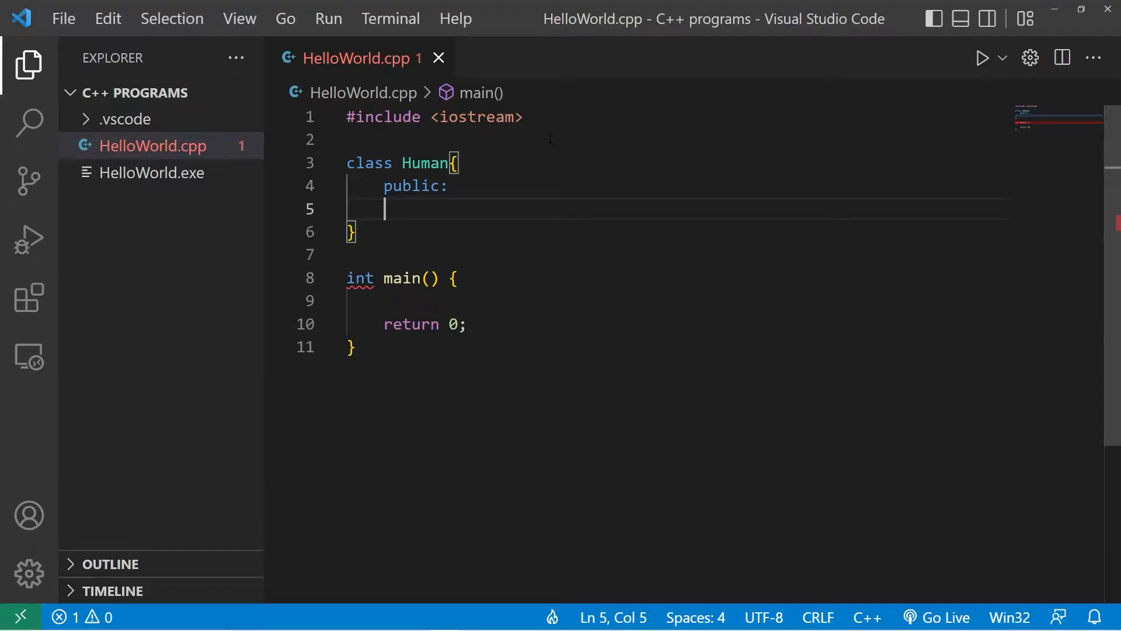
key(Tab)
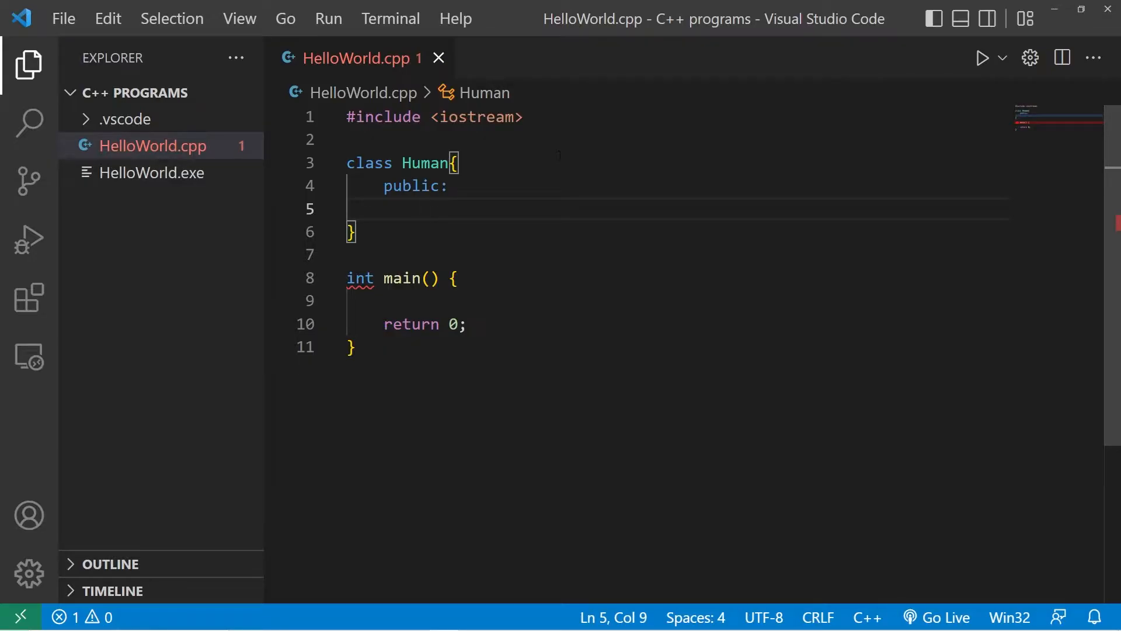
Step: Declare attributes std::string name, std::string occupation and int age
text(std::)
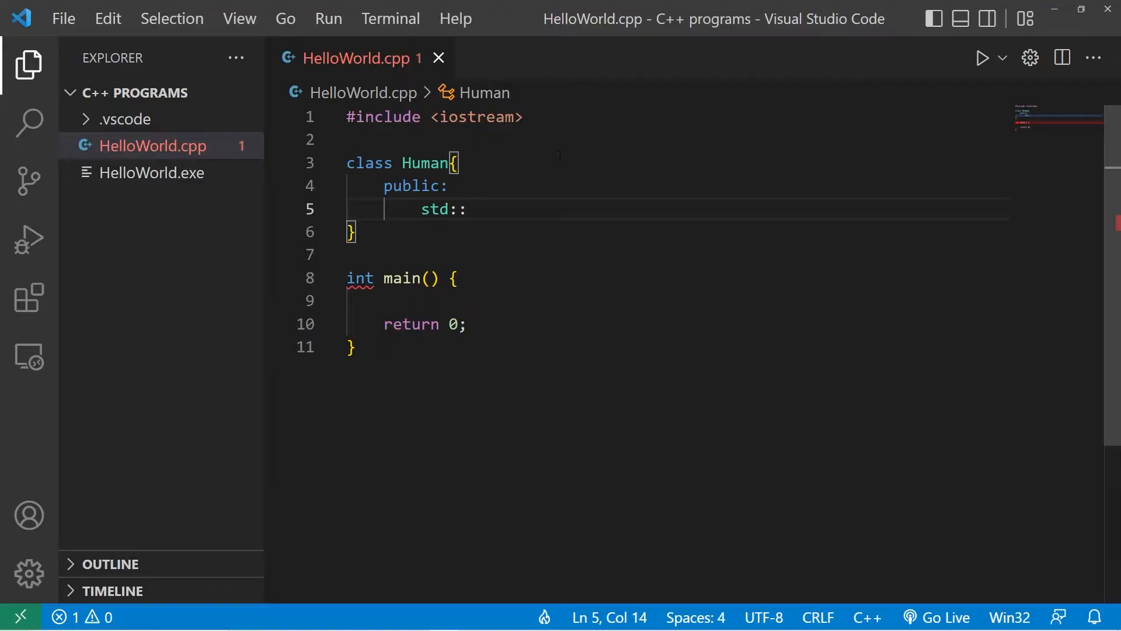
text(string)
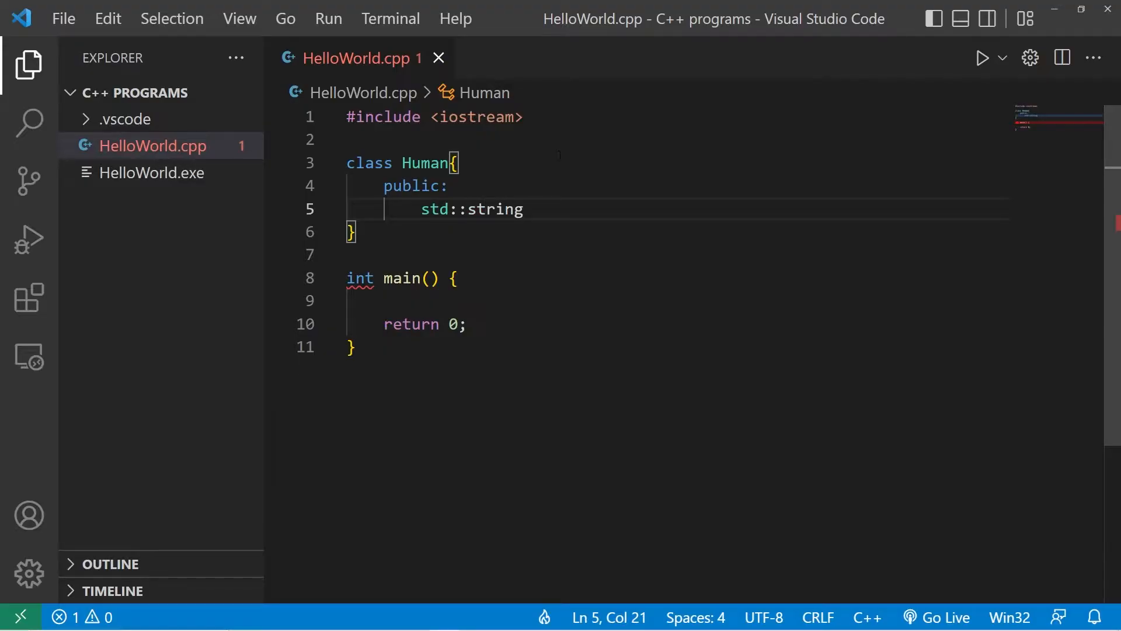
text(name;)
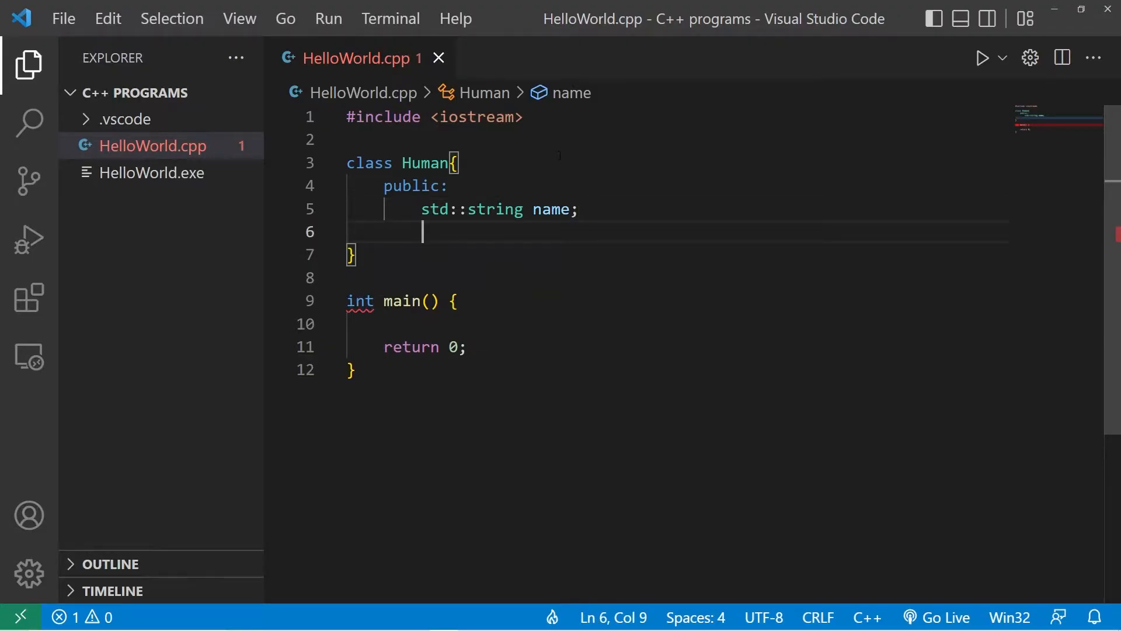
text(std)
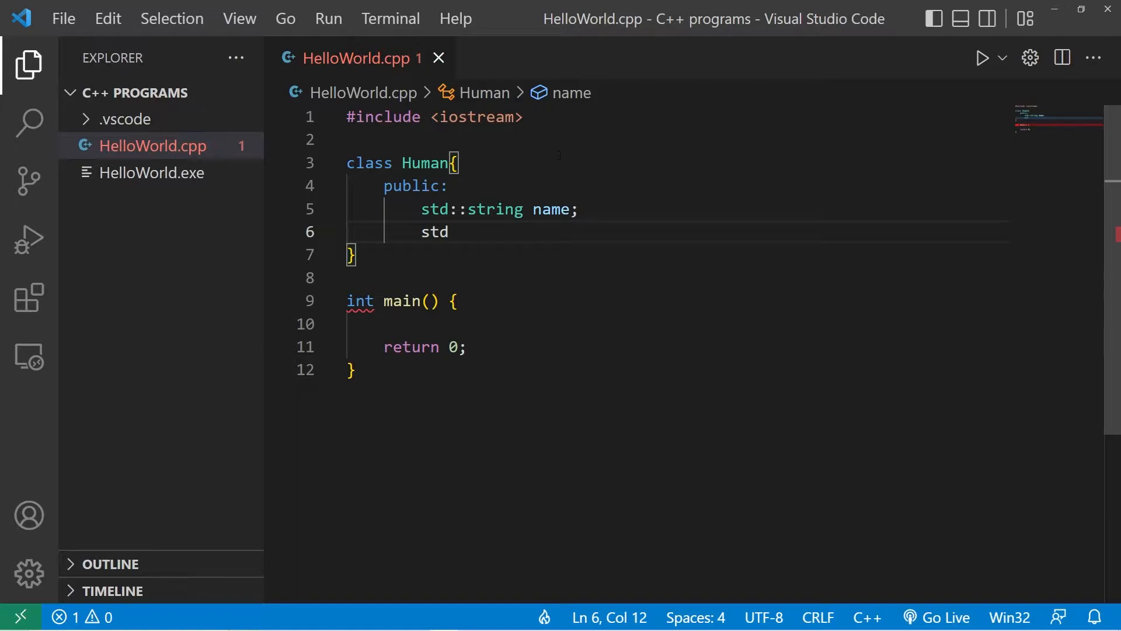
text(::string)
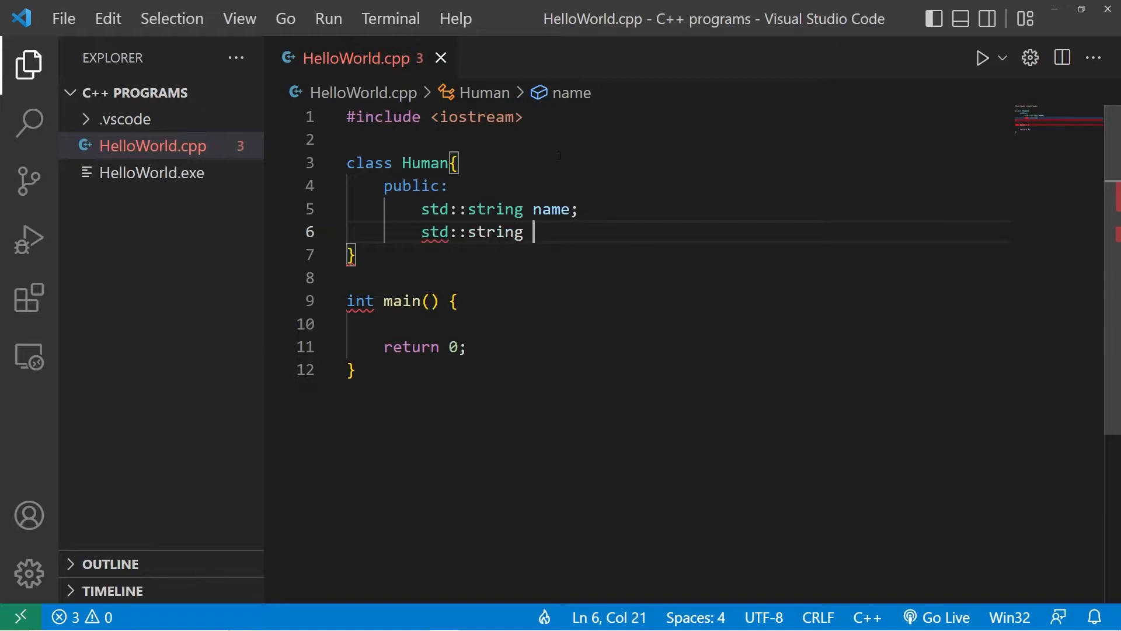
text(occupation;)
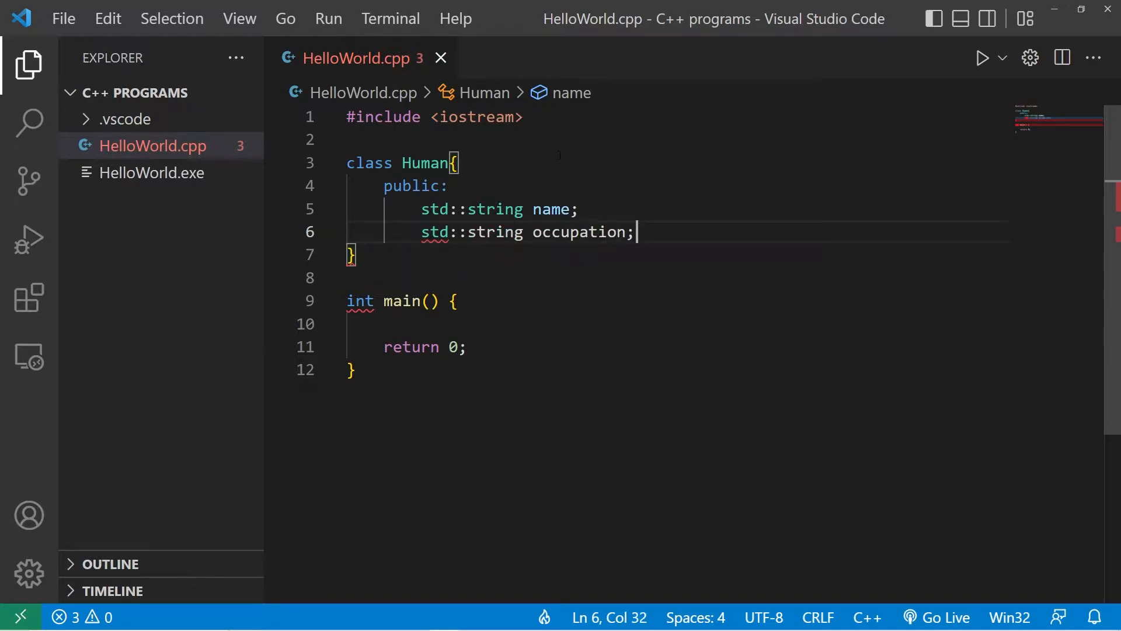
key(enter)
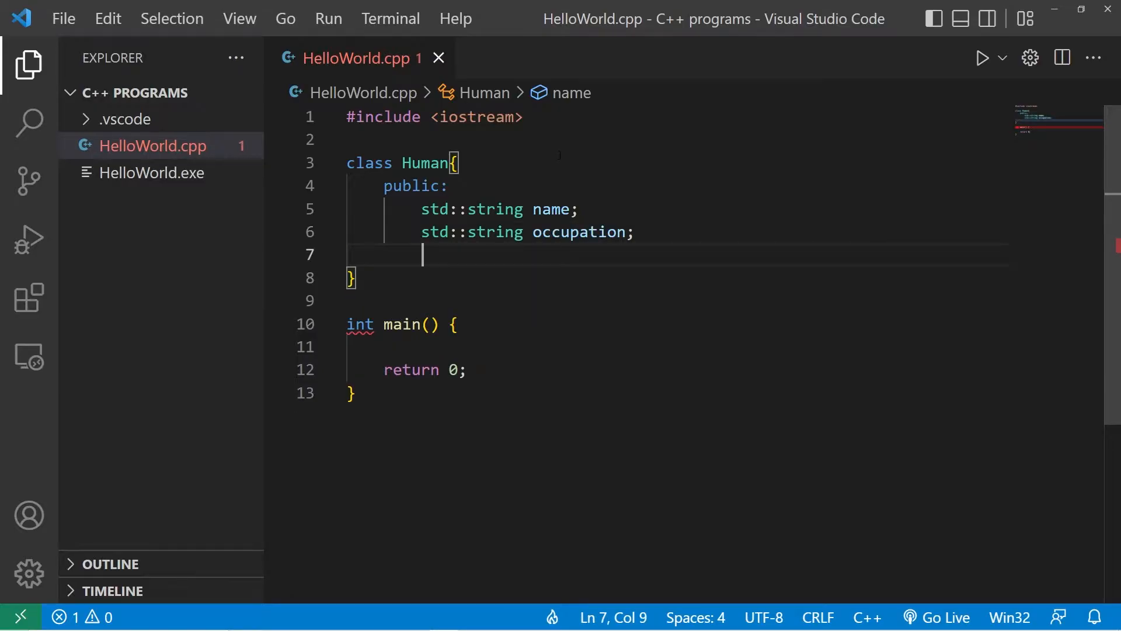
text(int age;)
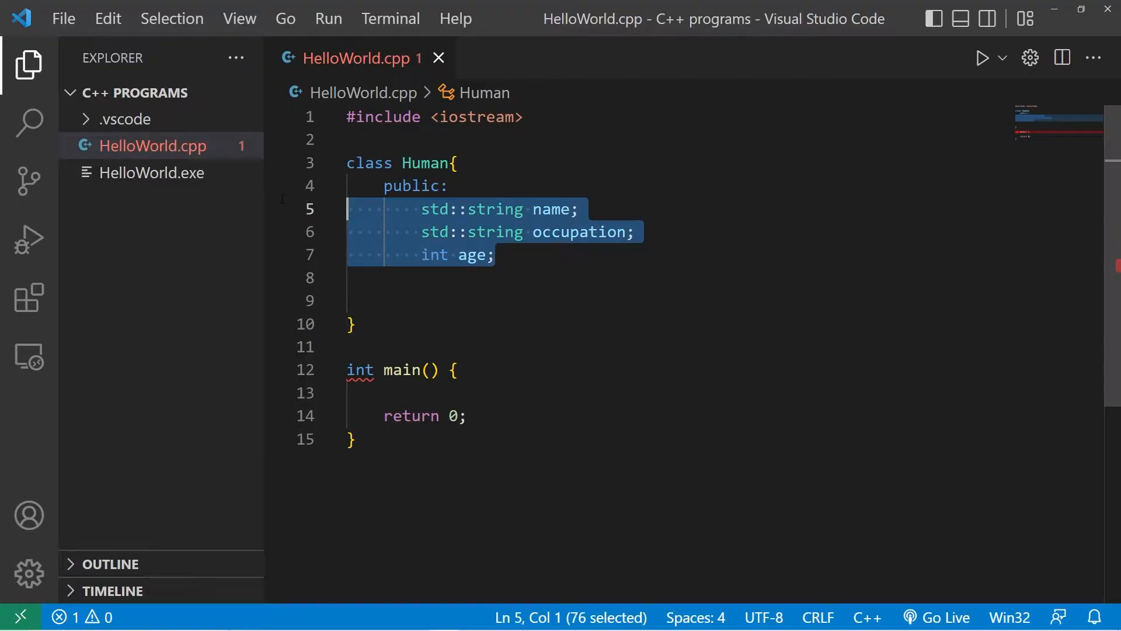
Step: Add a void eat() method printing "This person is eating"
click(423, 300)
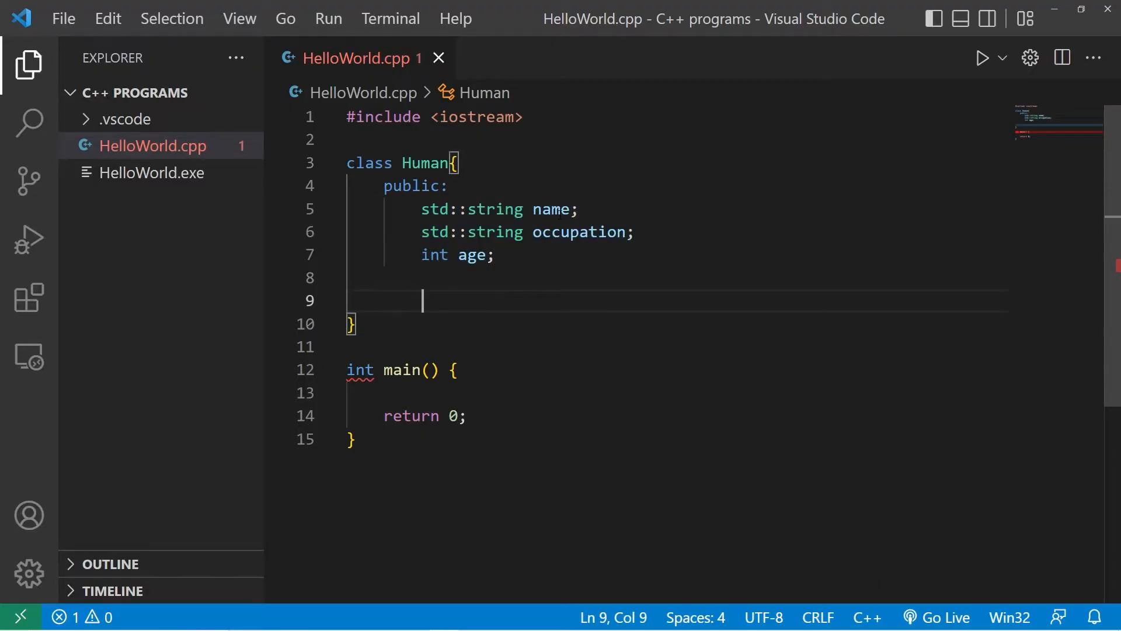
click(470, 254)
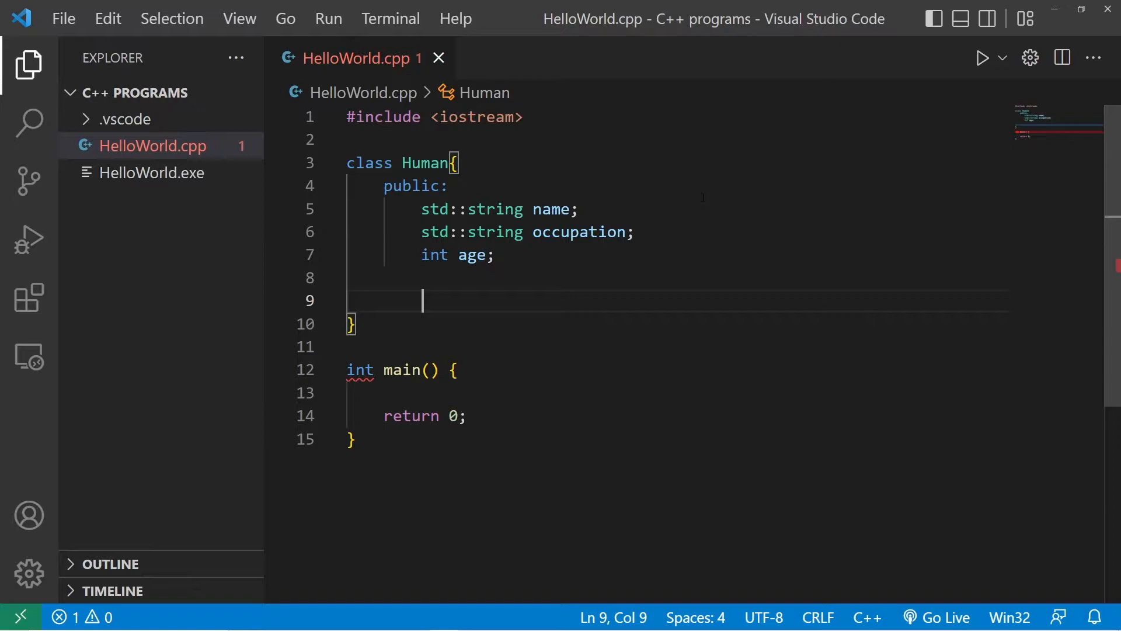
text(void)
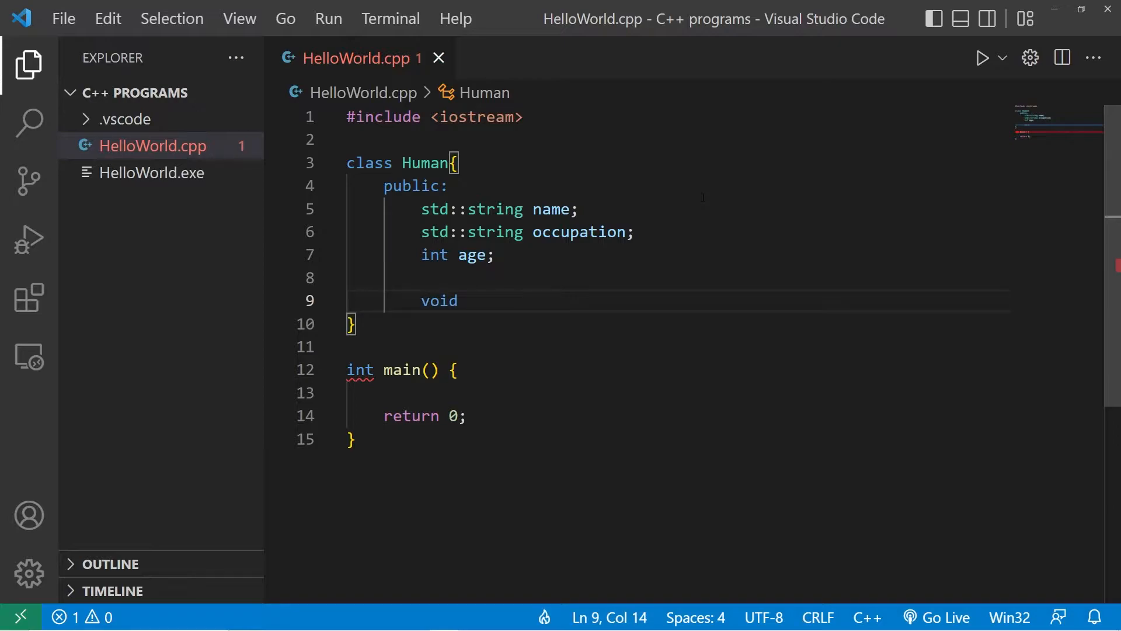
text(eat(){)
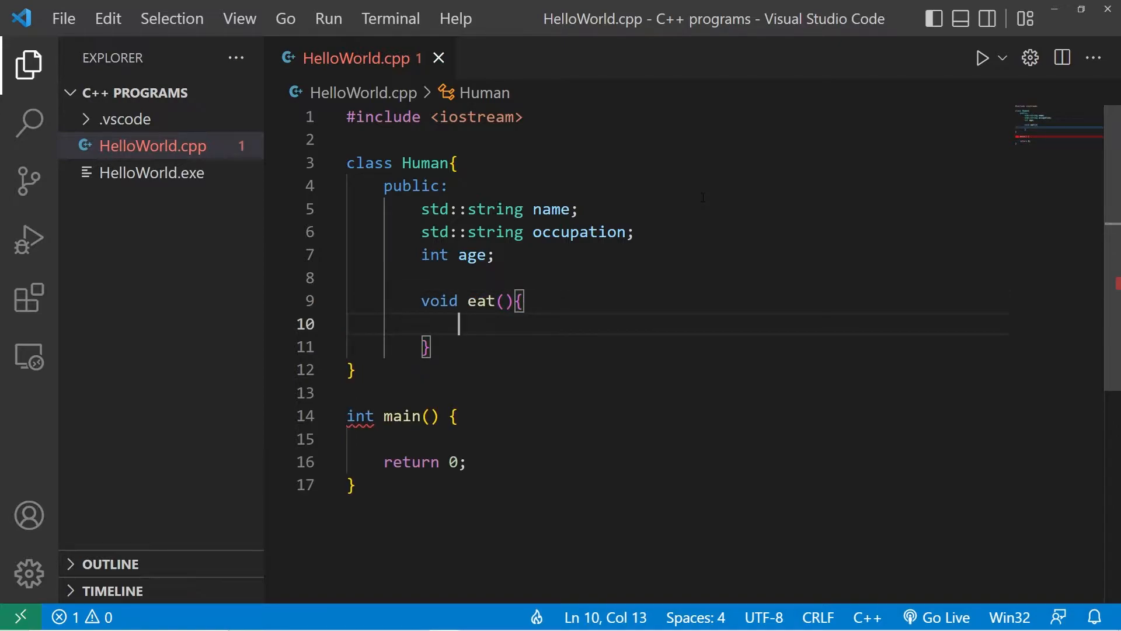
text(std::co)
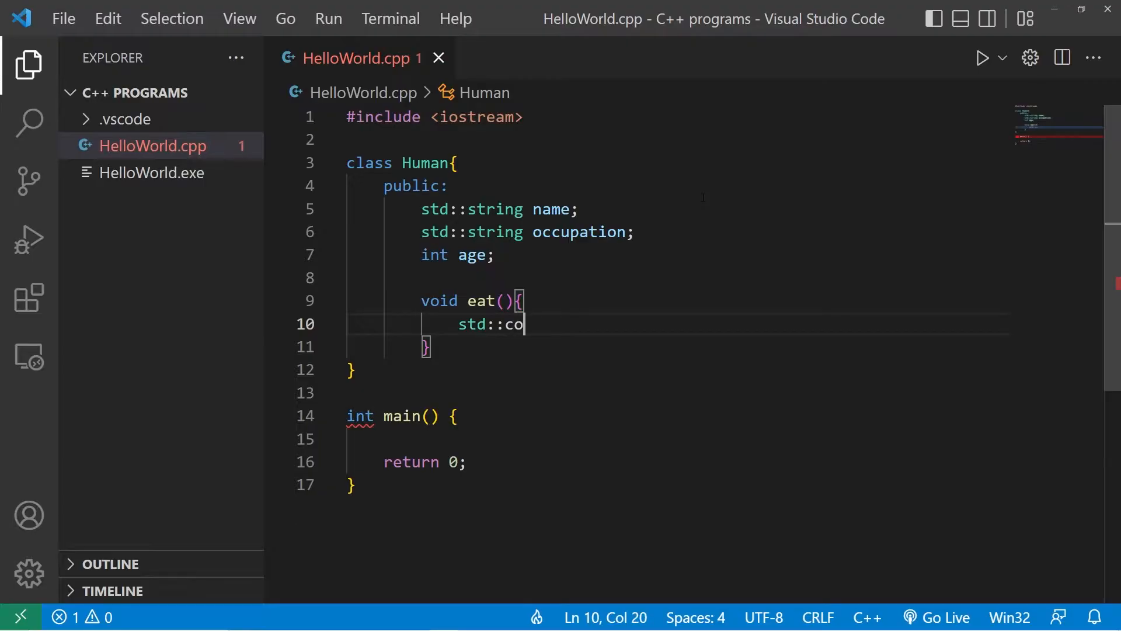
text(ut << "This p)
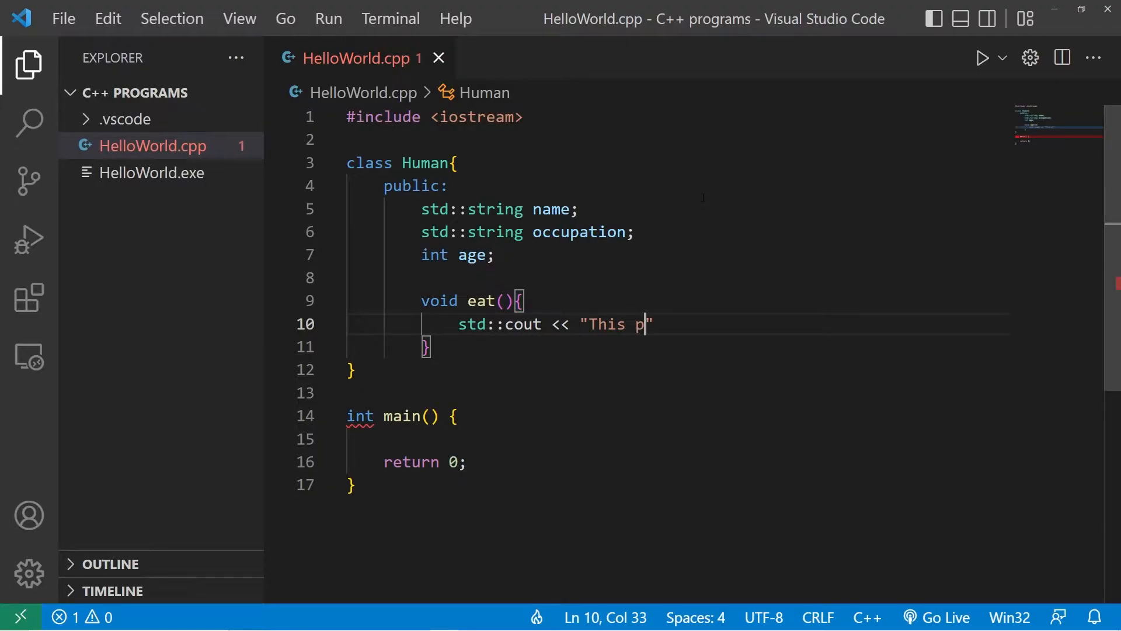
text(erson is eati)
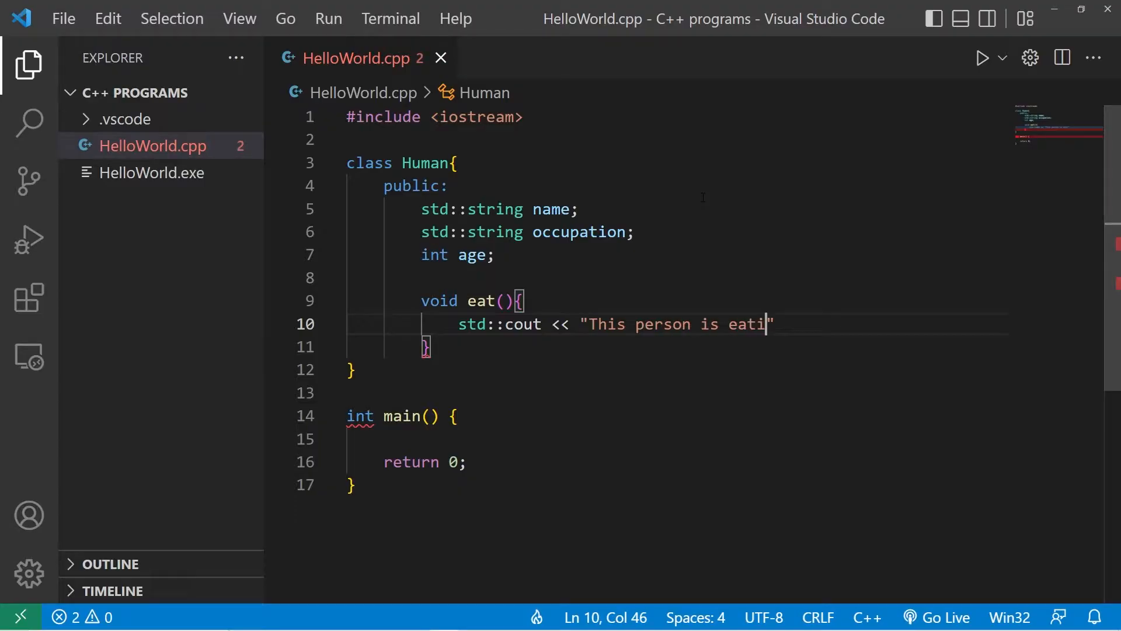
text(ng\n";)
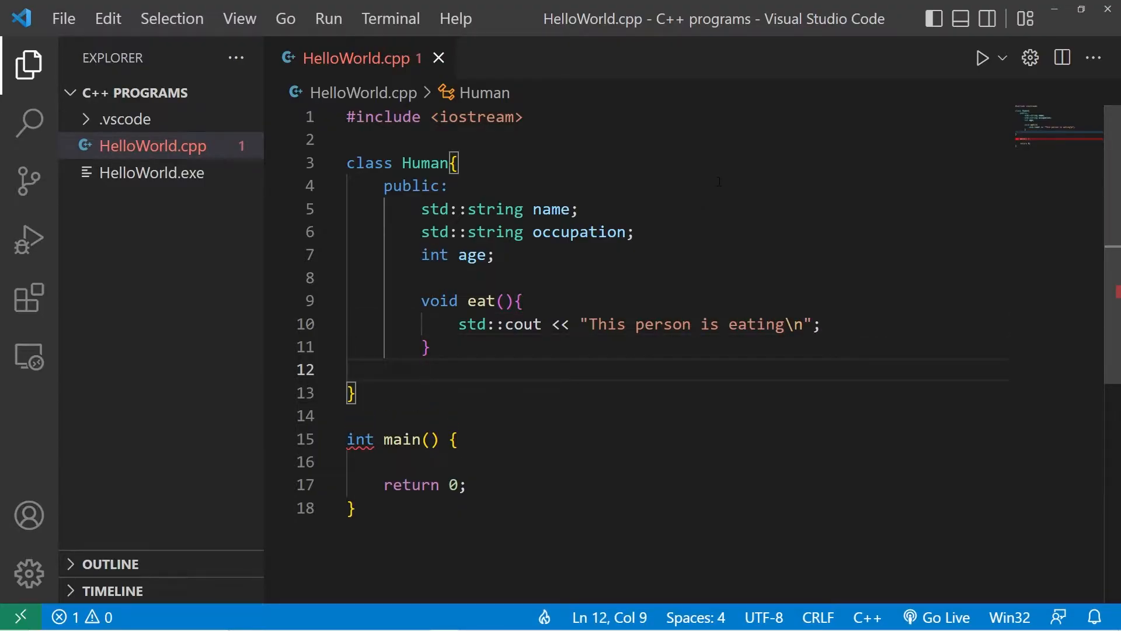
Step: Add a void drink() method printing "This person is drinking"
text(void drink(){)
text(s)
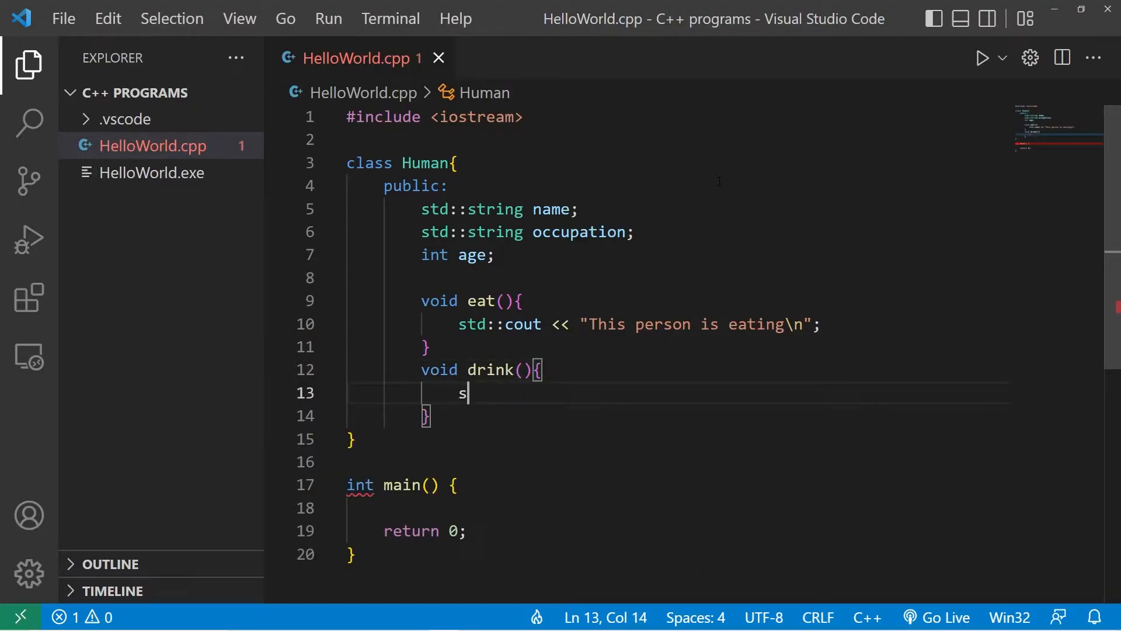
text(td::cout)
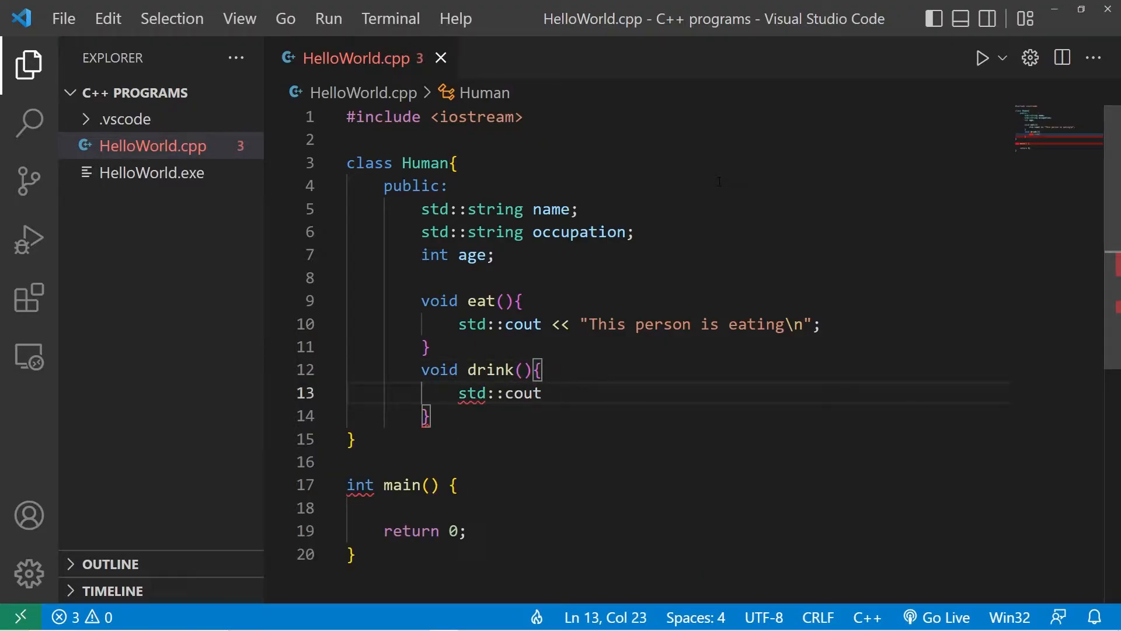
text(<< "This per)
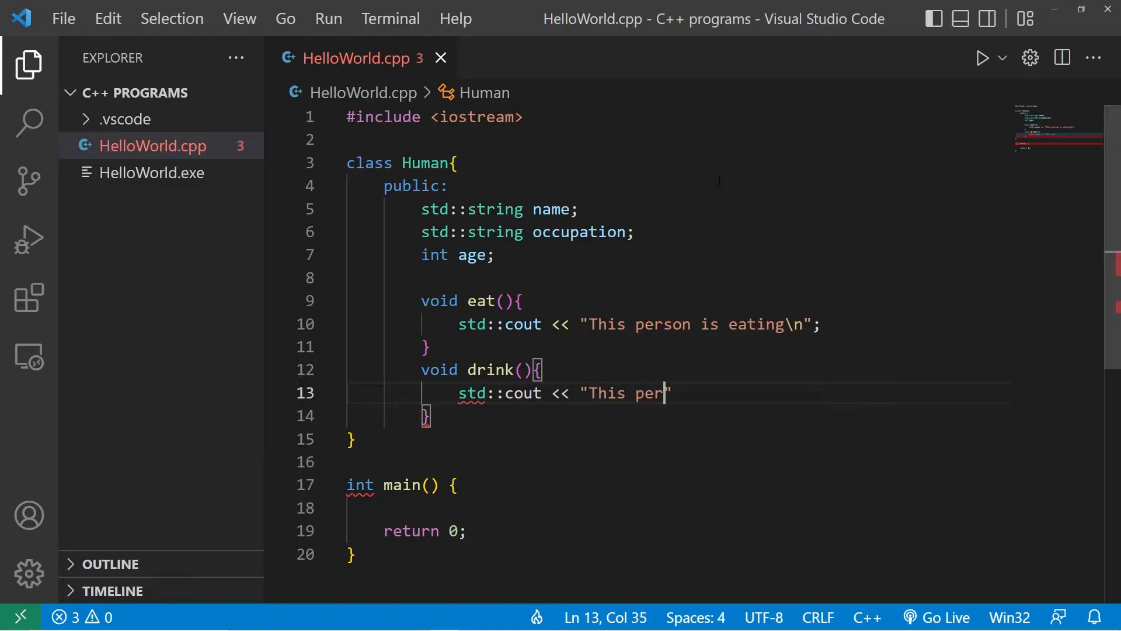
text(son is drinki)
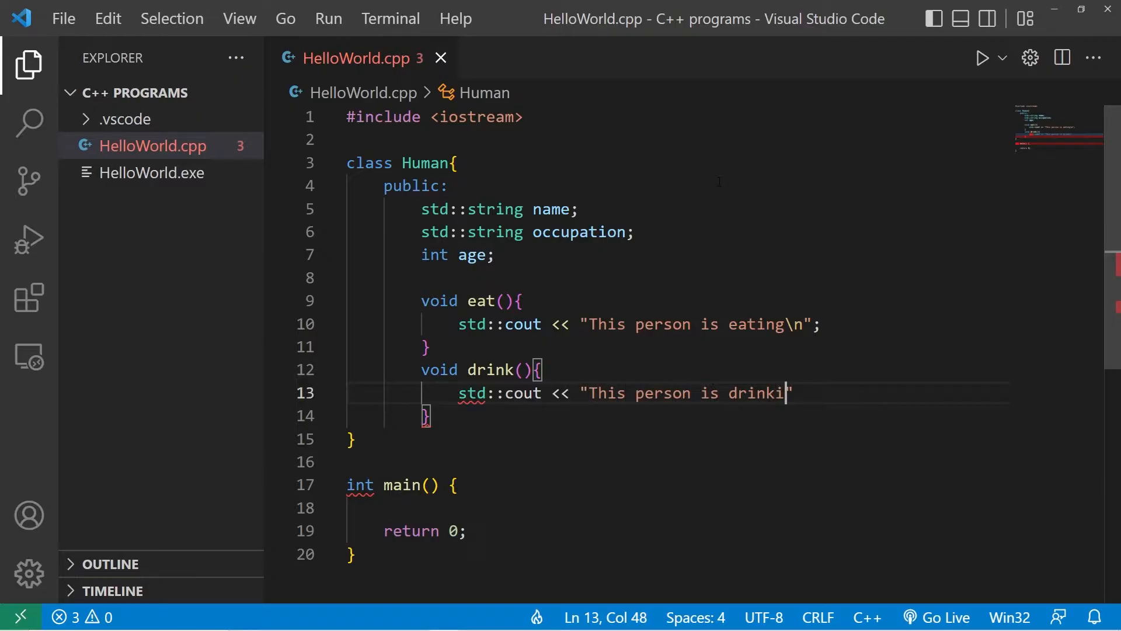
text(ng\n";)
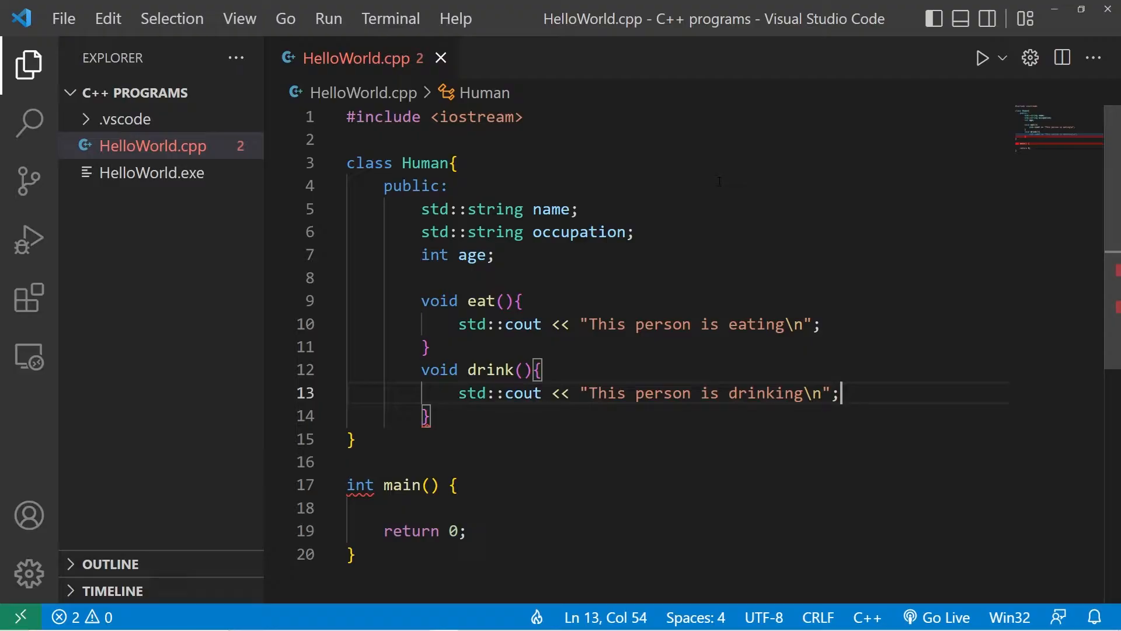
key(enter)
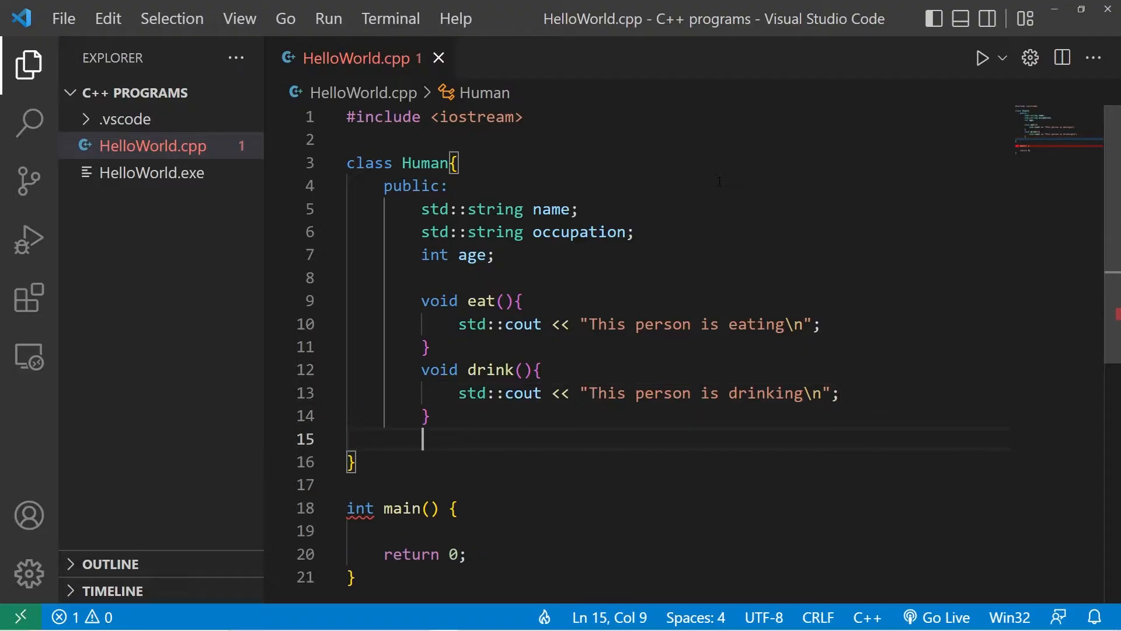
Step: Add a void sleep() method printing "This person is sleeping" and close the class with a semicolon
text(void)
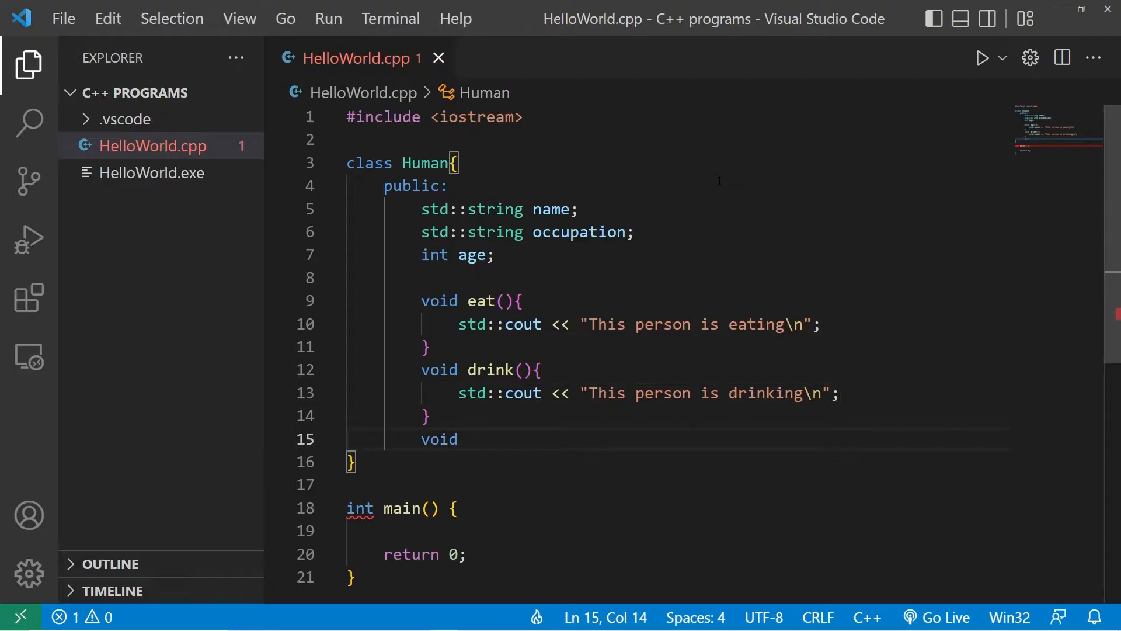
text(sleep(){)
text(std::cout)
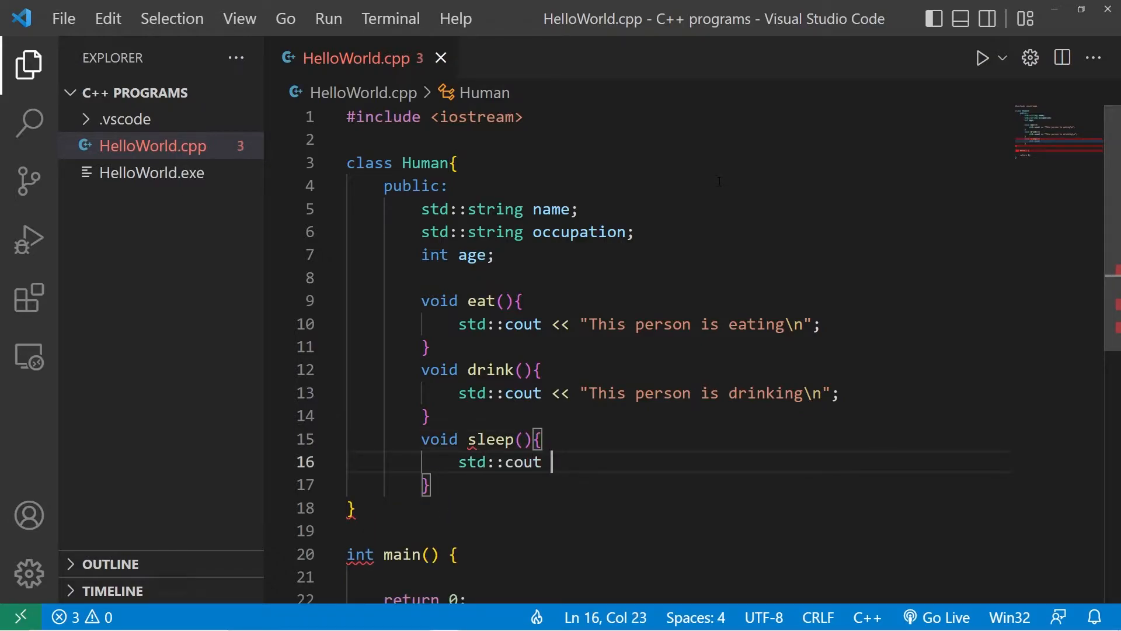
text(<< "This pe)
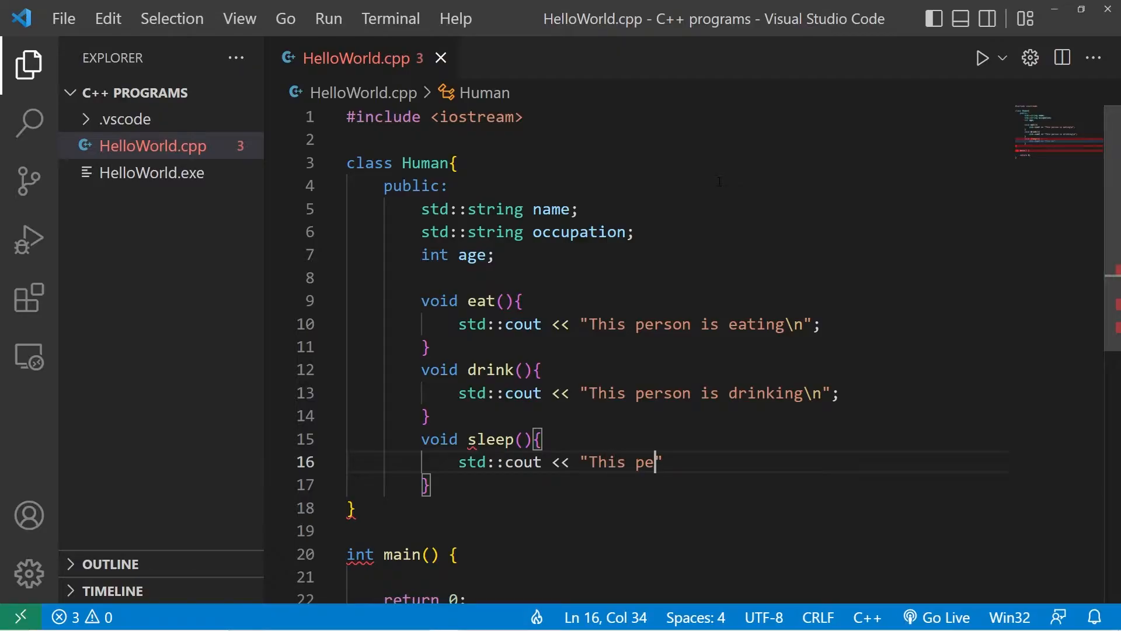
text(rson is sleep)
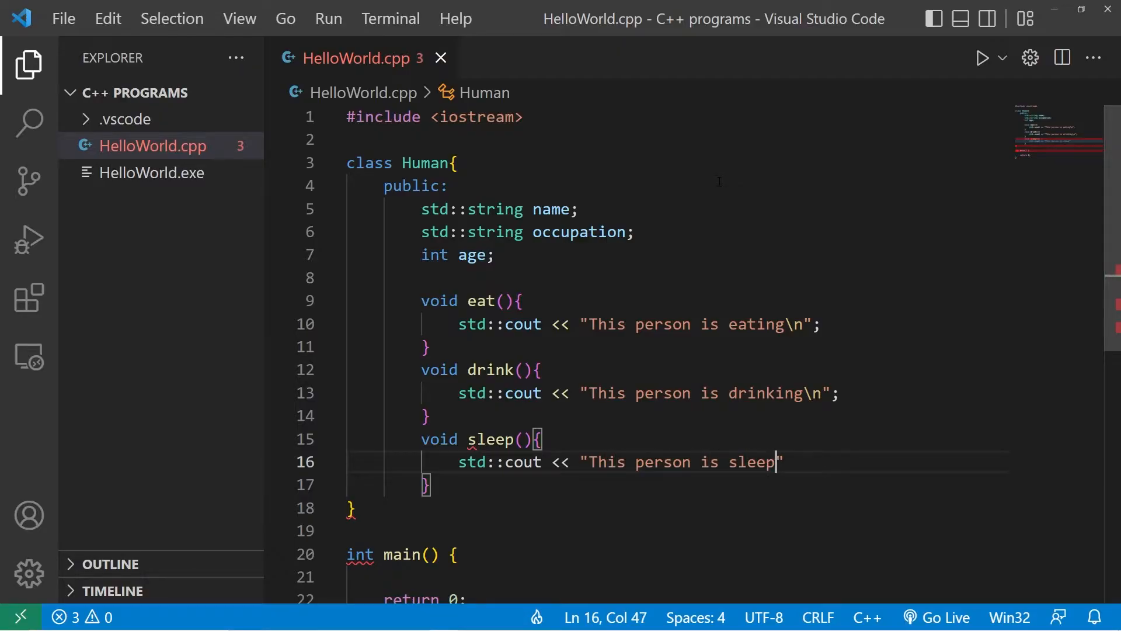
text(ing\n")
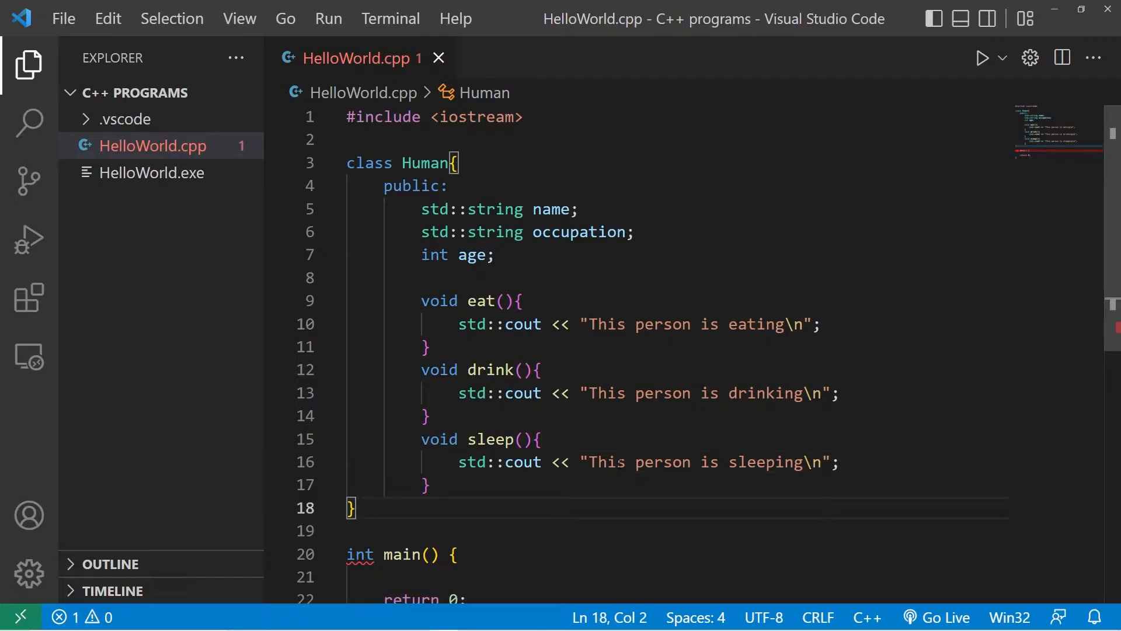
text(;)
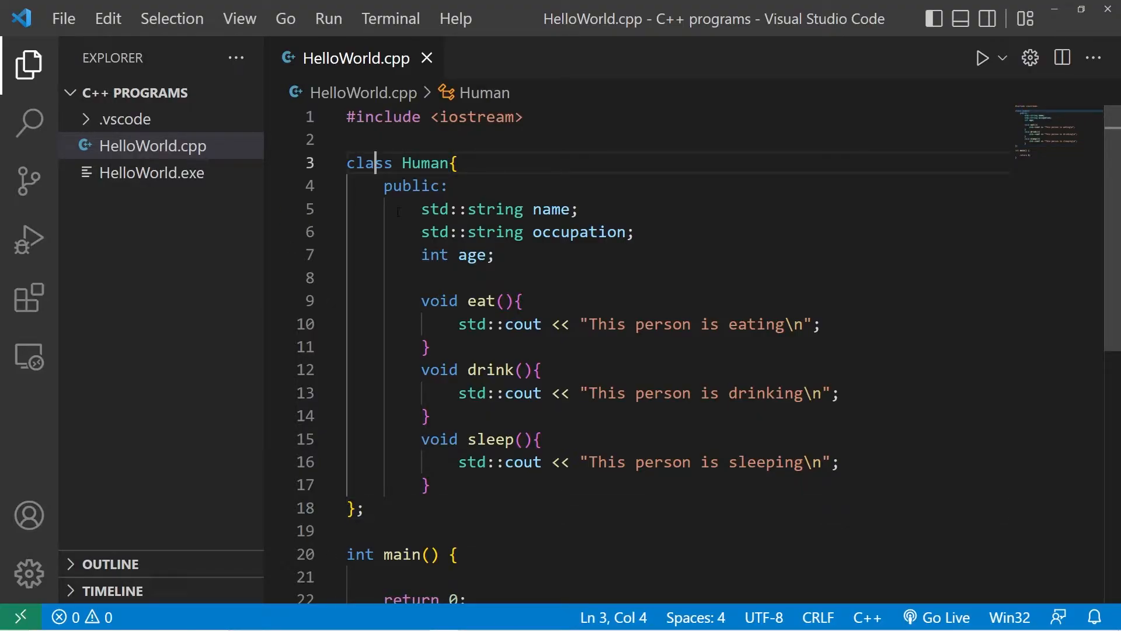
Step: Review the Human class attributes and methods and select the class name
drag(347, 163, 363, 508)
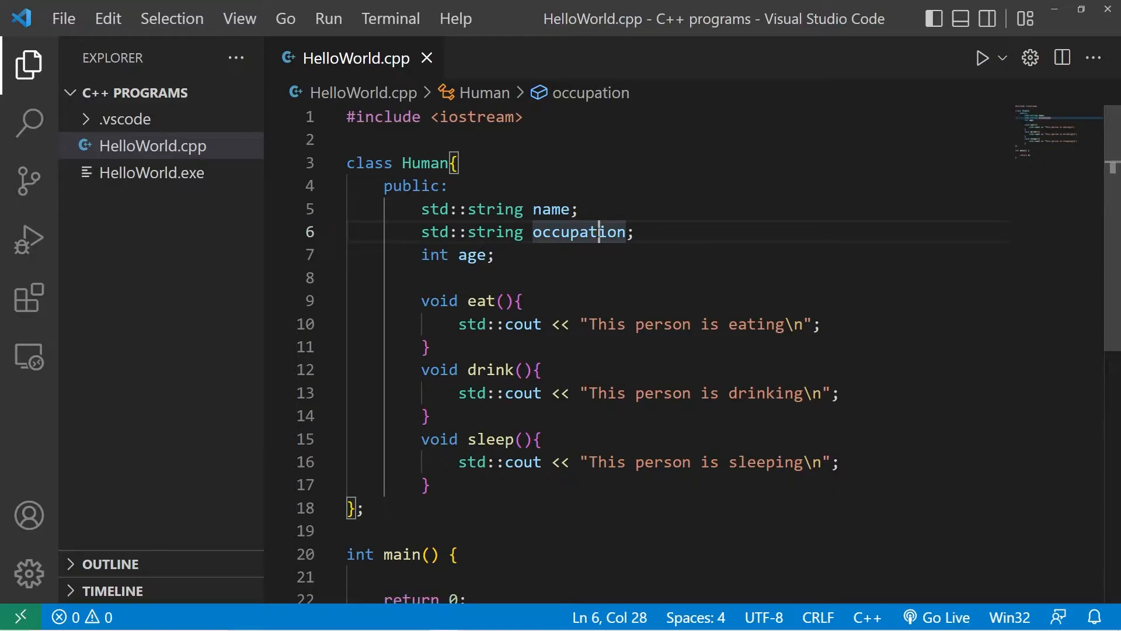
click(472, 255)
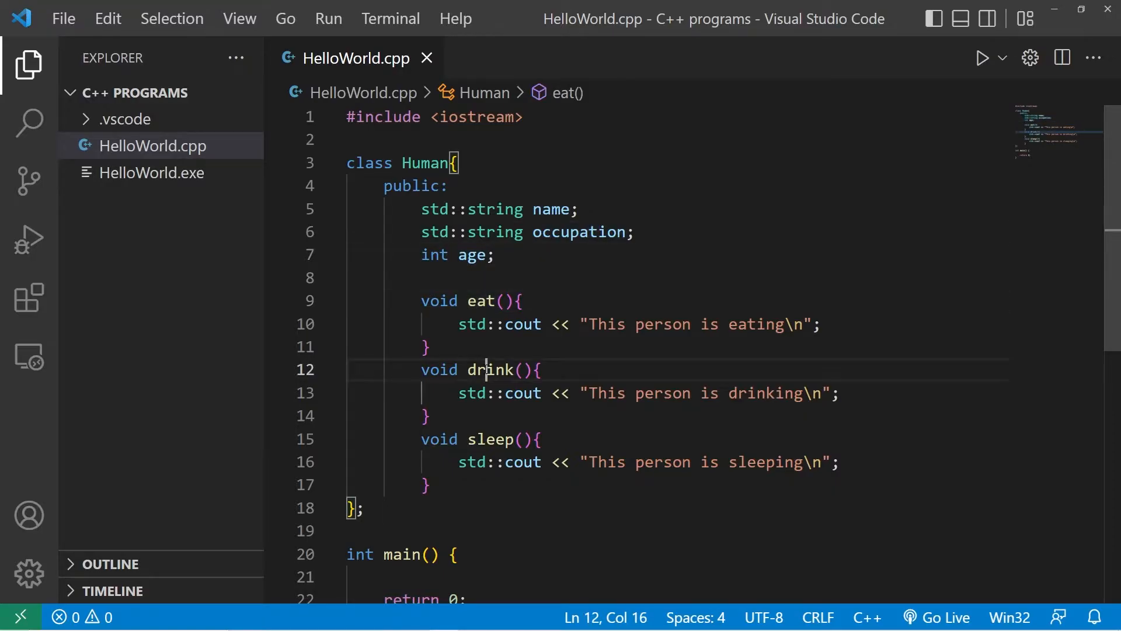
drag(422, 300, 429, 485)
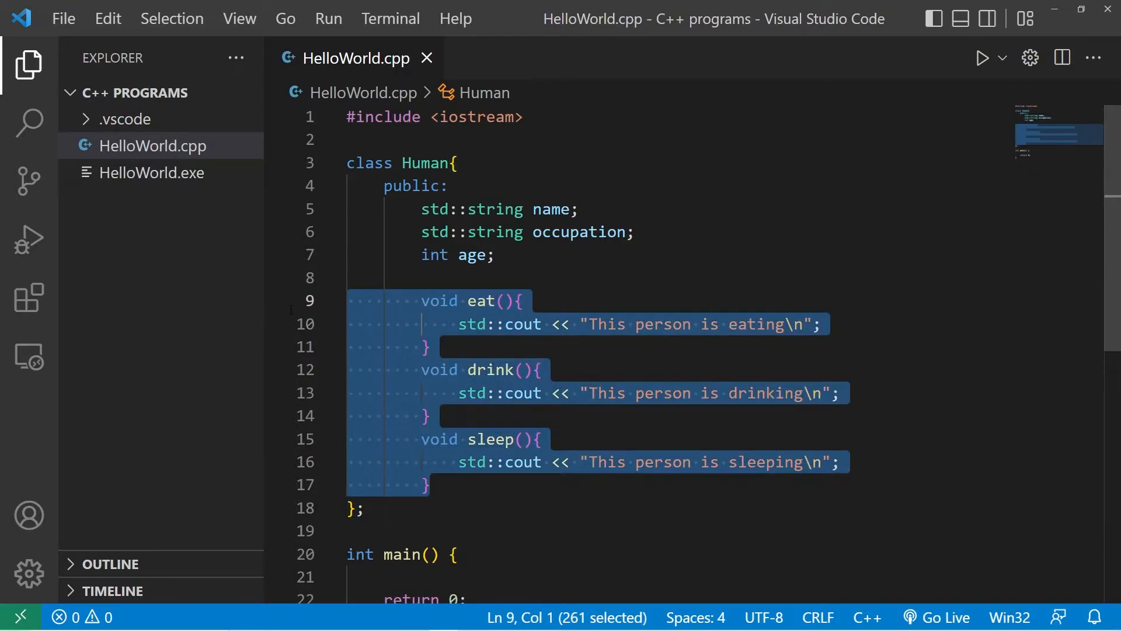
mouse_move(406, 308)
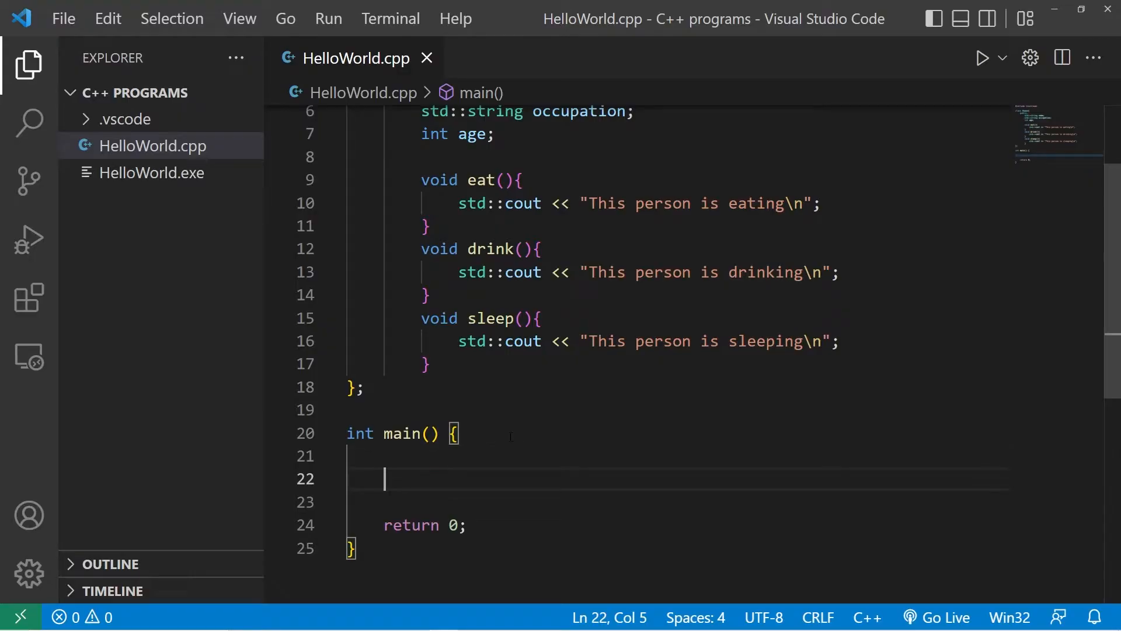
double_click(423, 162)
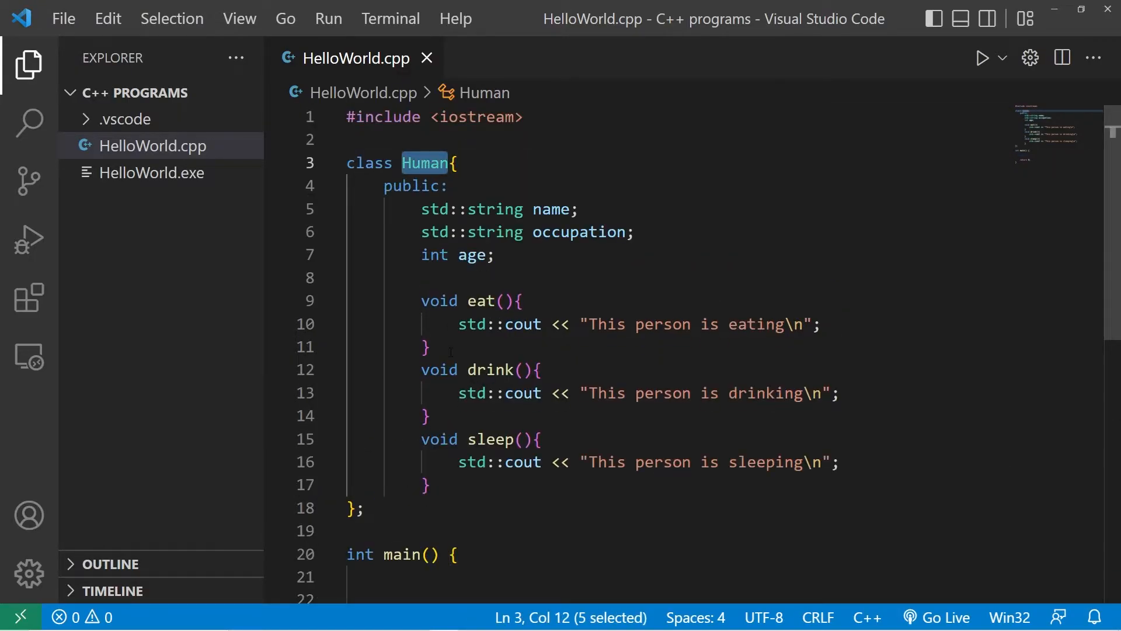
Step: Declare Human human1; inside main
text(Human human)
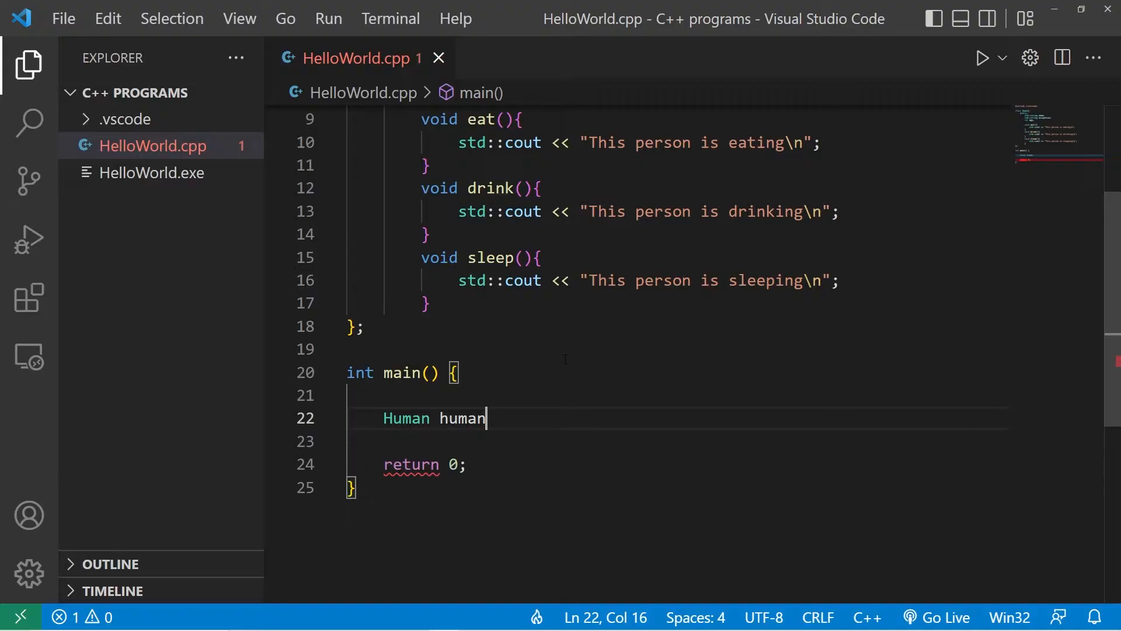
text(1;)
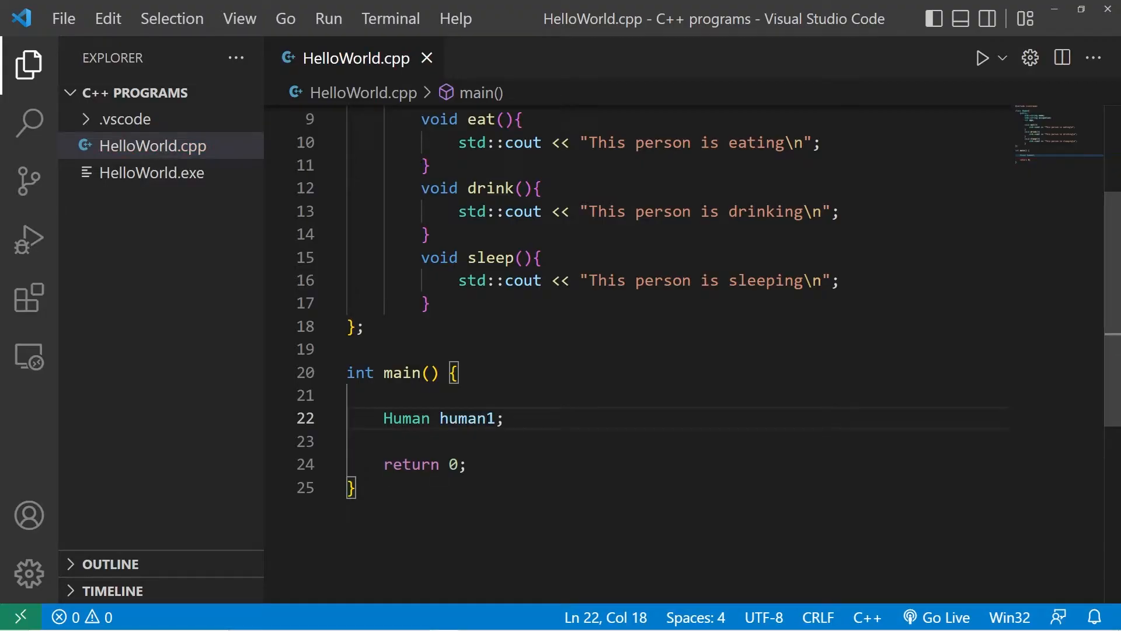
double_click(467, 418)
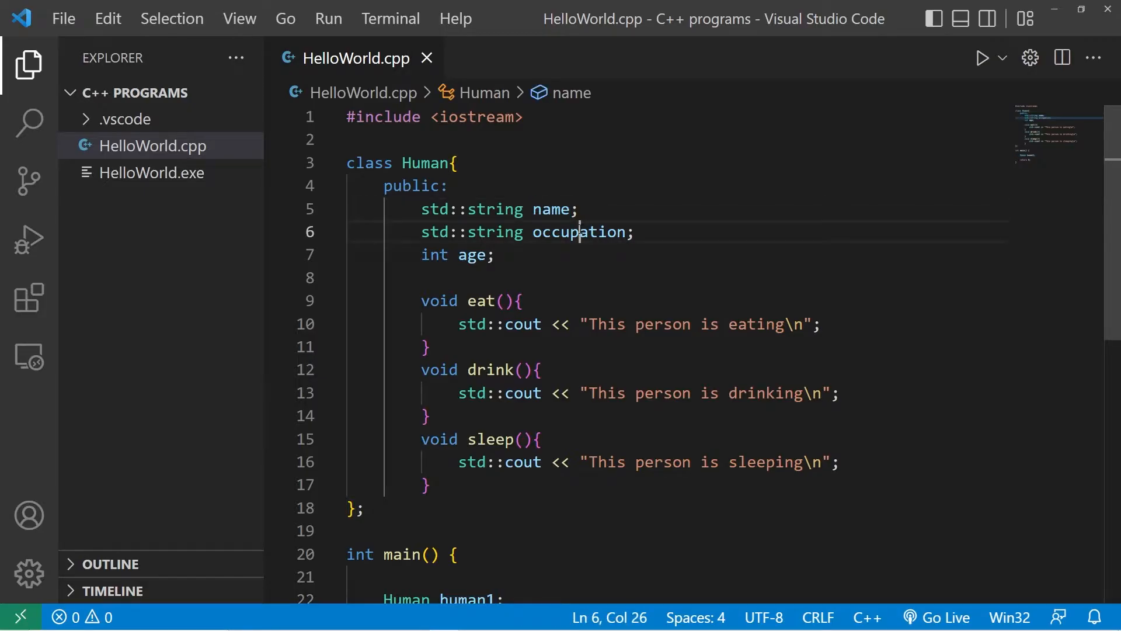
click(471, 255)
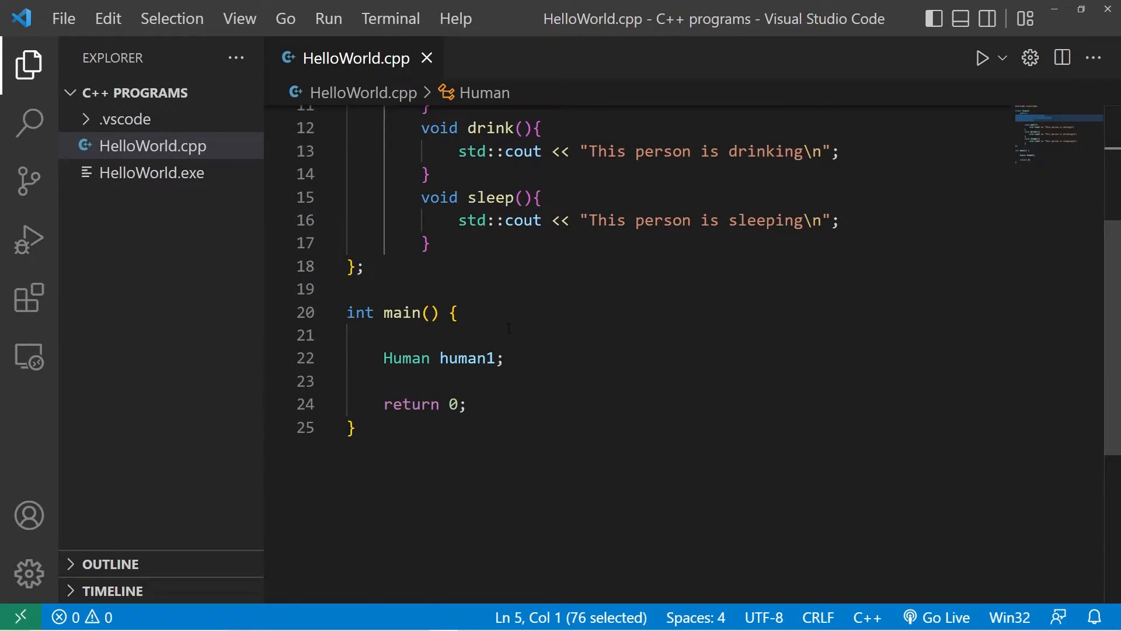
Step: Assign human1.name = "Rick"
text(human)
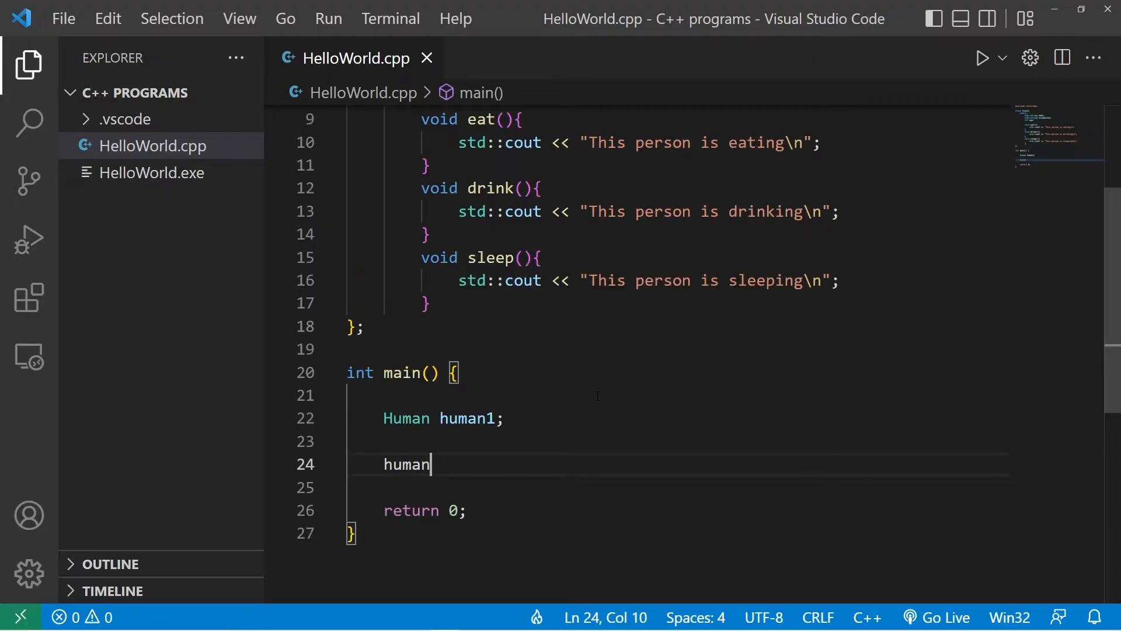
text(1)
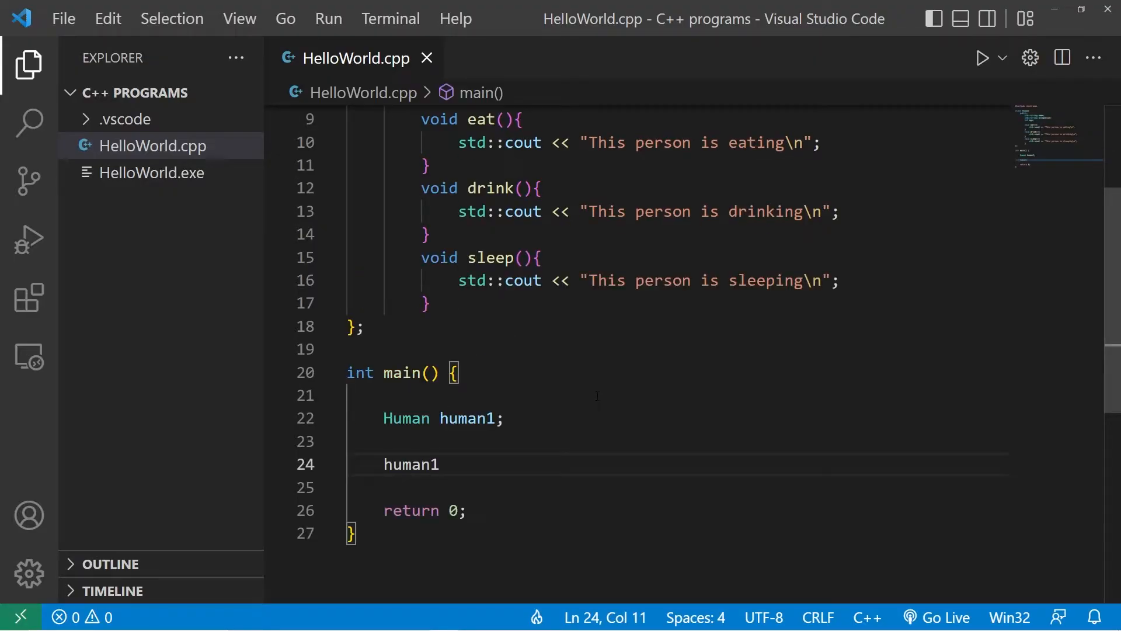
text(.)
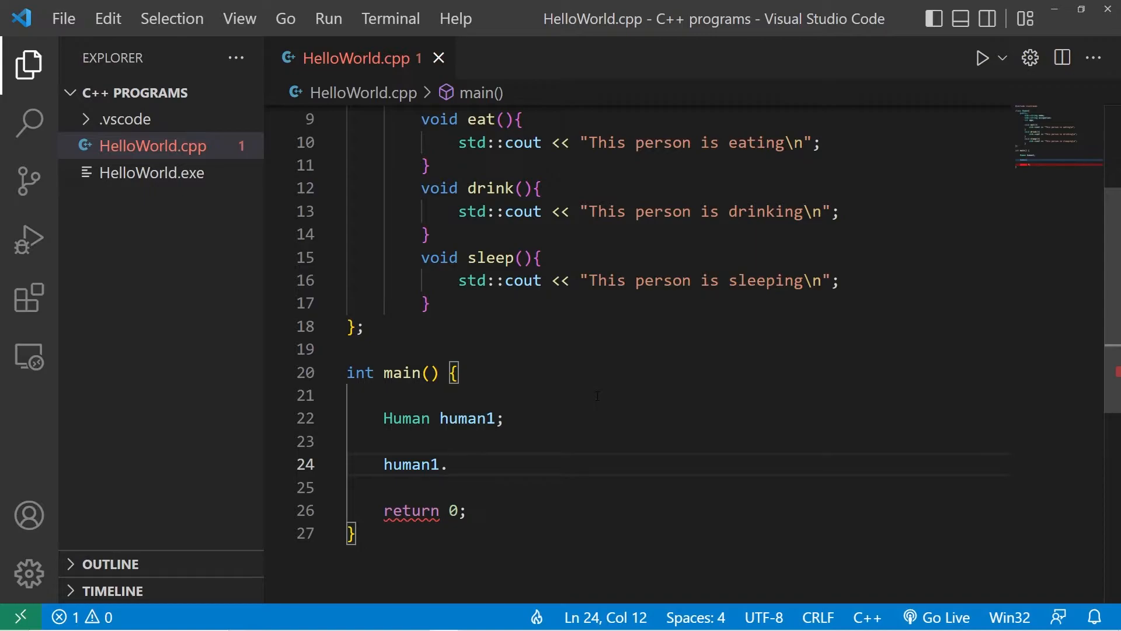
text(name)
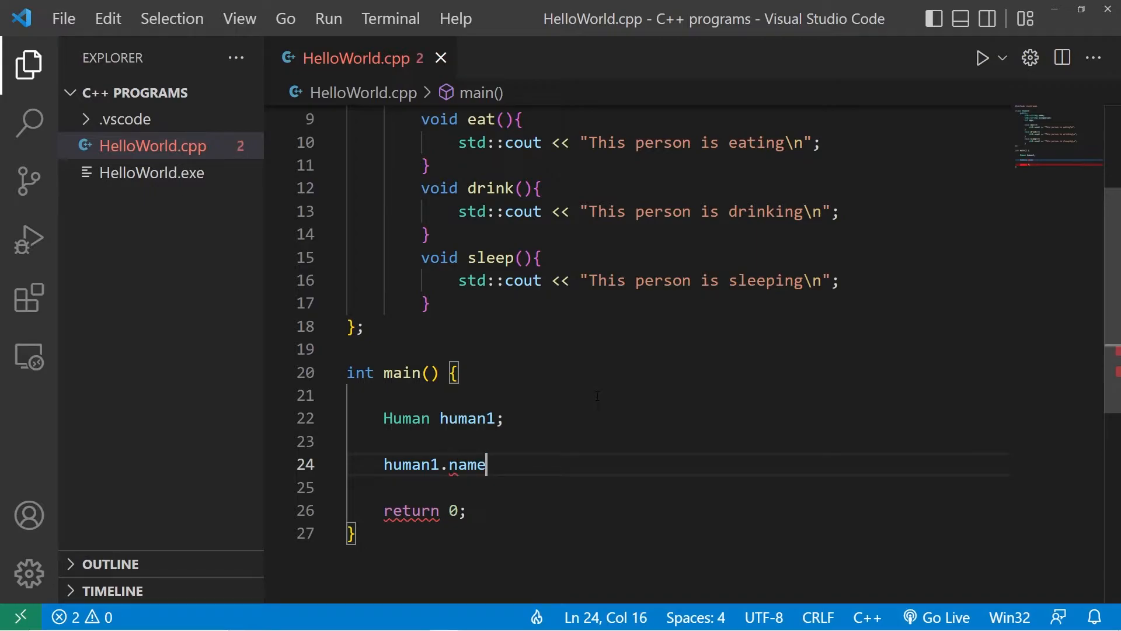
text(= "Rick")
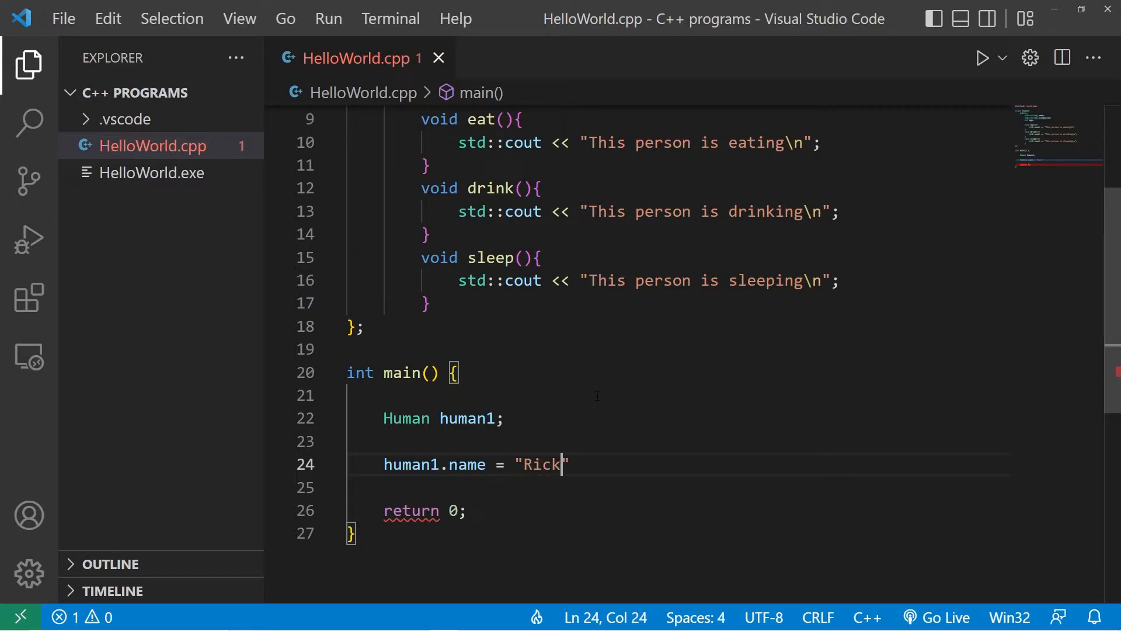
text(;)
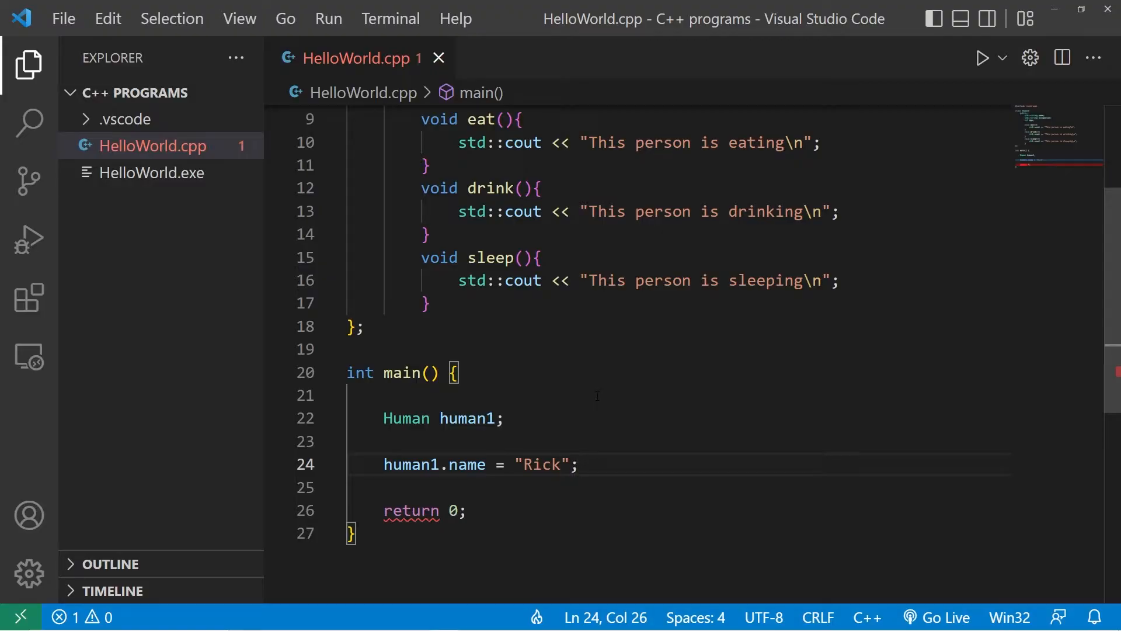
Step: Assign human1.occupation = "scientist" and human1.age = 70
text(human)
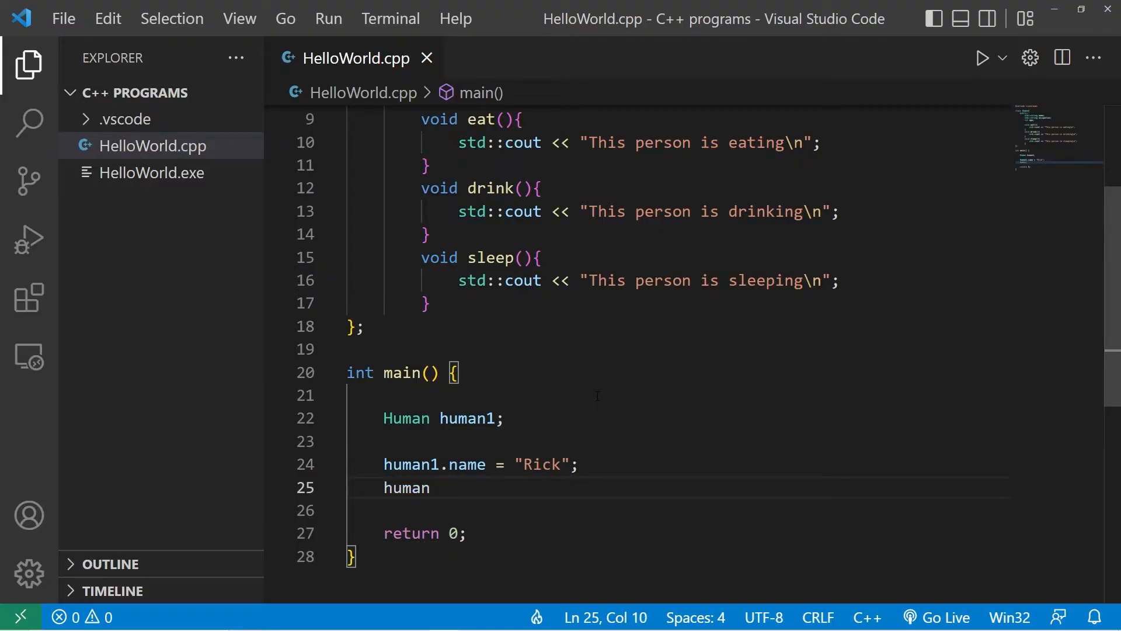
text(1.occ)
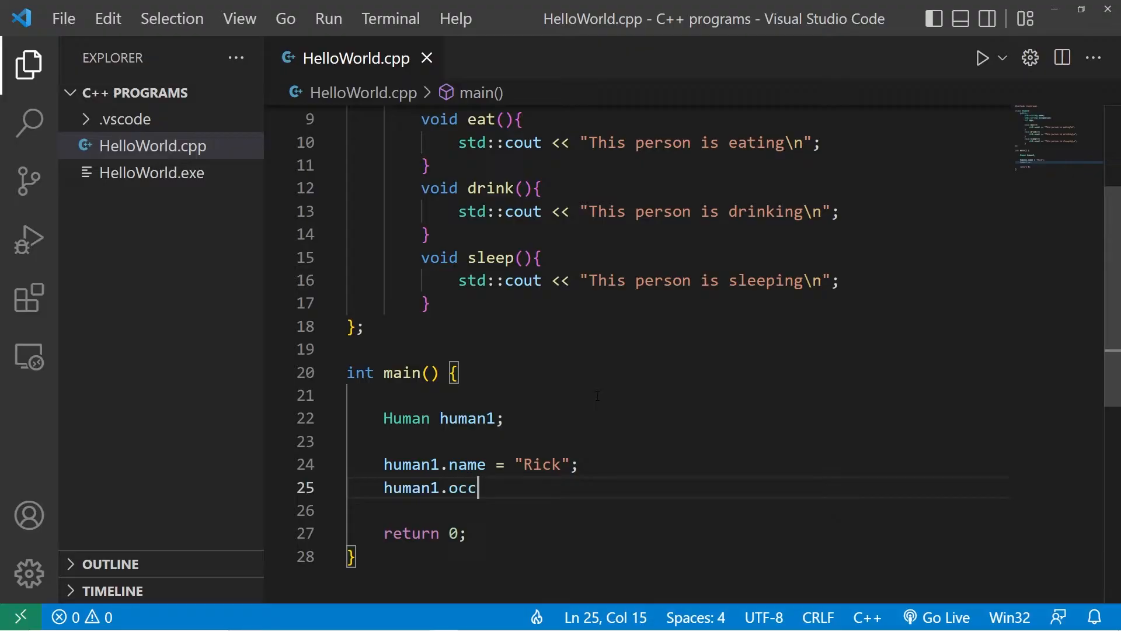
text(upation)
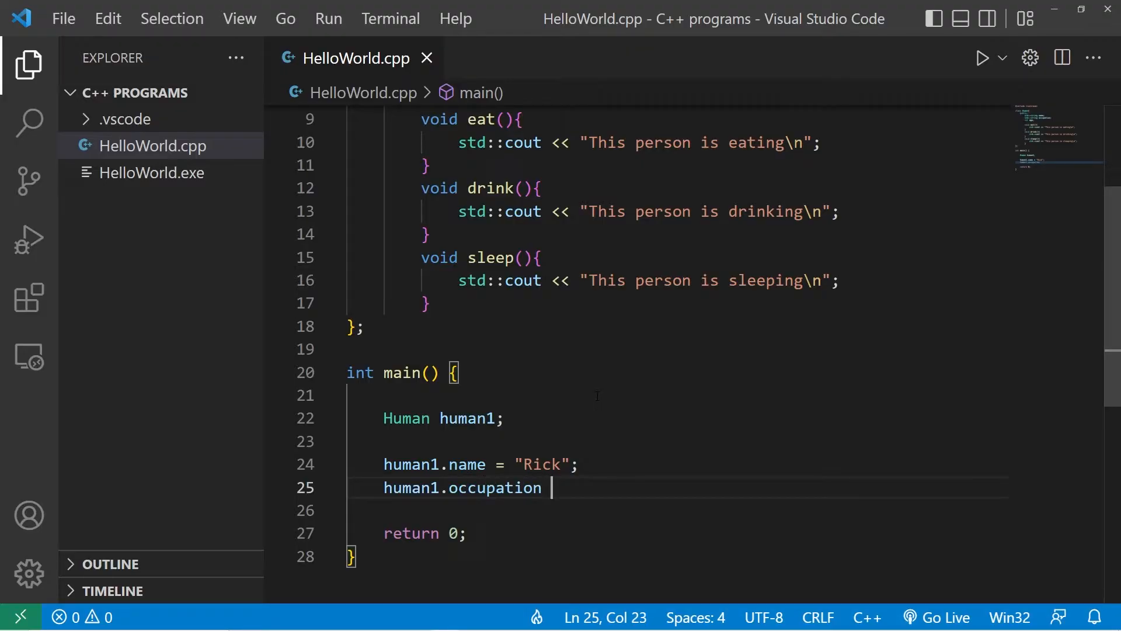
text(= "scientist")
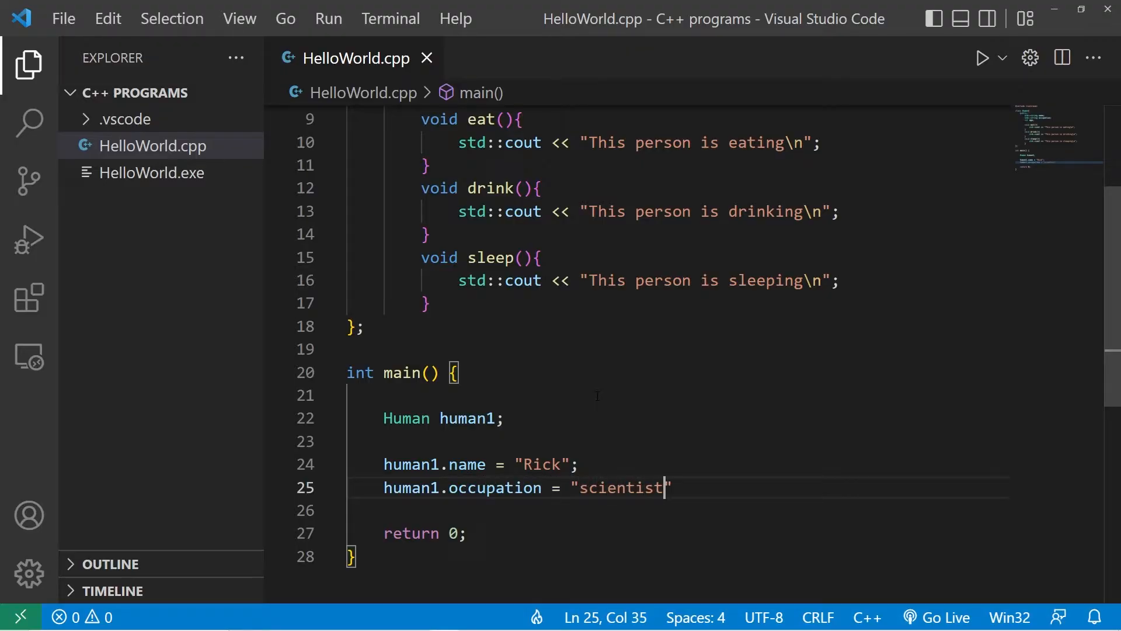
text(;)
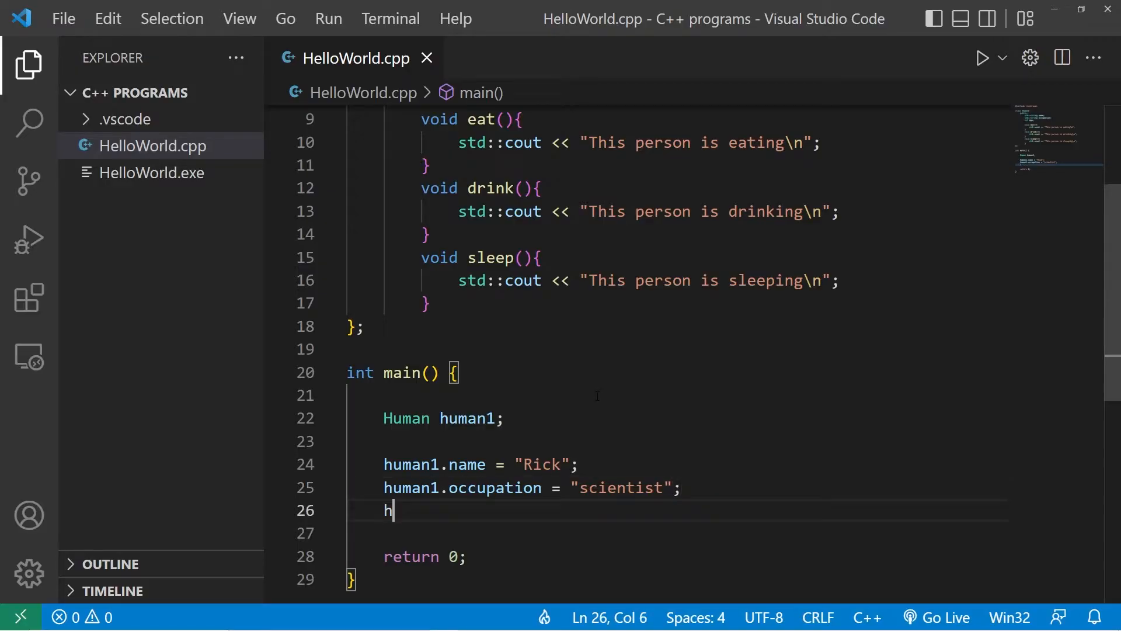
text(uman1.)
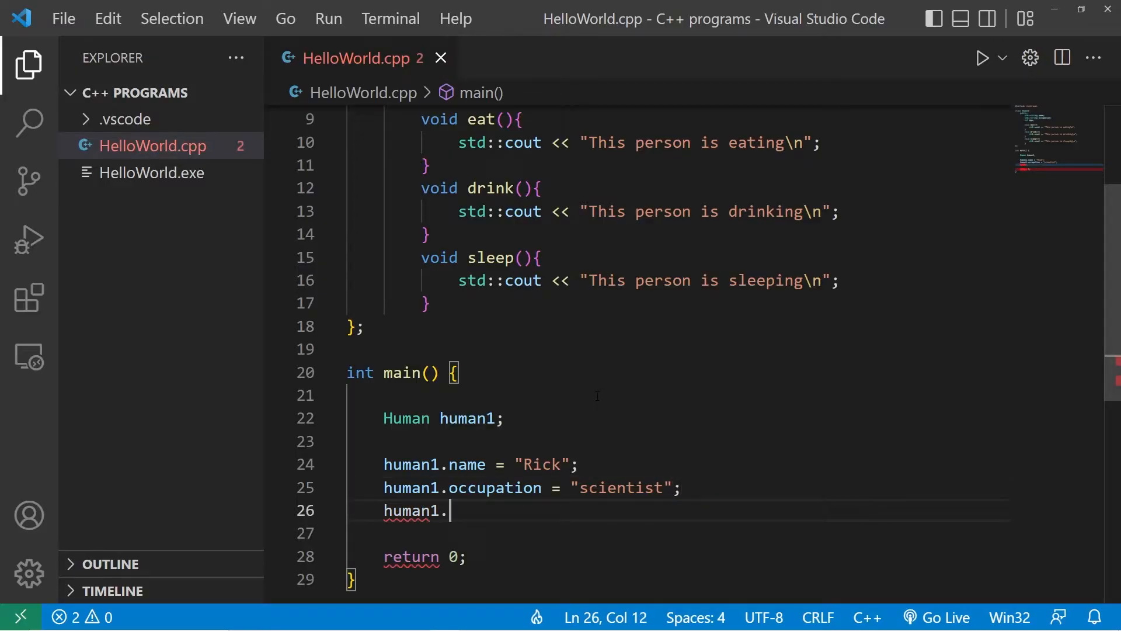
text(age = 70;)
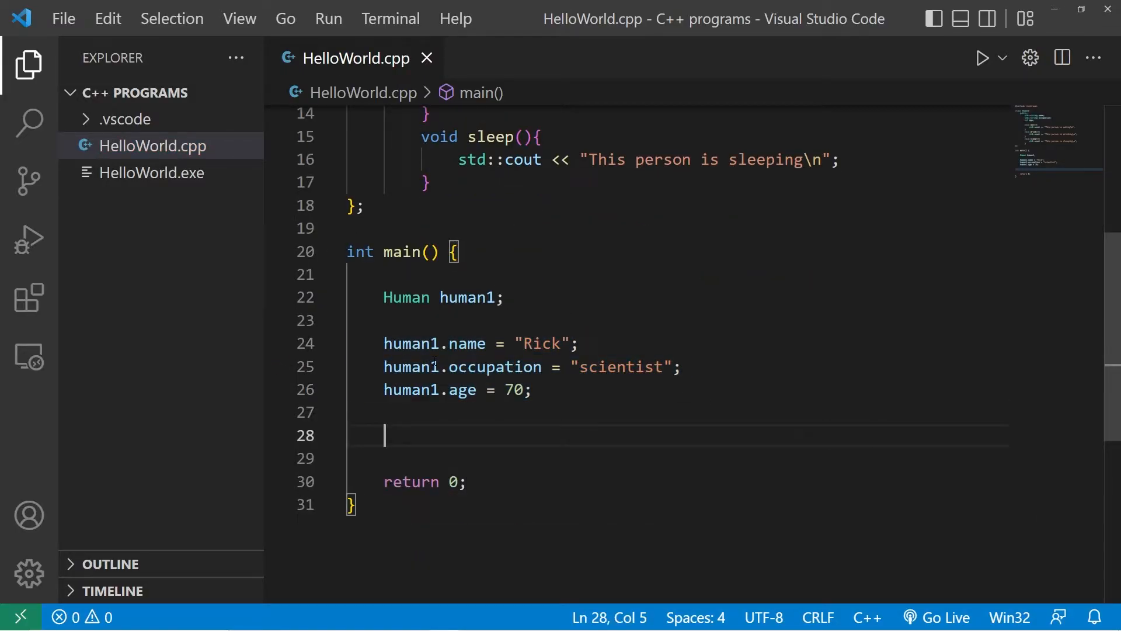
Step: Add std::cout lines printing human1's name and occupation
text(std::cout)
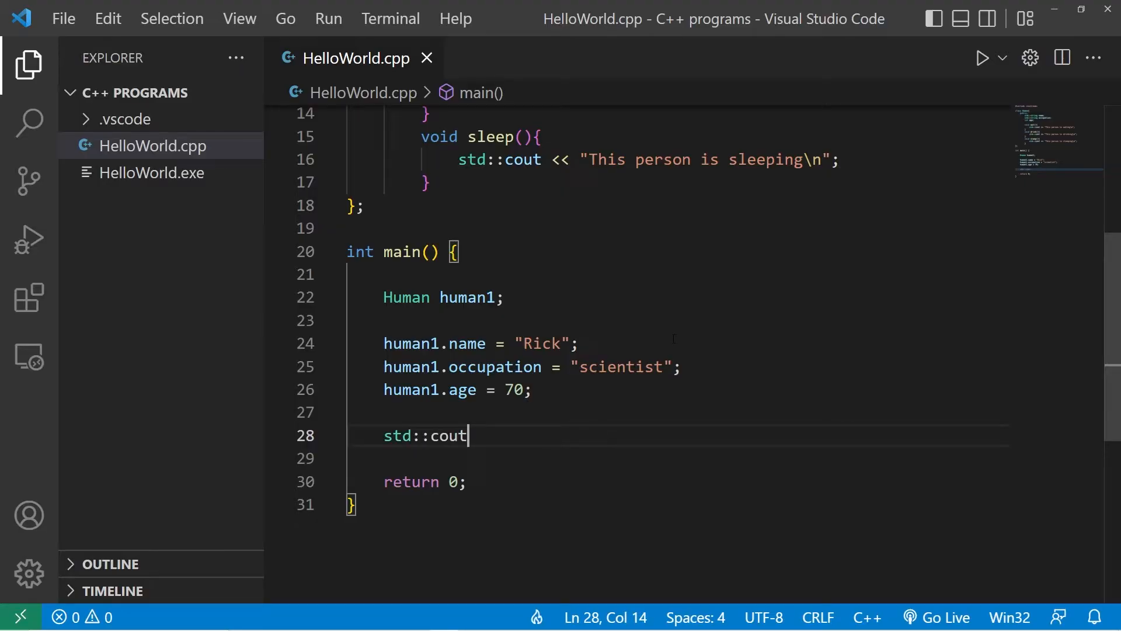
text(<< hum)
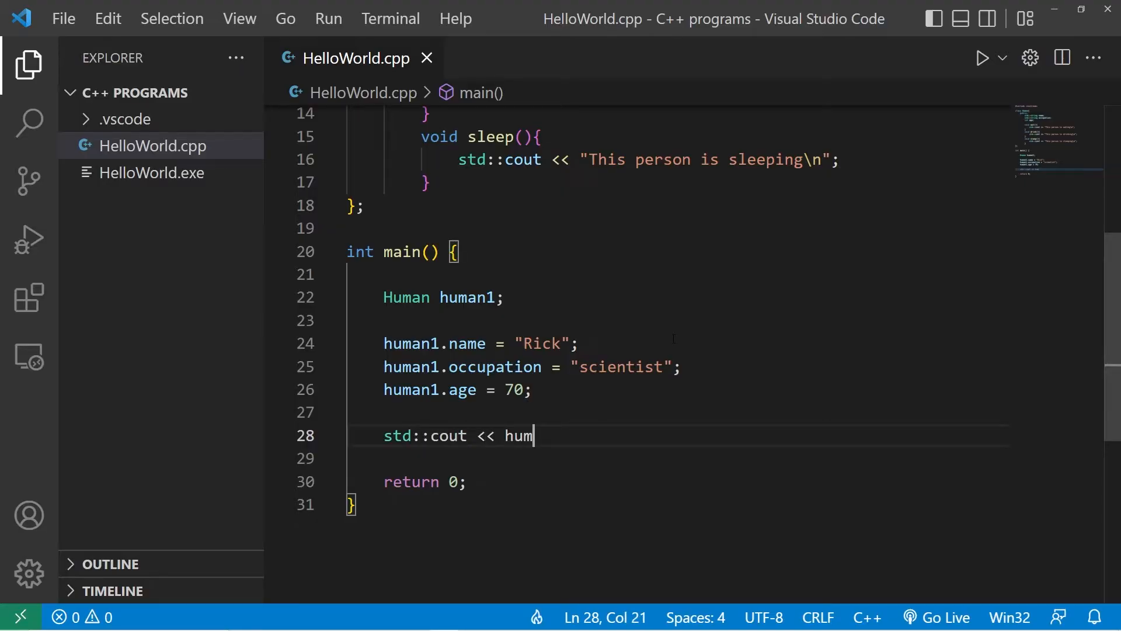
text(an1.n)
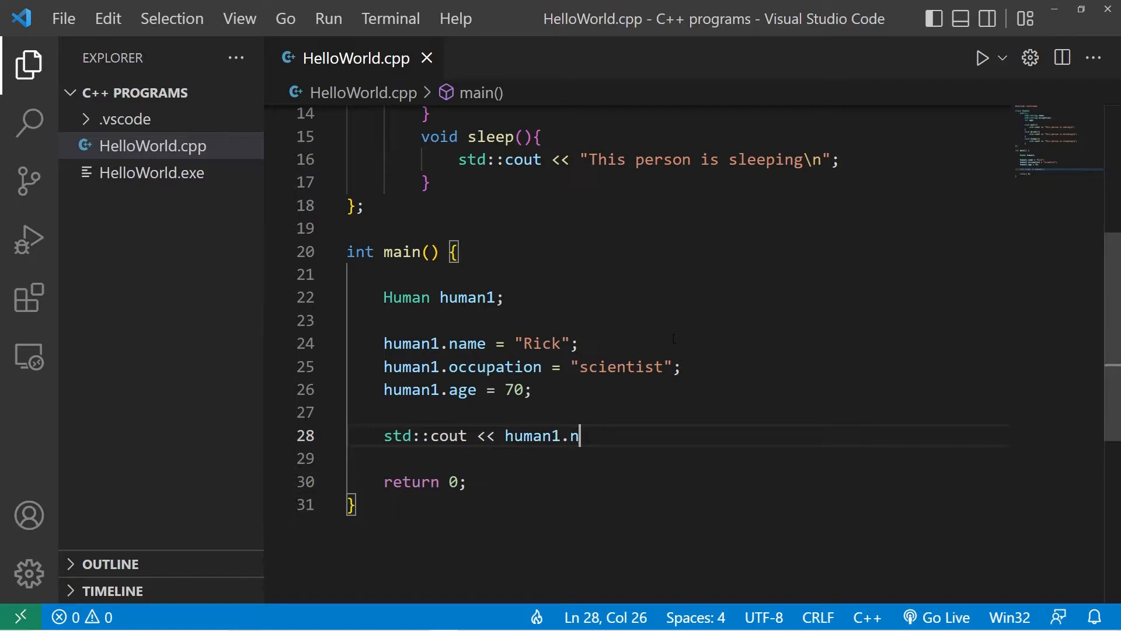
text(ame << '\')
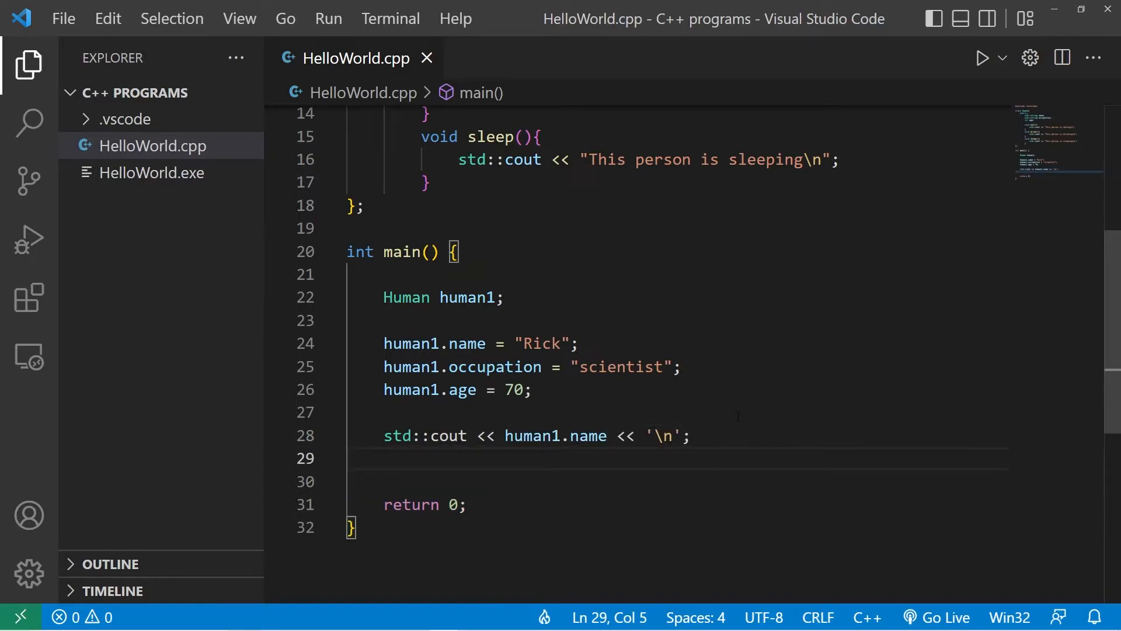
text(std::cout << human1.name << '\n';)
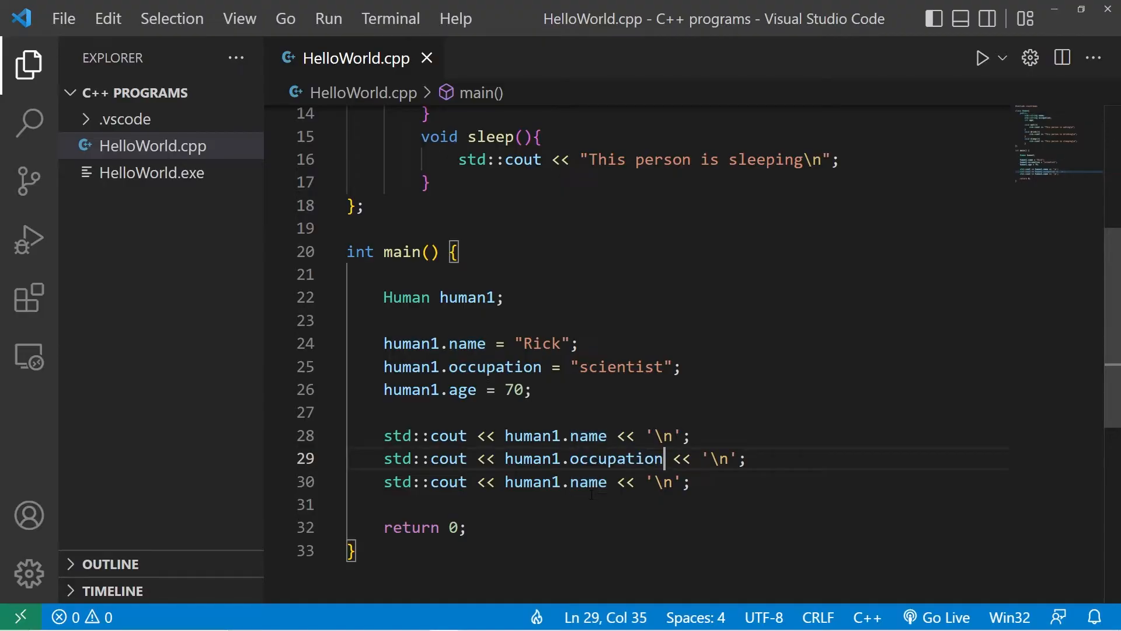
Step: Fix the copied line to print human1.age, then compile and run the program
double_click(587, 481)
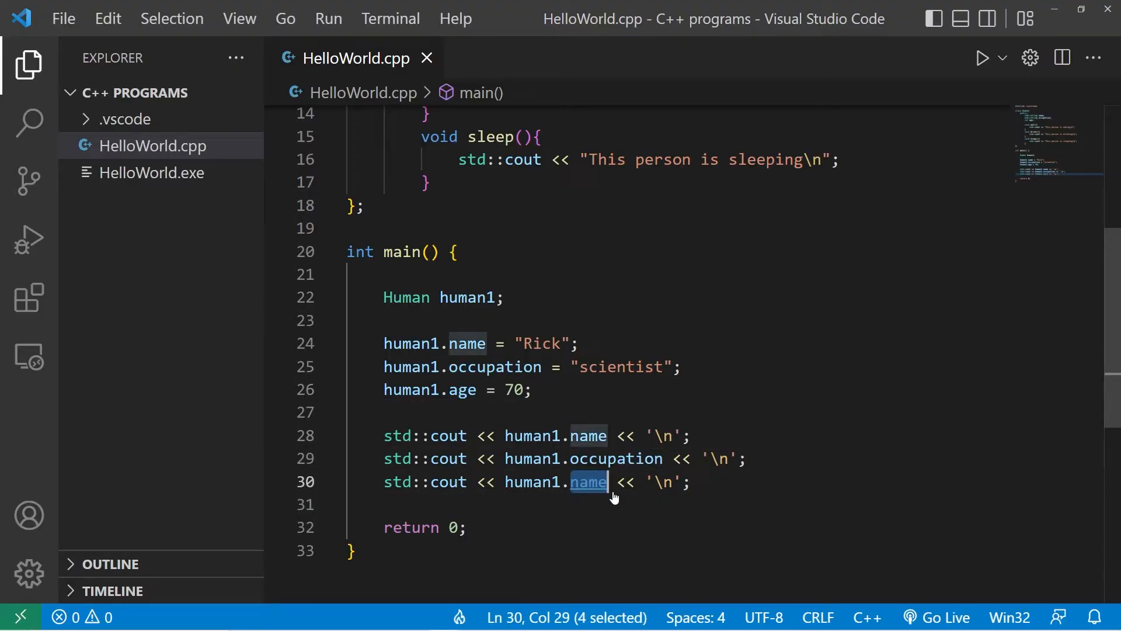
text(age)
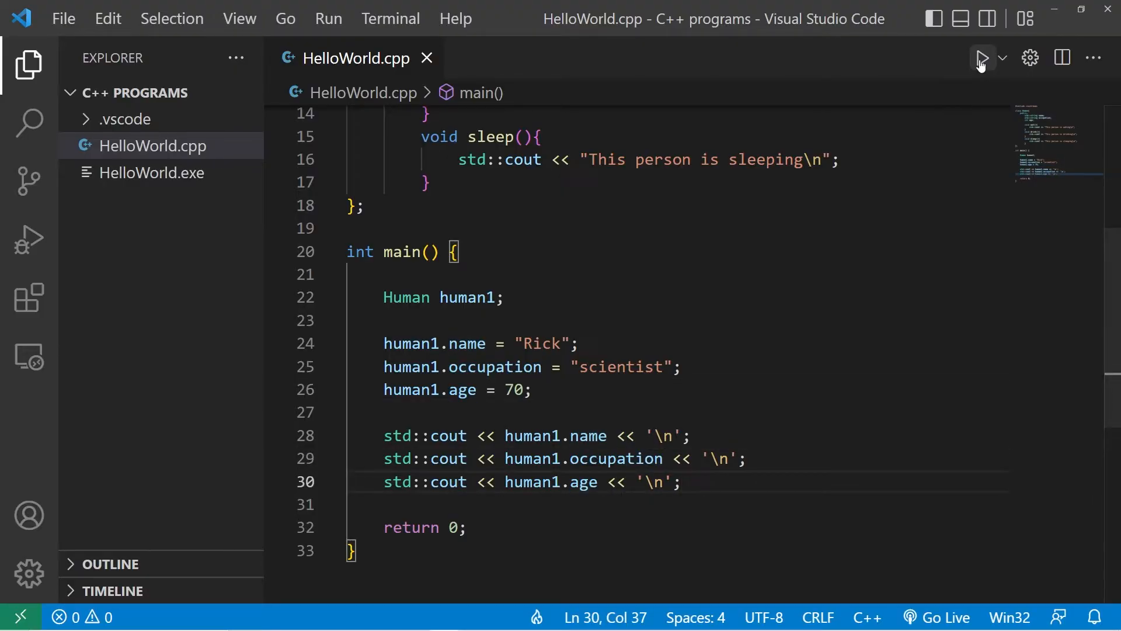
click(982, 59)
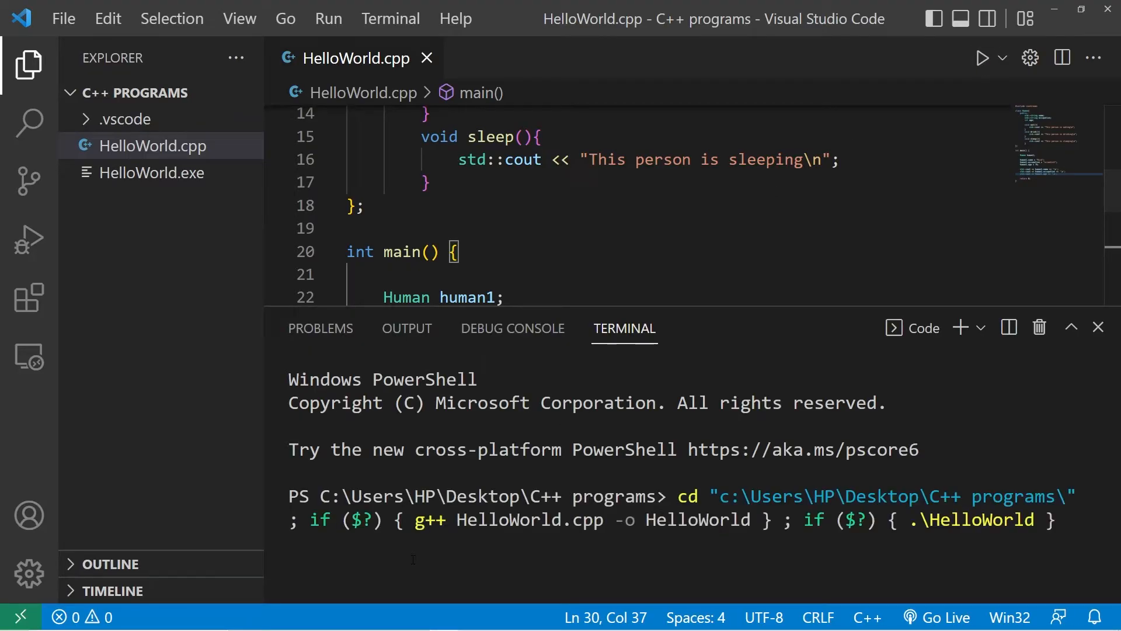
Step: Check the output Rick, scientist and 70, then close the terminal
key(Enter)
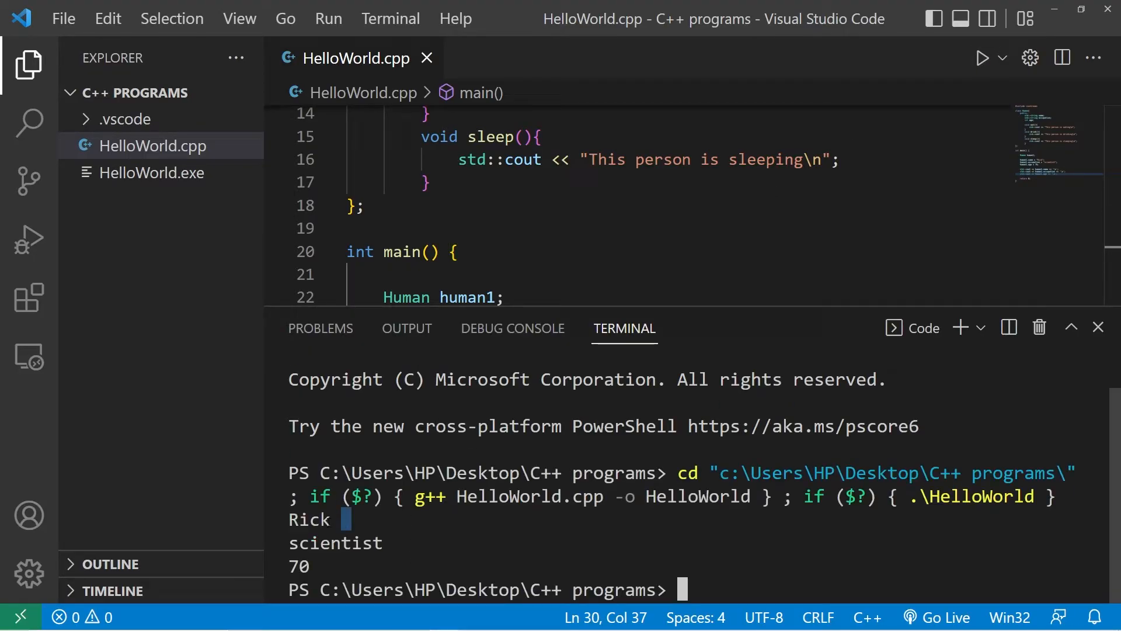
double_click(336, 543)
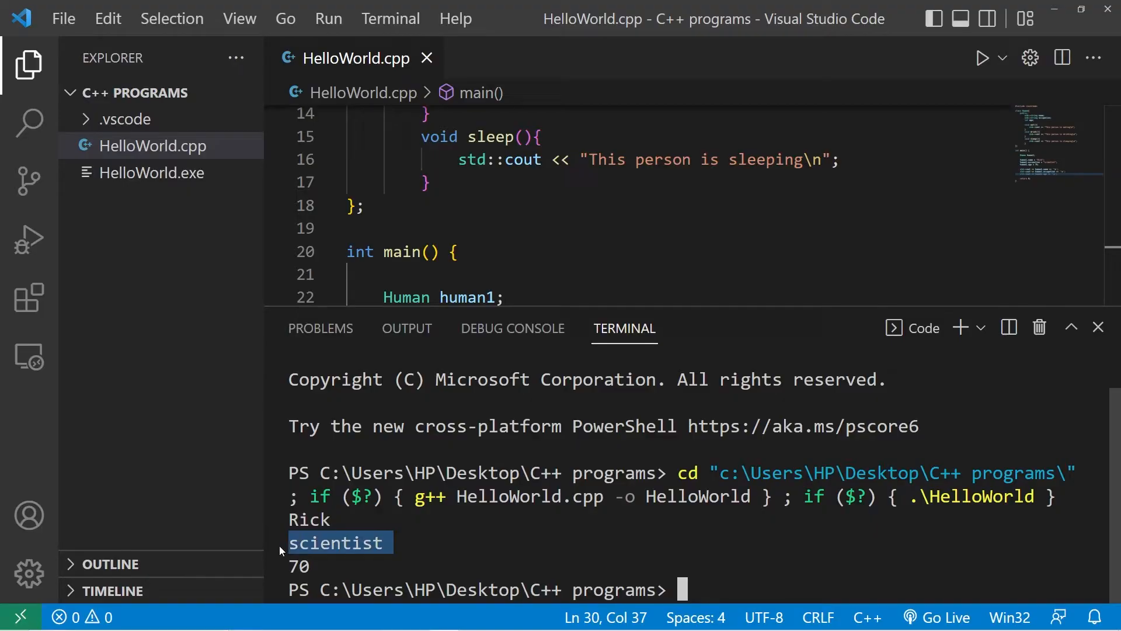
click(301, 565)
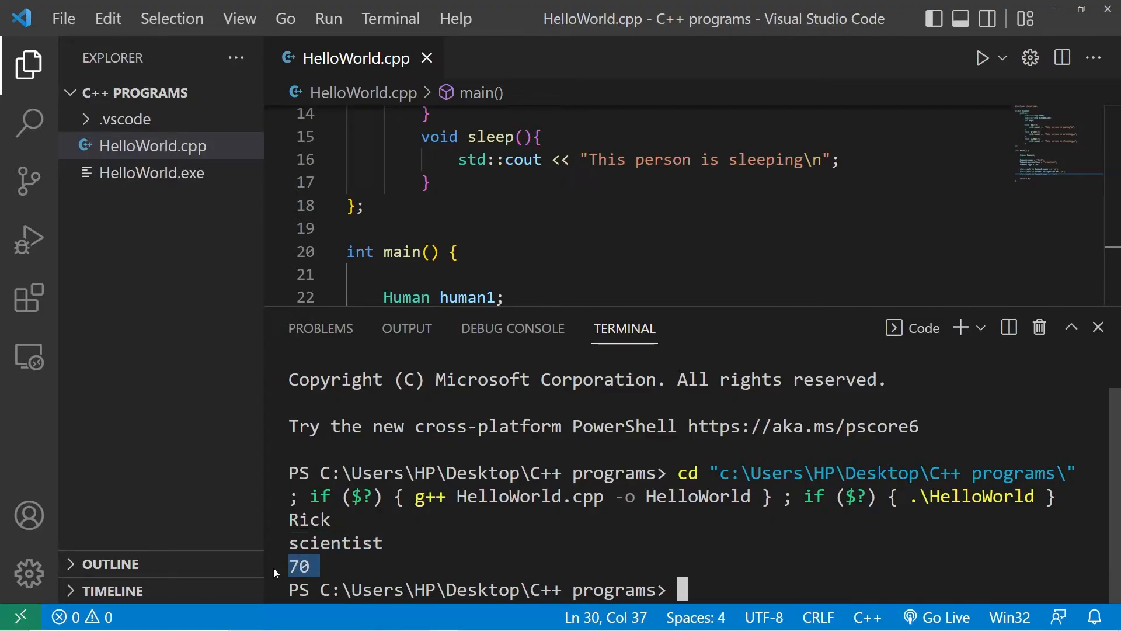
click(1097, 327)
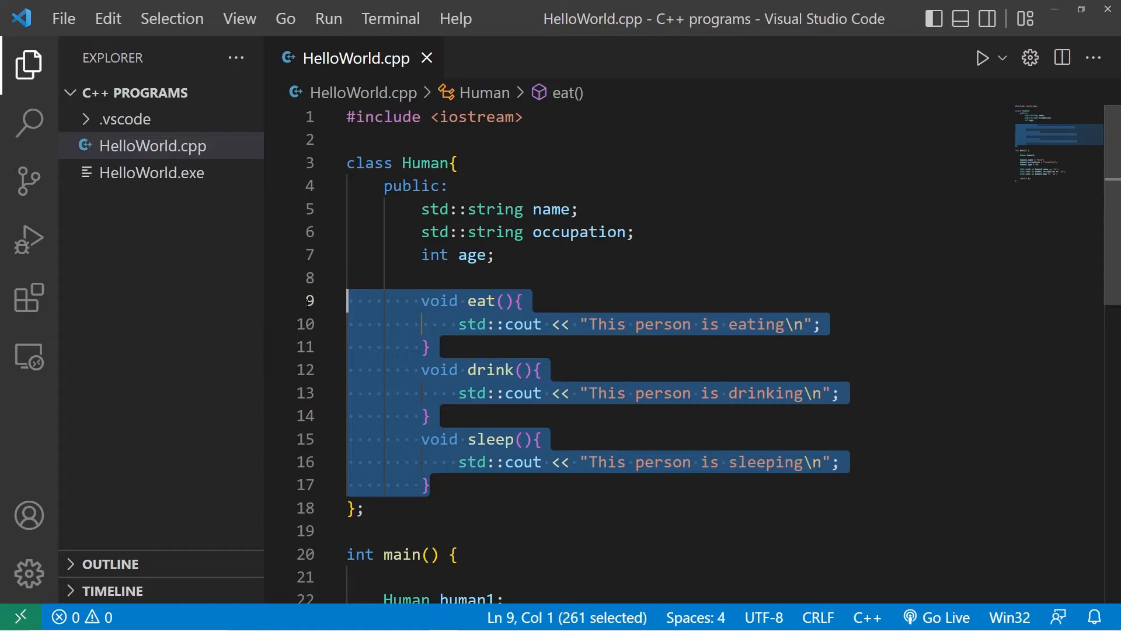
Step: Call human1.eat(); after the print statements in main
double_click(480, 300)
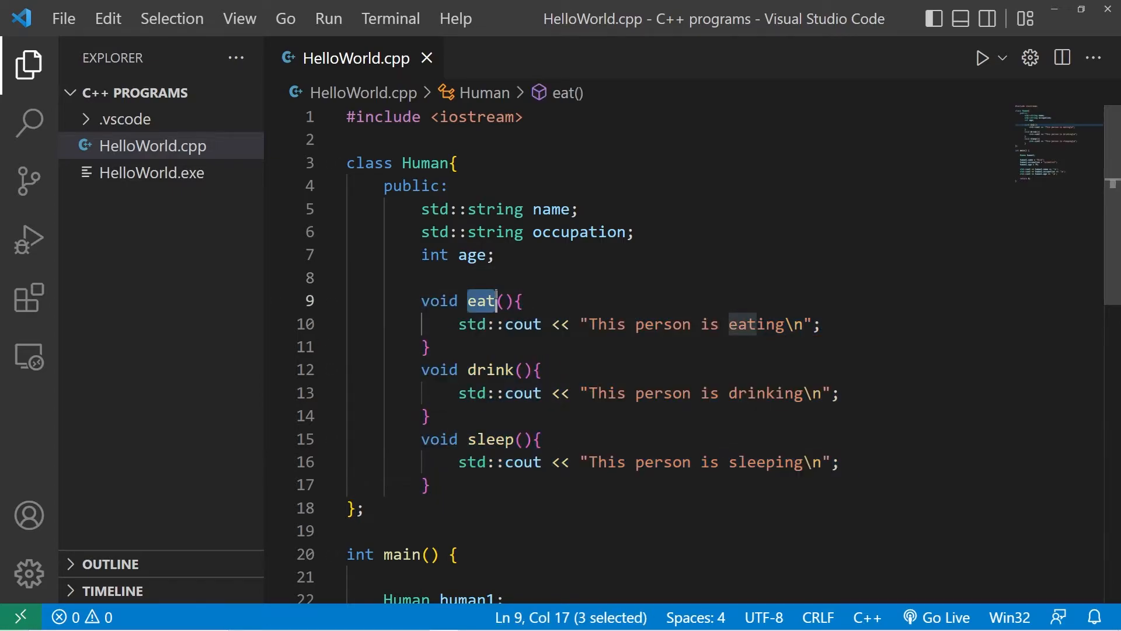
double_click(492, 439)
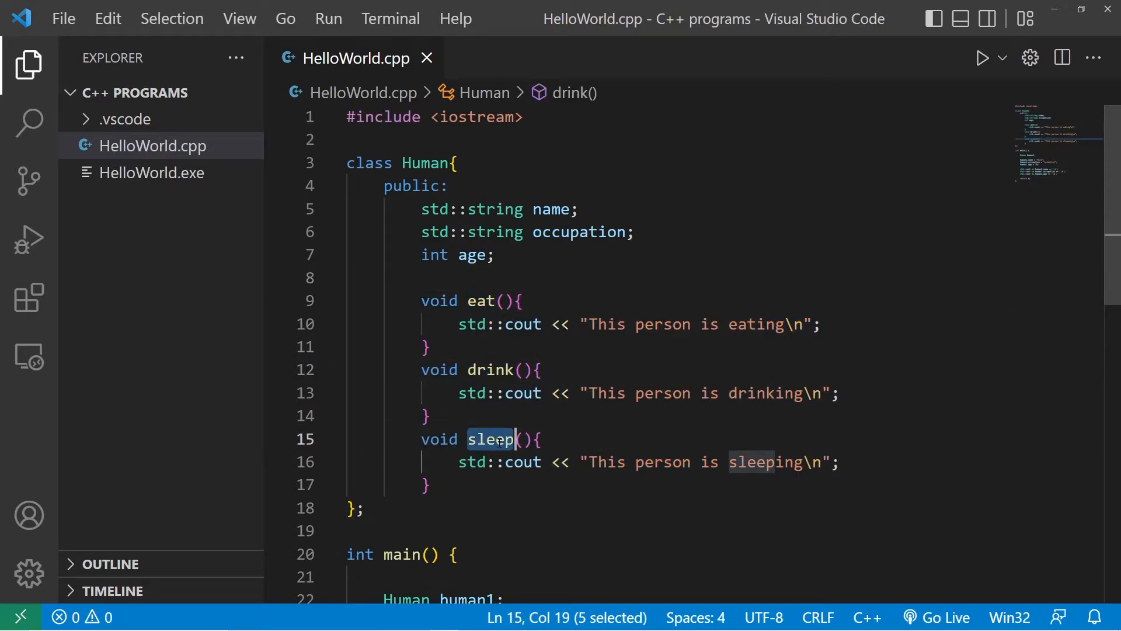
scroll(down, 3)
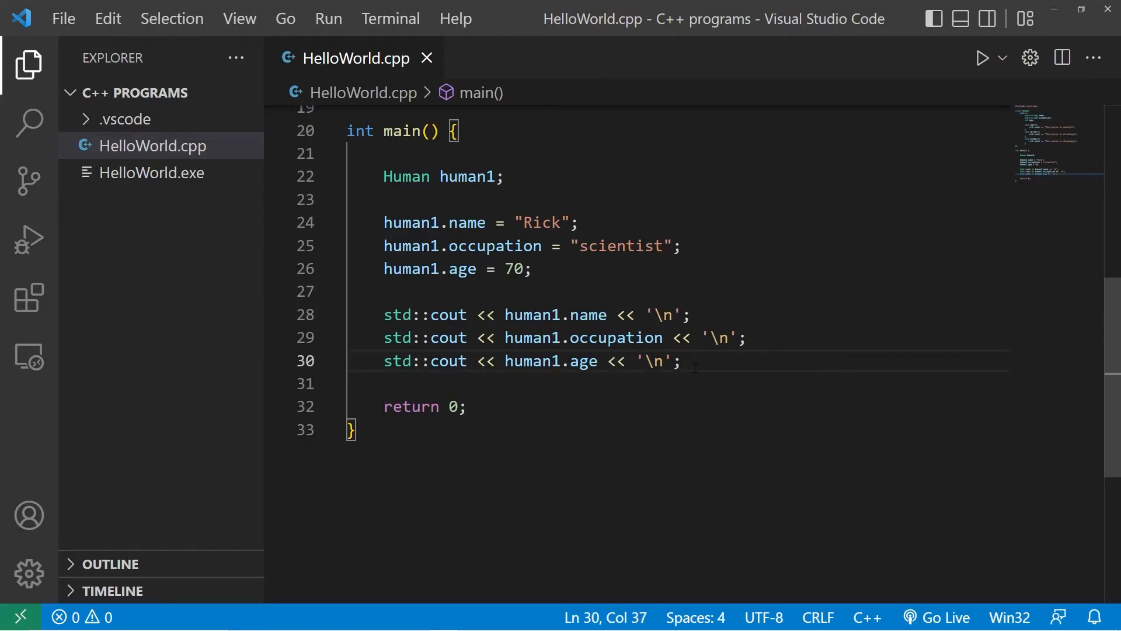
key(Enter)
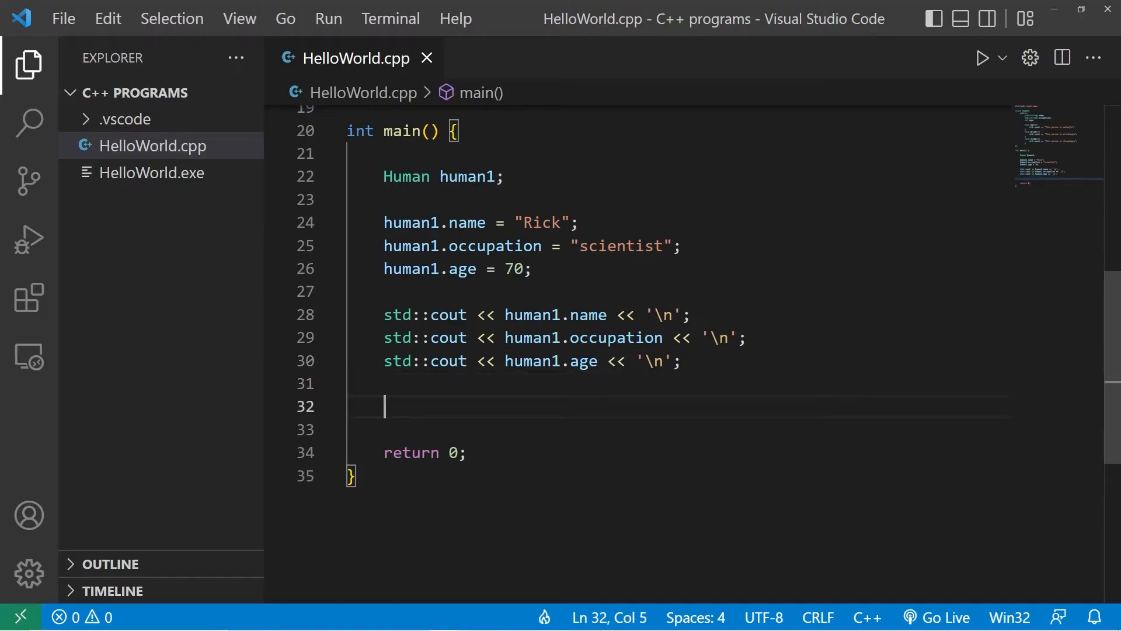
text(human1)
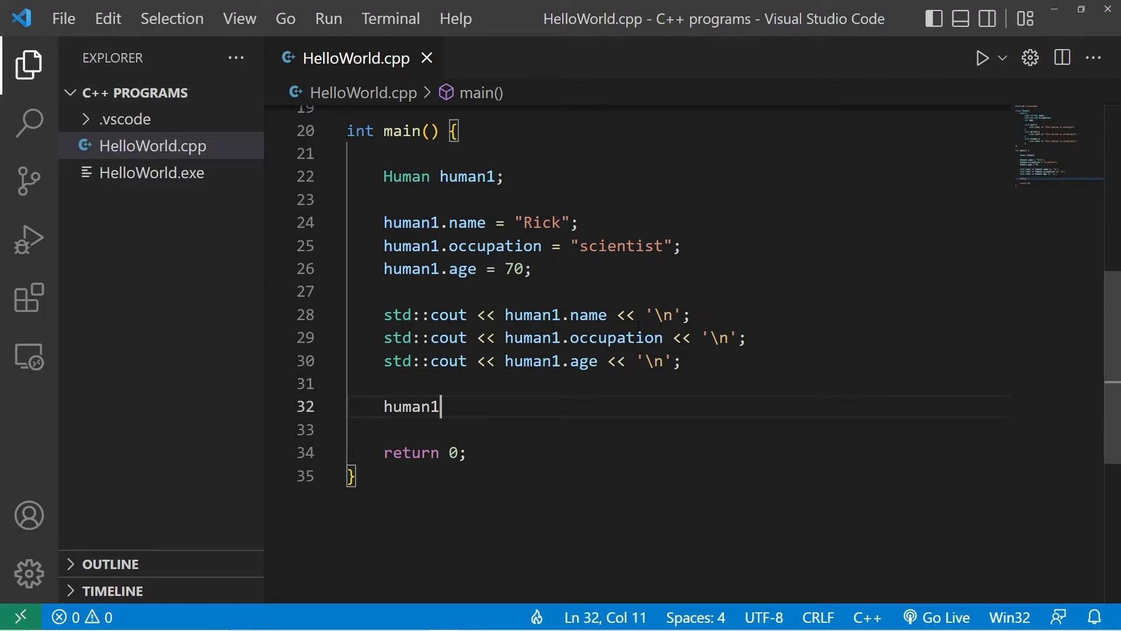
text(.eat())
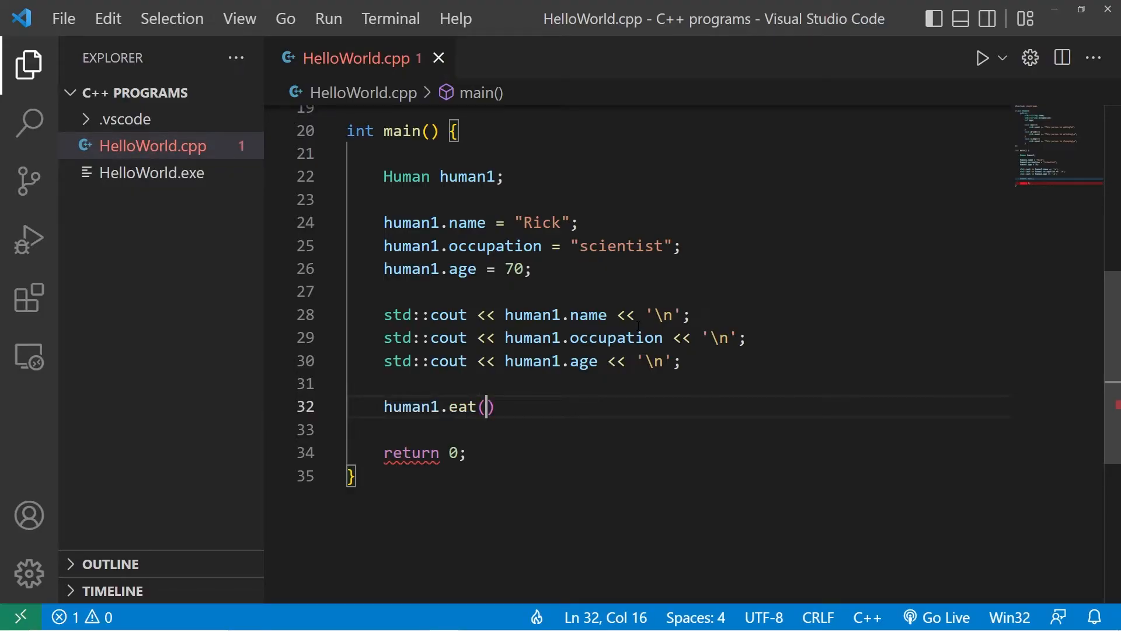
text(;)
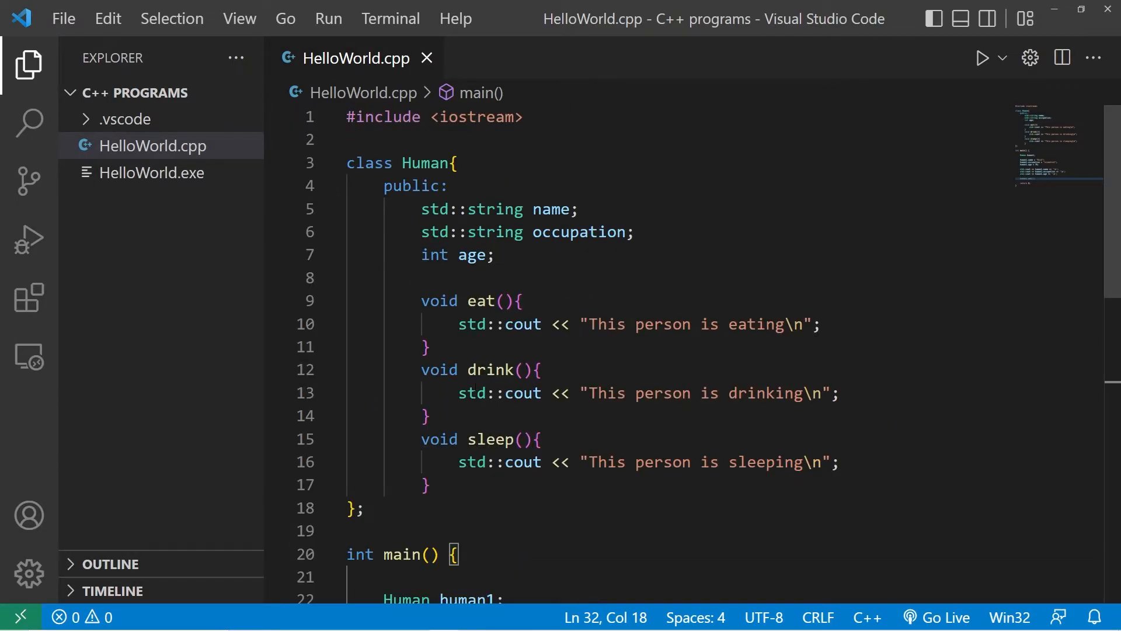
Step: Call human1.drink(); and human1.sleep(); after it
scroll(down, 3)
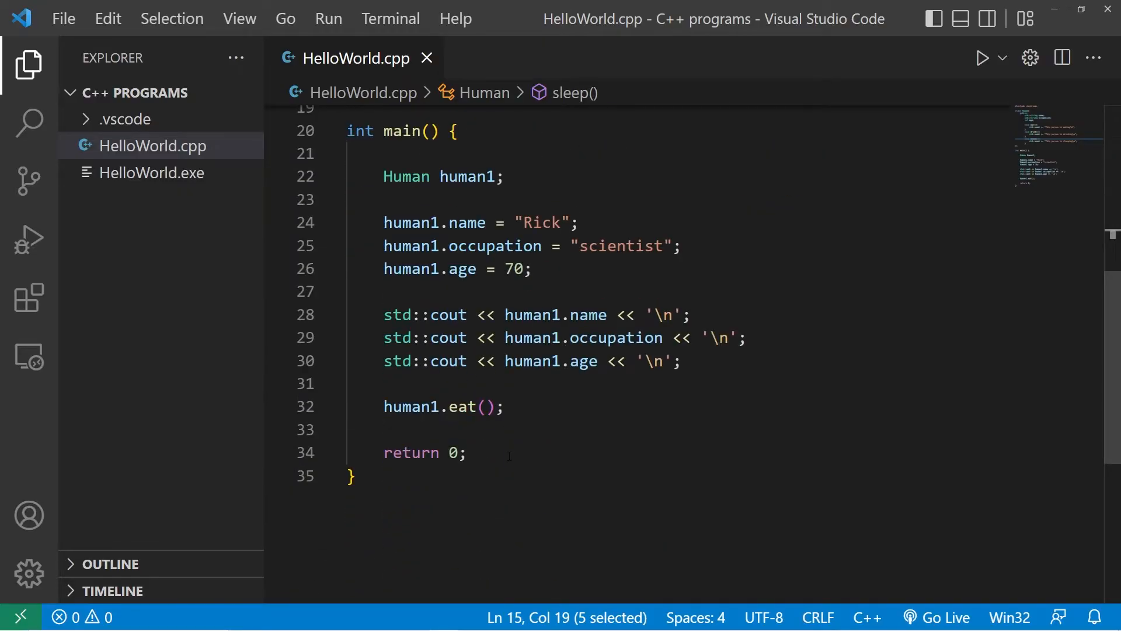
text(human)
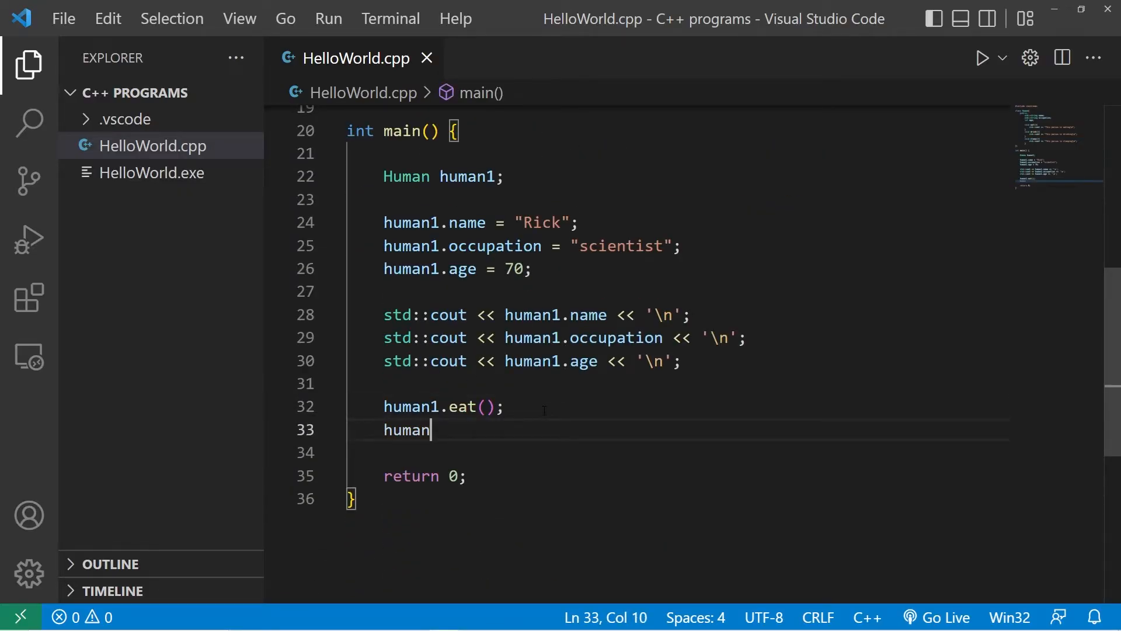
text(1.drink();)
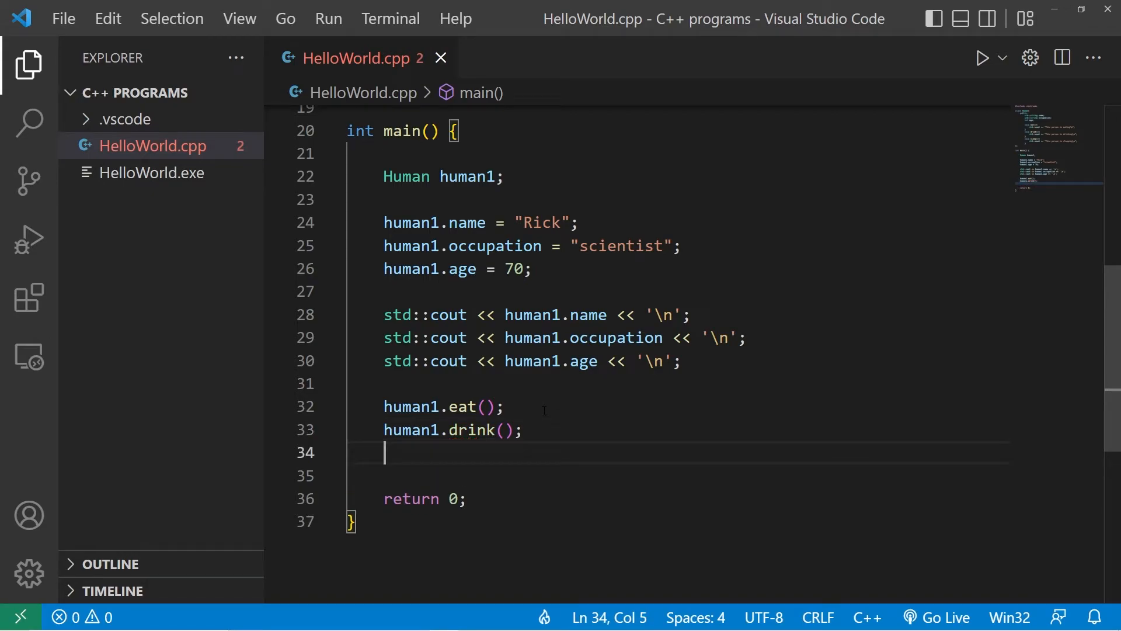
text(human1.sl)
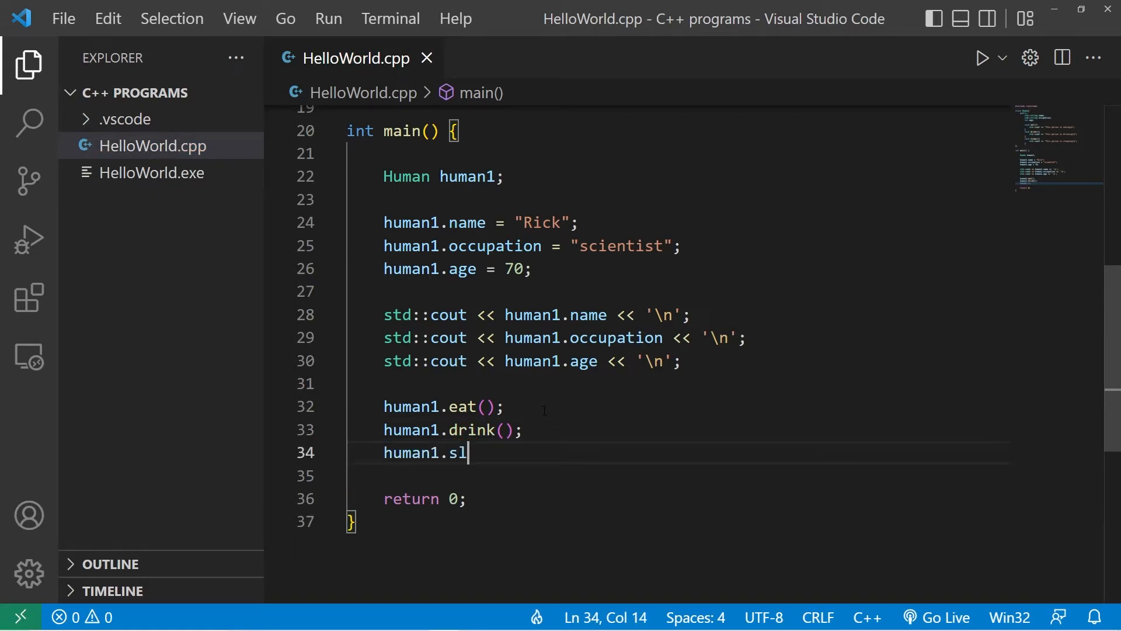
text(eep();)
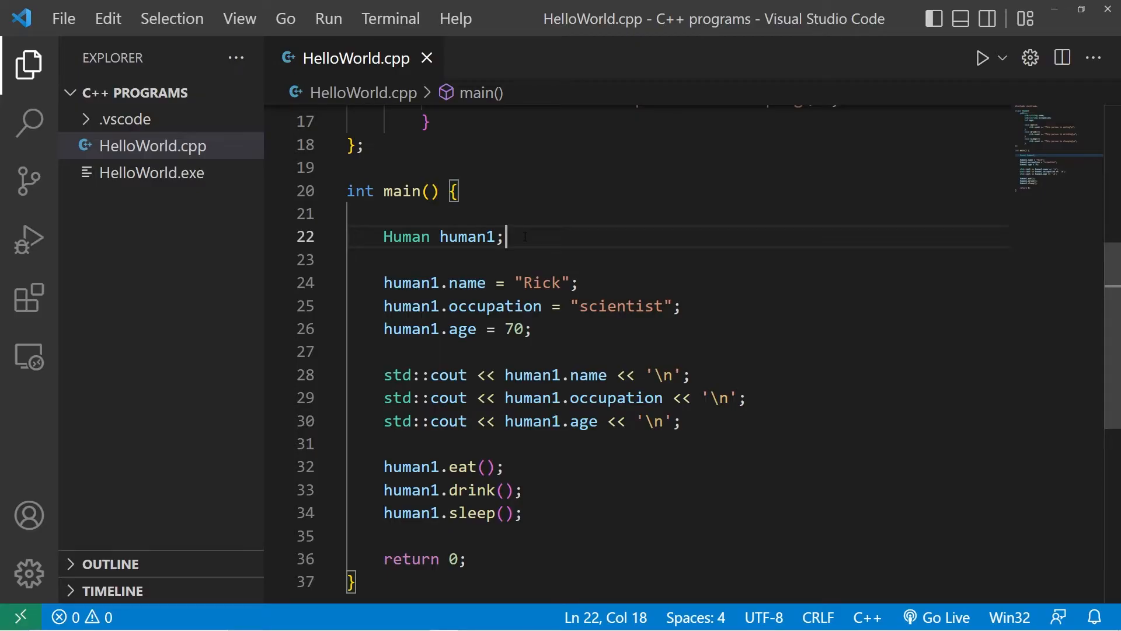
Step: Declare Human human2; with pasted assignments changed to name Morty, occupation student, age 15
text(Human)
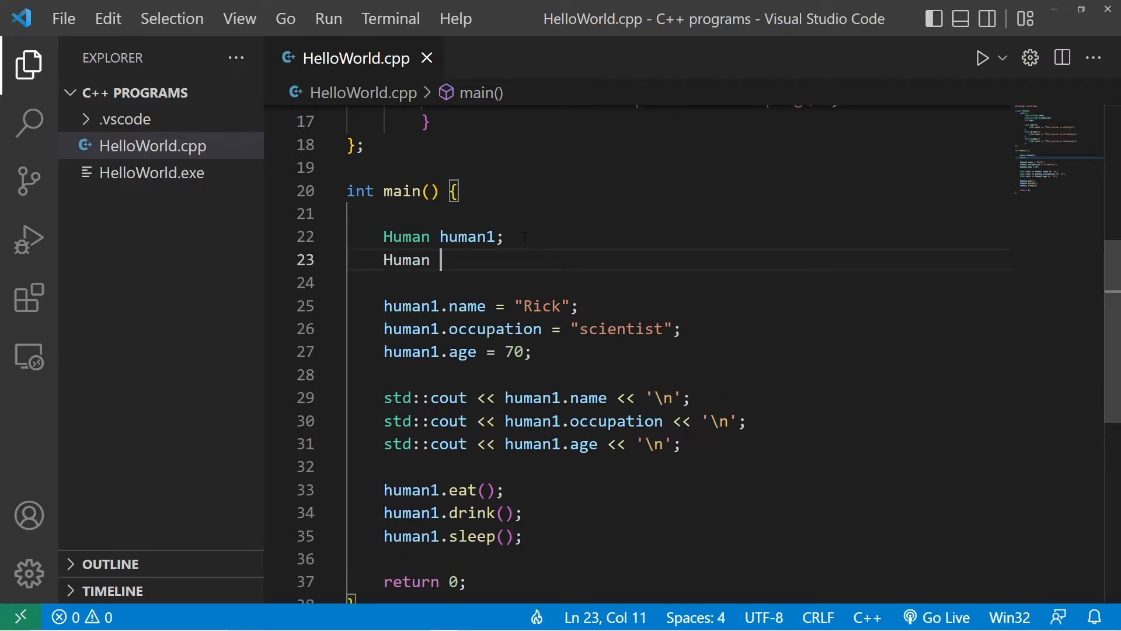
text(human2;)
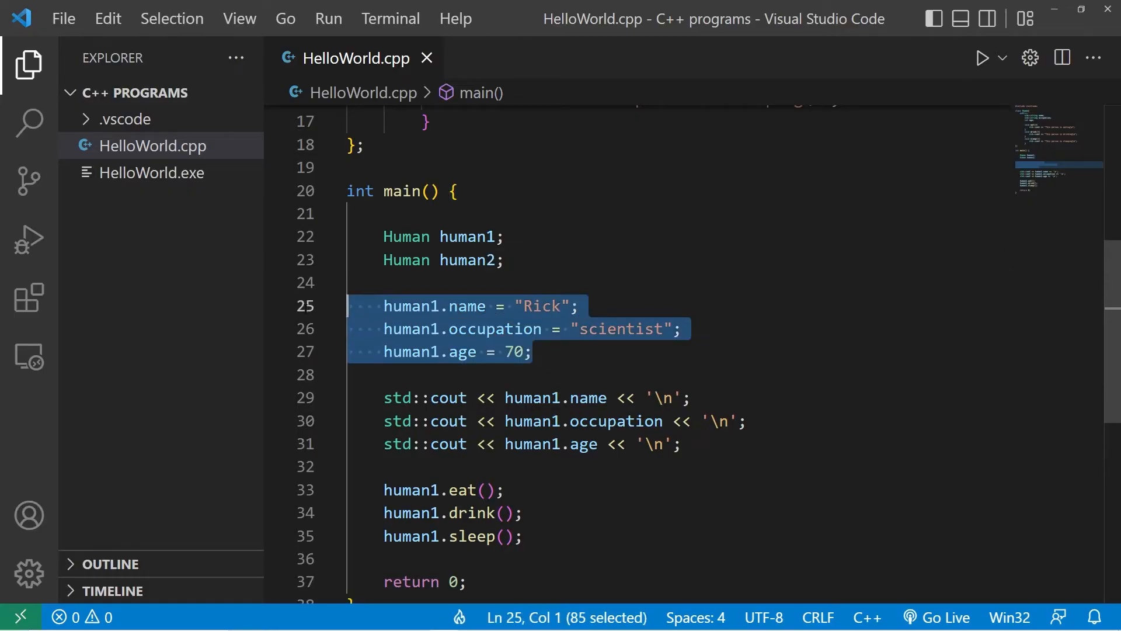
key(ctrl+v)
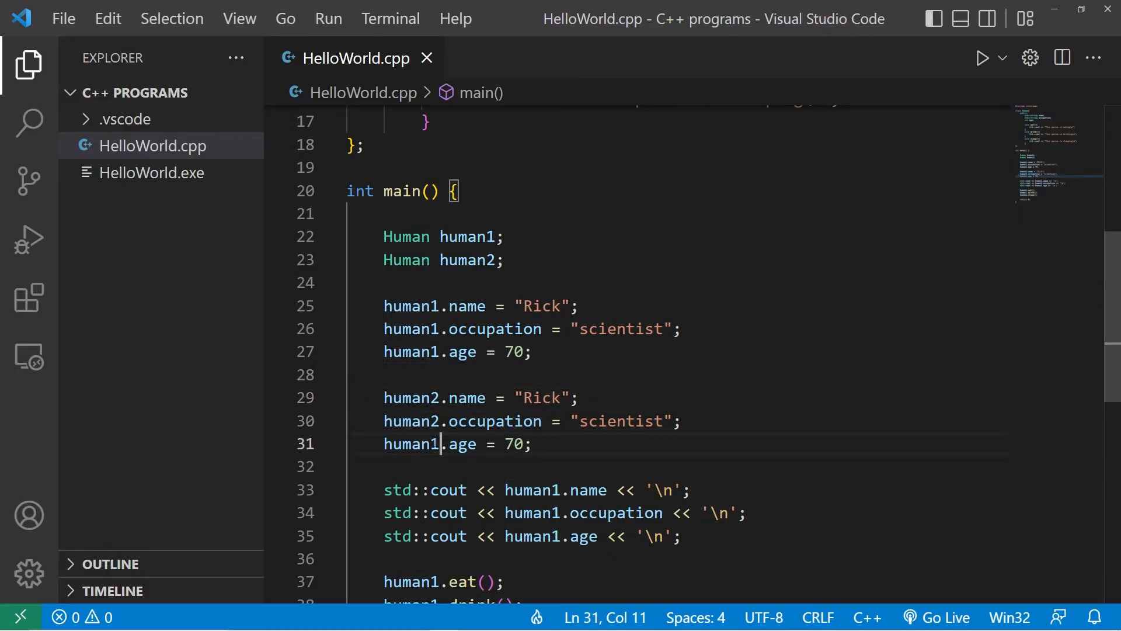
text(Morty)
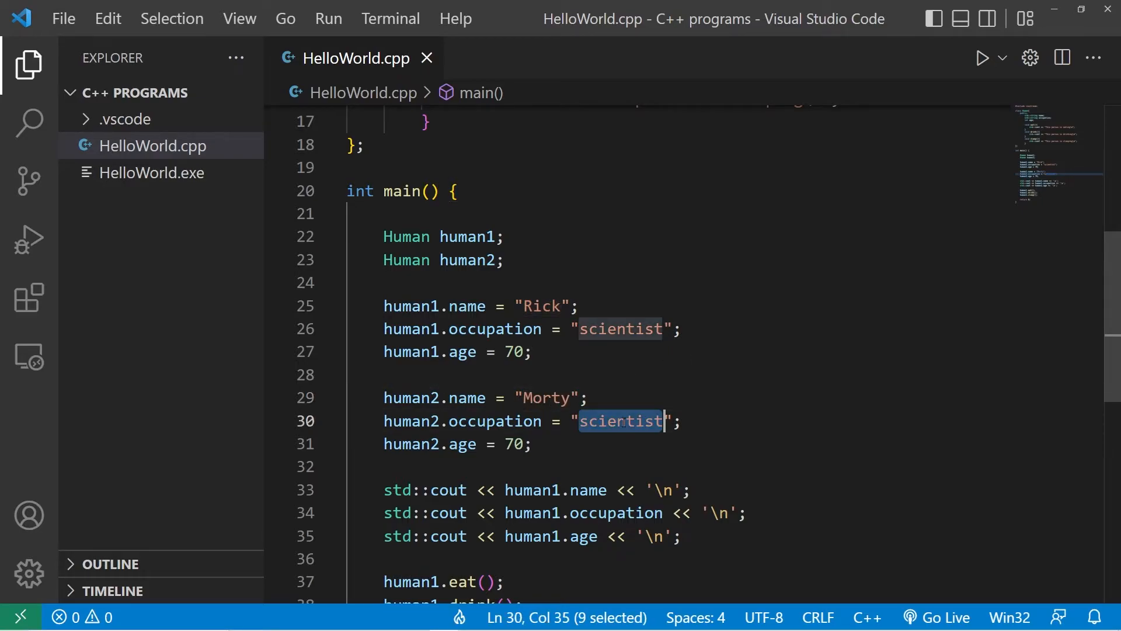
text(student)
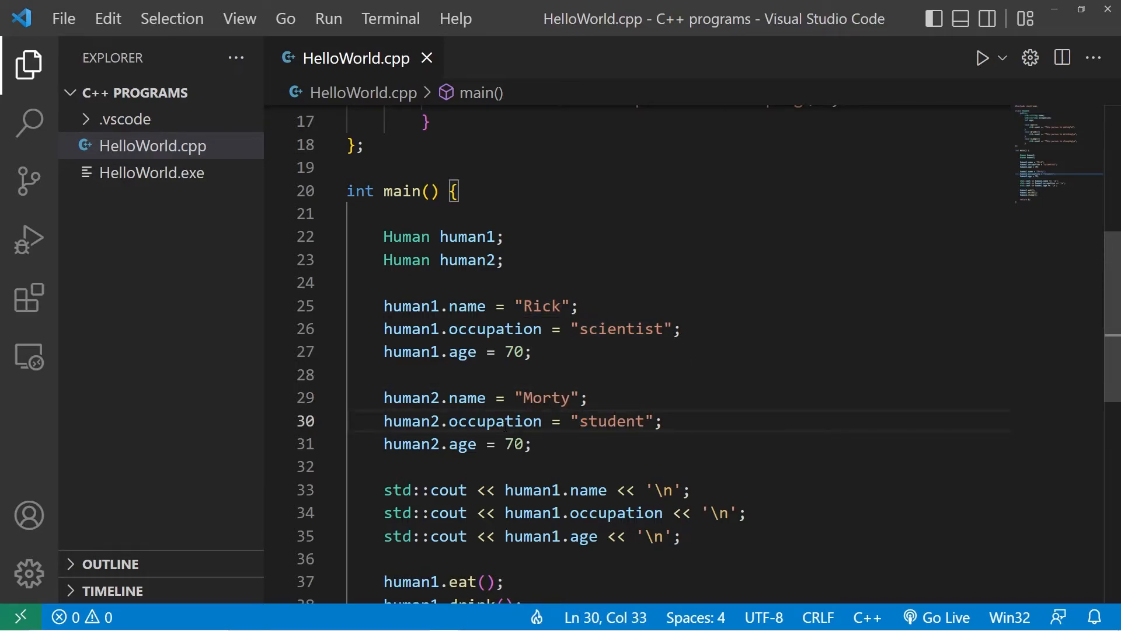
text(1)
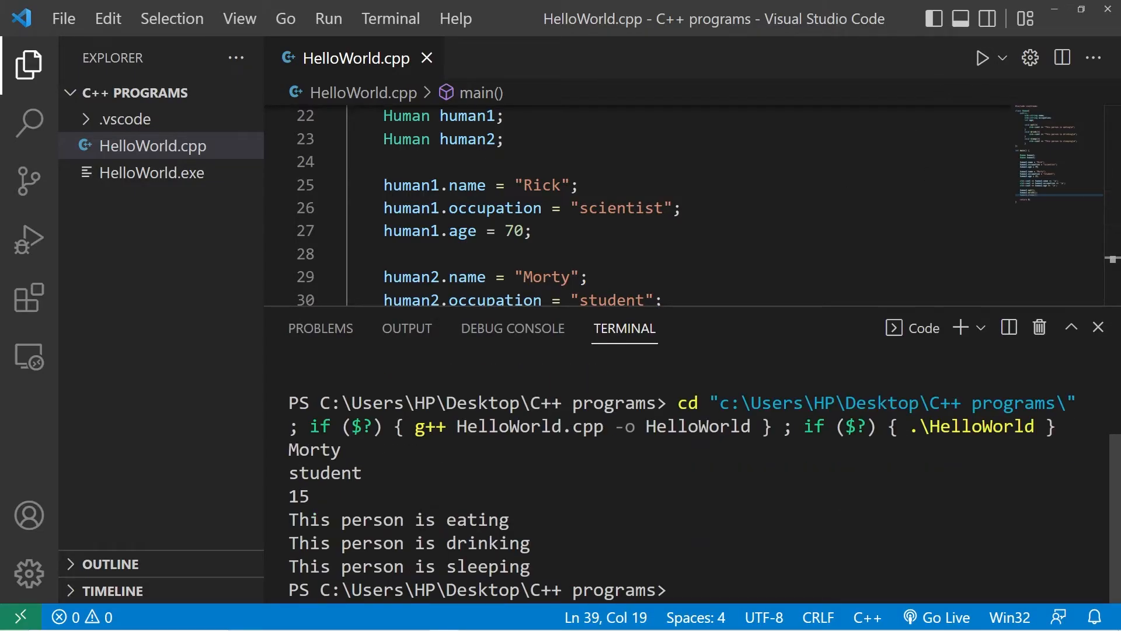
double_click(312, 448)
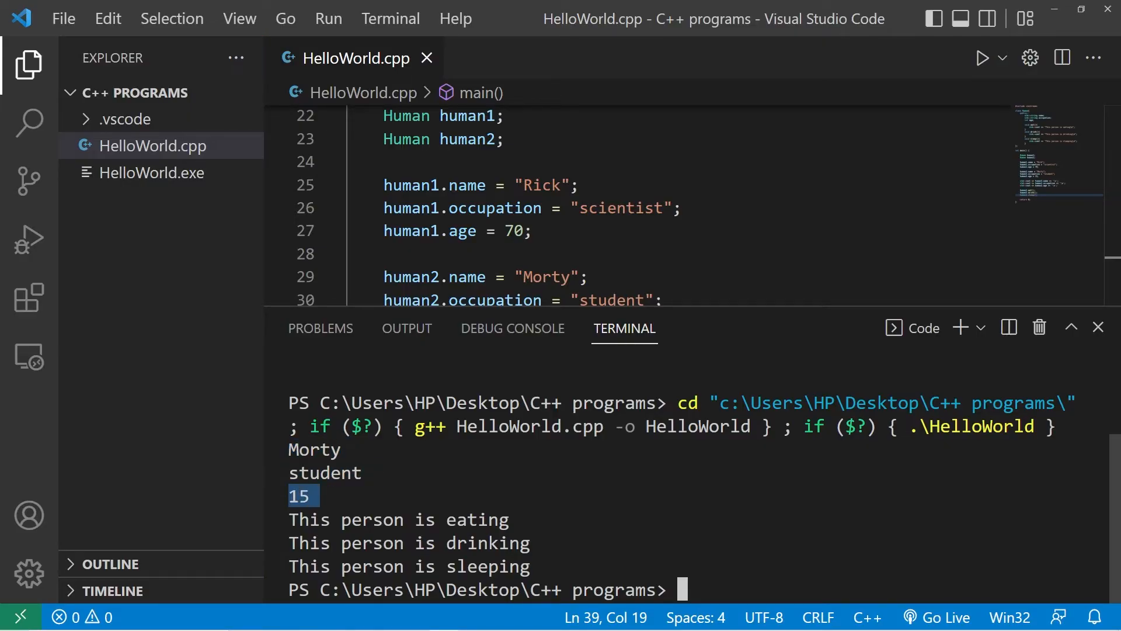
scroll(down, 3)
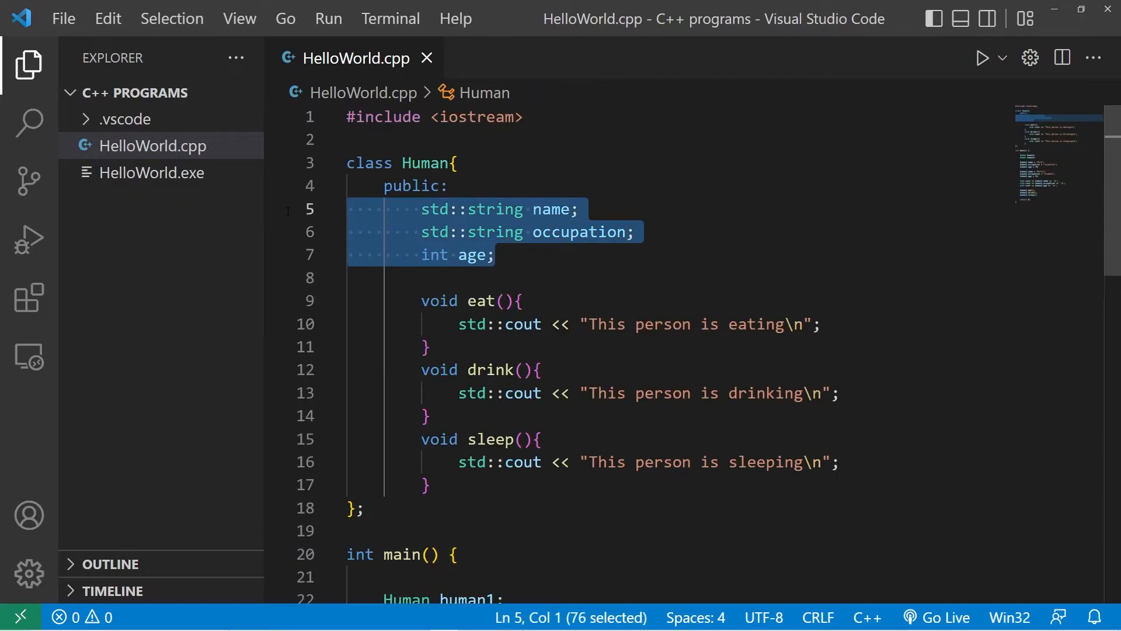
Step: Set class defaults name = "Rick", occupation = "scientist", age = 70
click(582, 209)
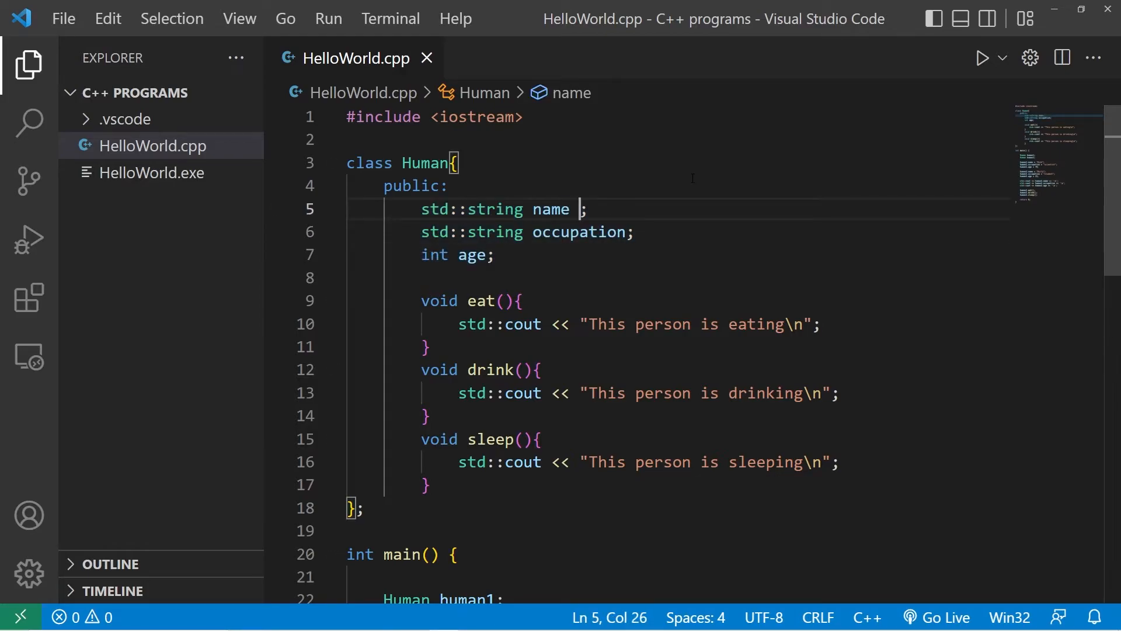
text(= "")
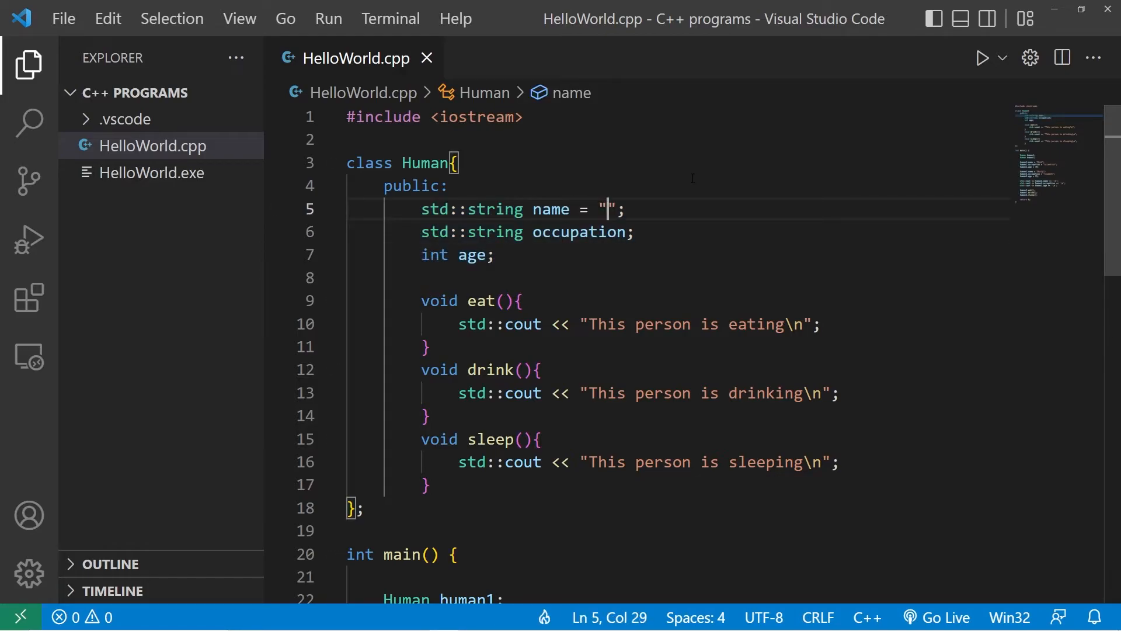
text(Rick)
click(530, 232)
text( = "sc)
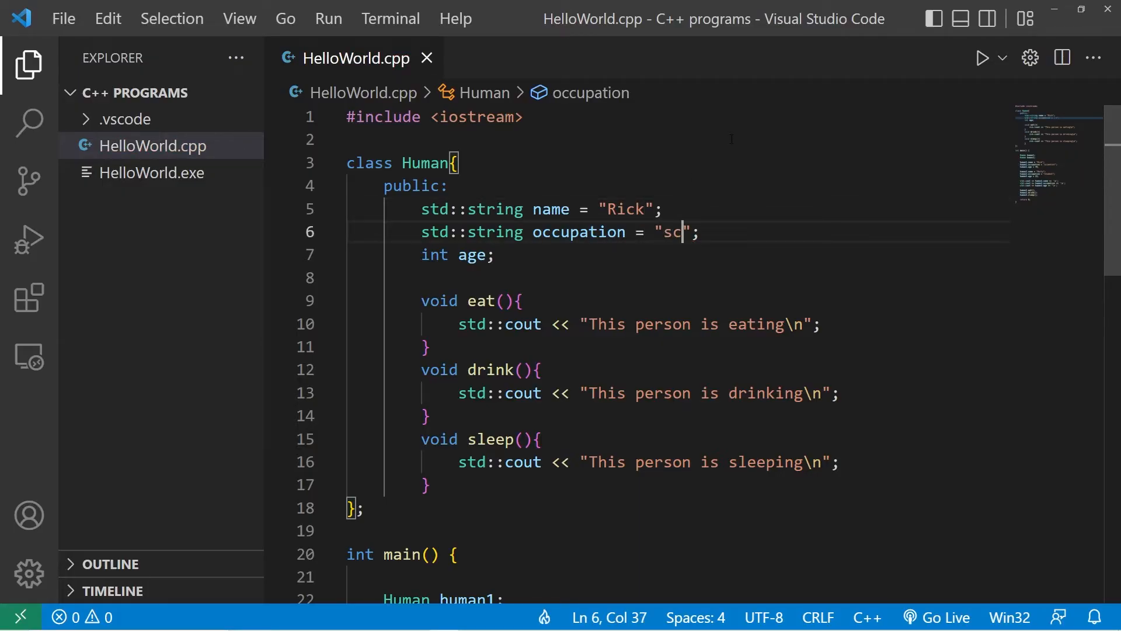
text(ientist)
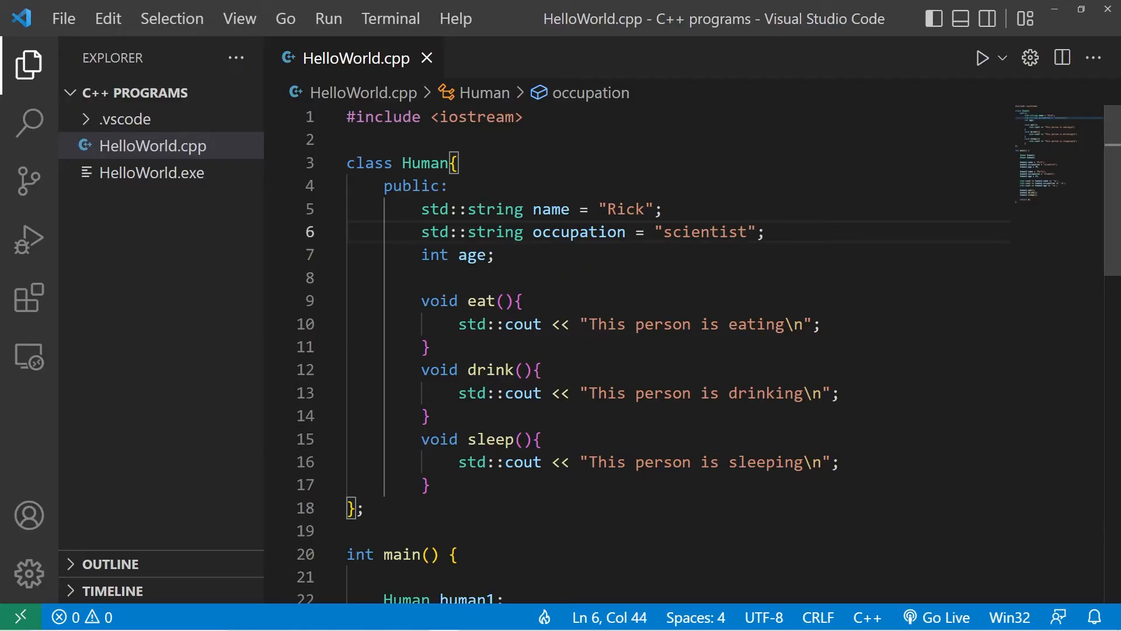
text(= 79)
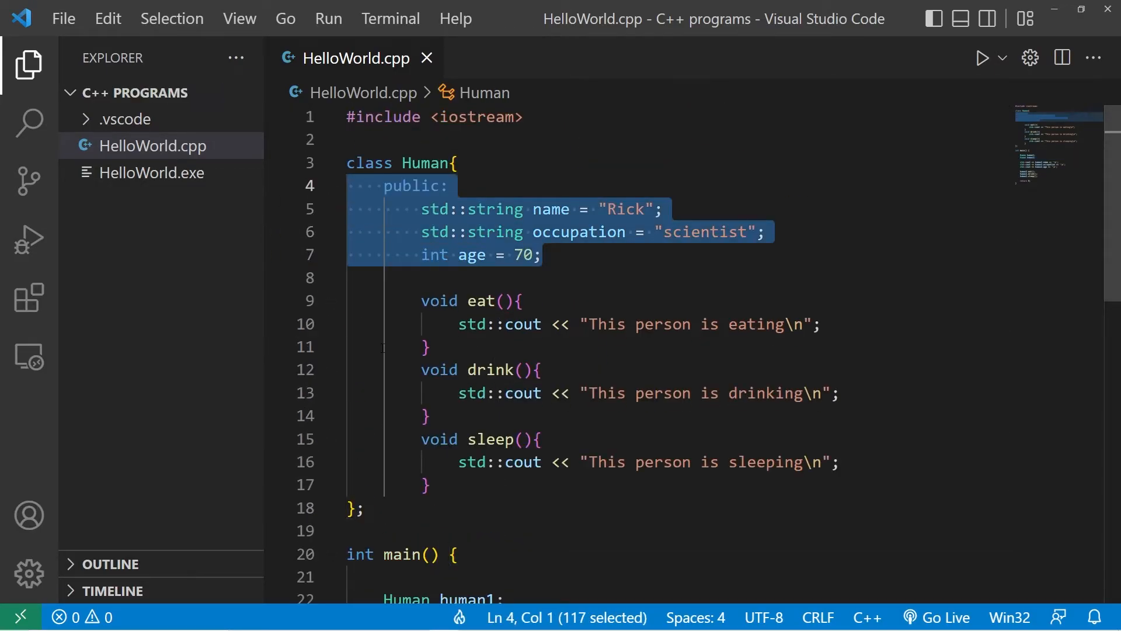
Step: Duplicate the print lines for human1, remove human2's eat/drink/sleep calls, and run the program
scroll(down, 3)
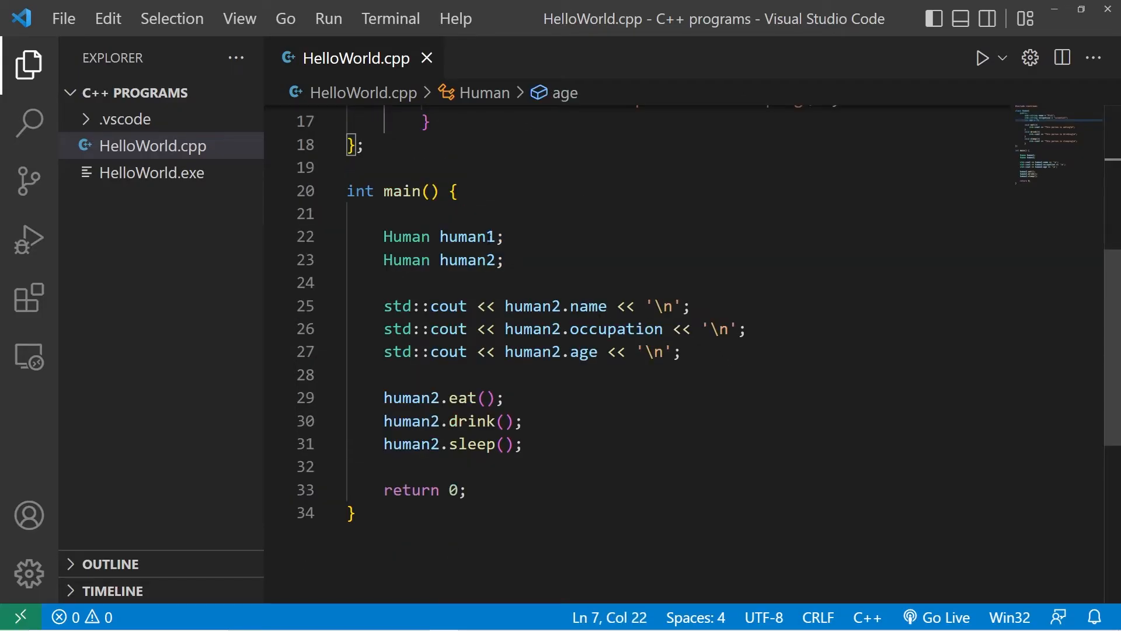
drag(385, 306, 679, 351)
text(1)
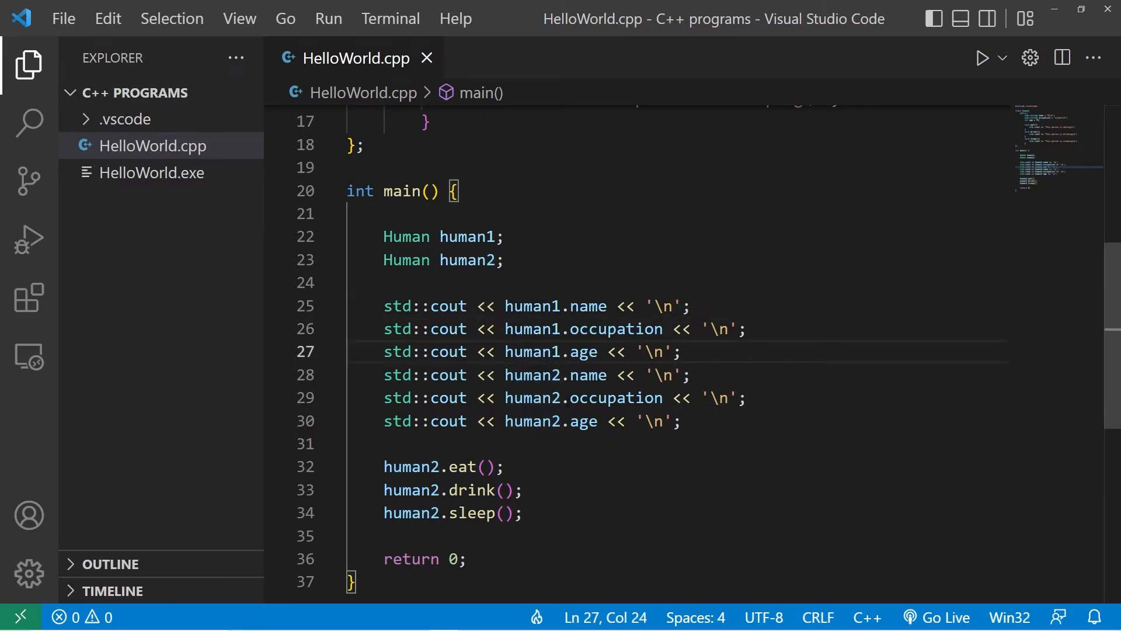
drag(383, 467, 523, 513)
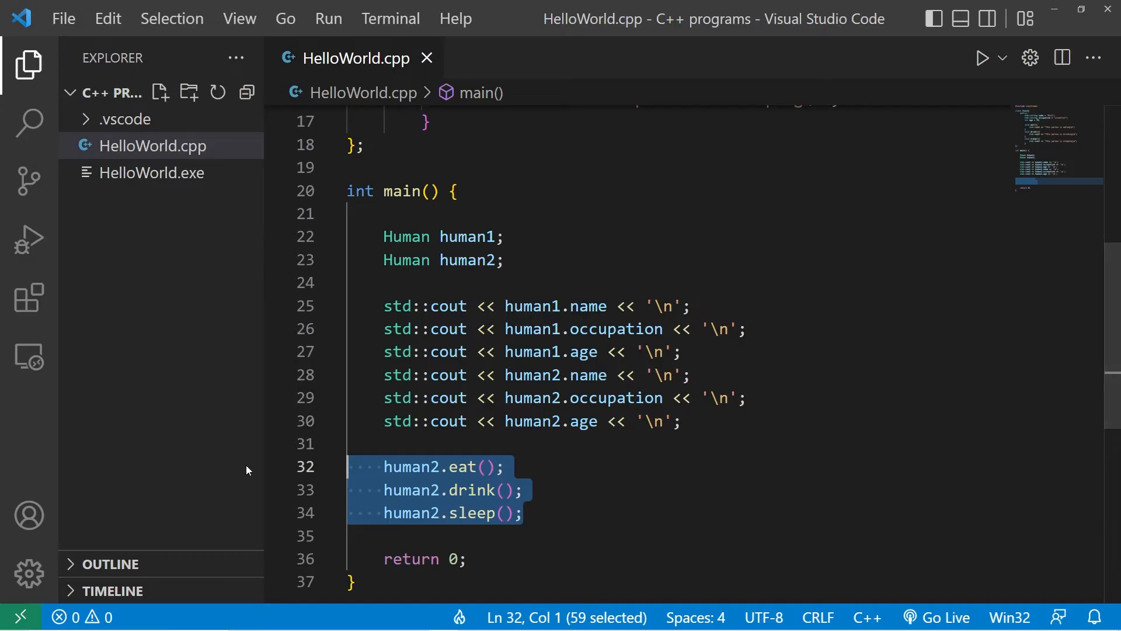
key(Delete)
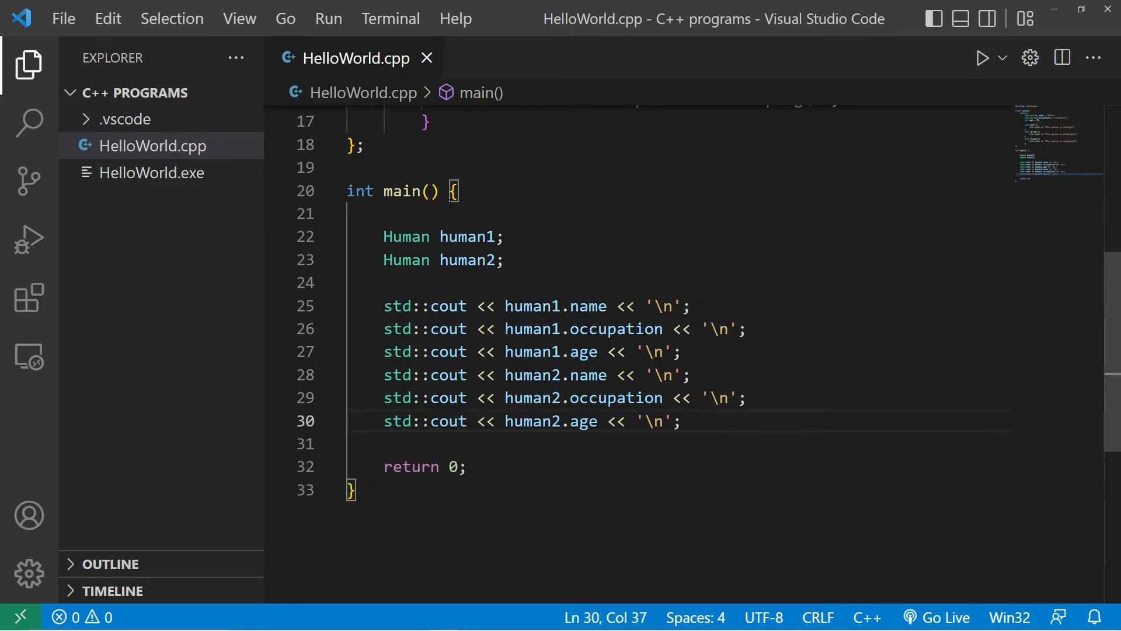
key(ctrl+`)
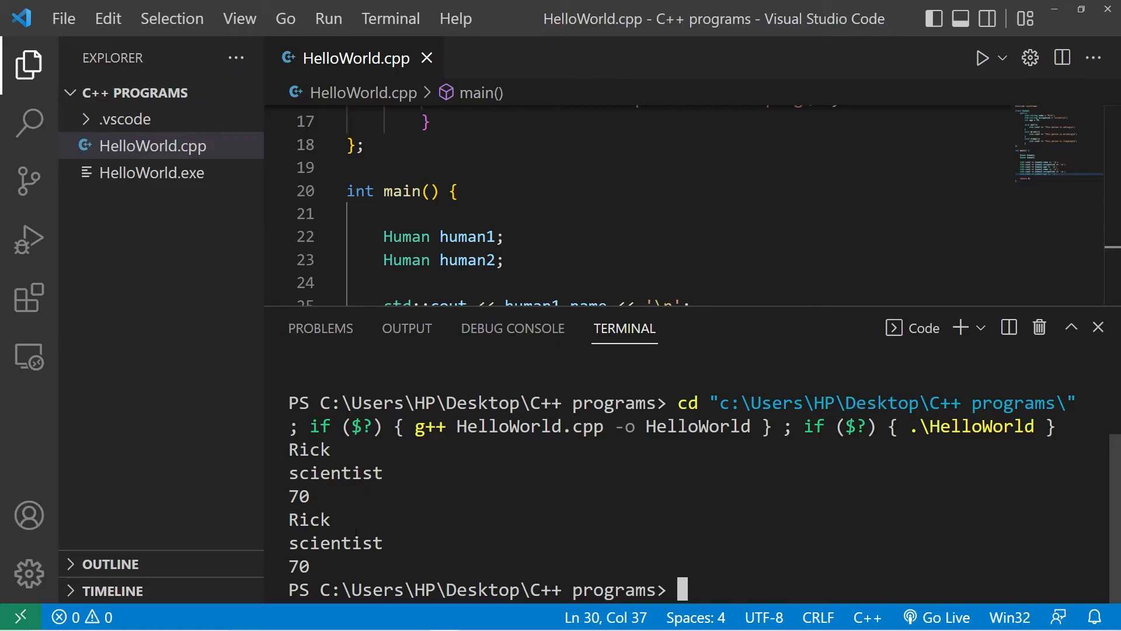
mouse_move(1009, 327)
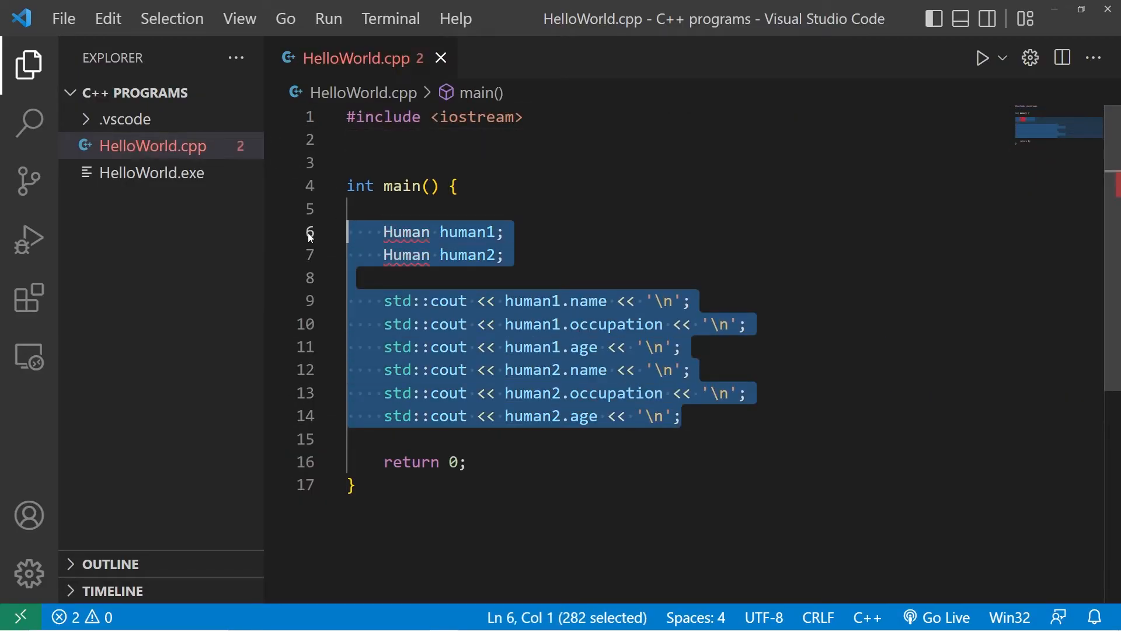
Step: Clear main and start a new class Car with a public: section
key(Delete)
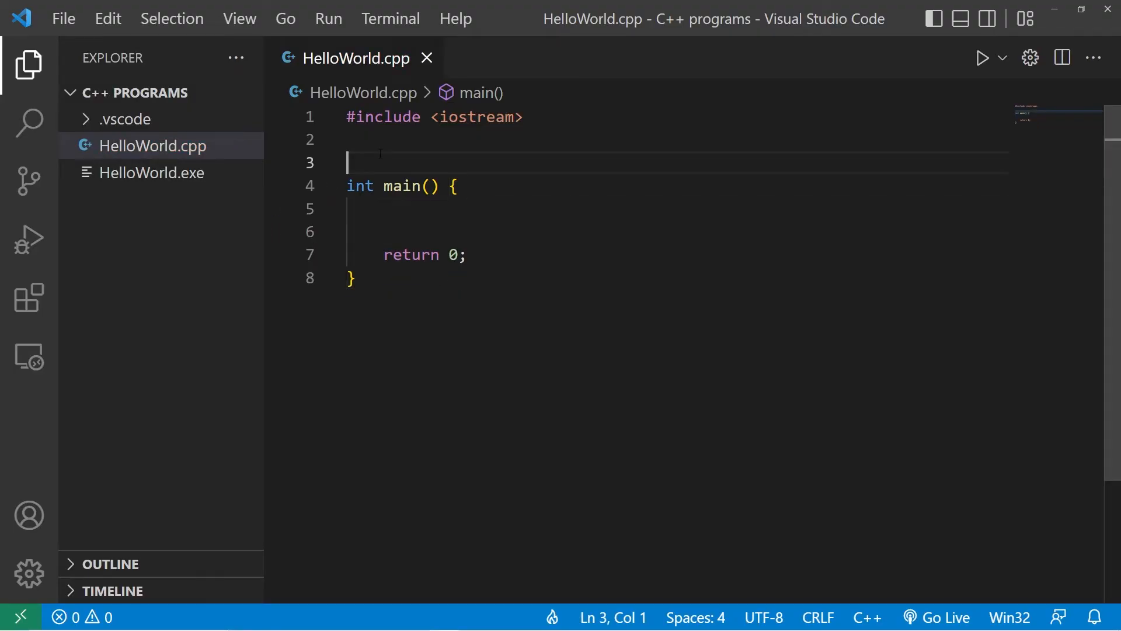
key(Enter)
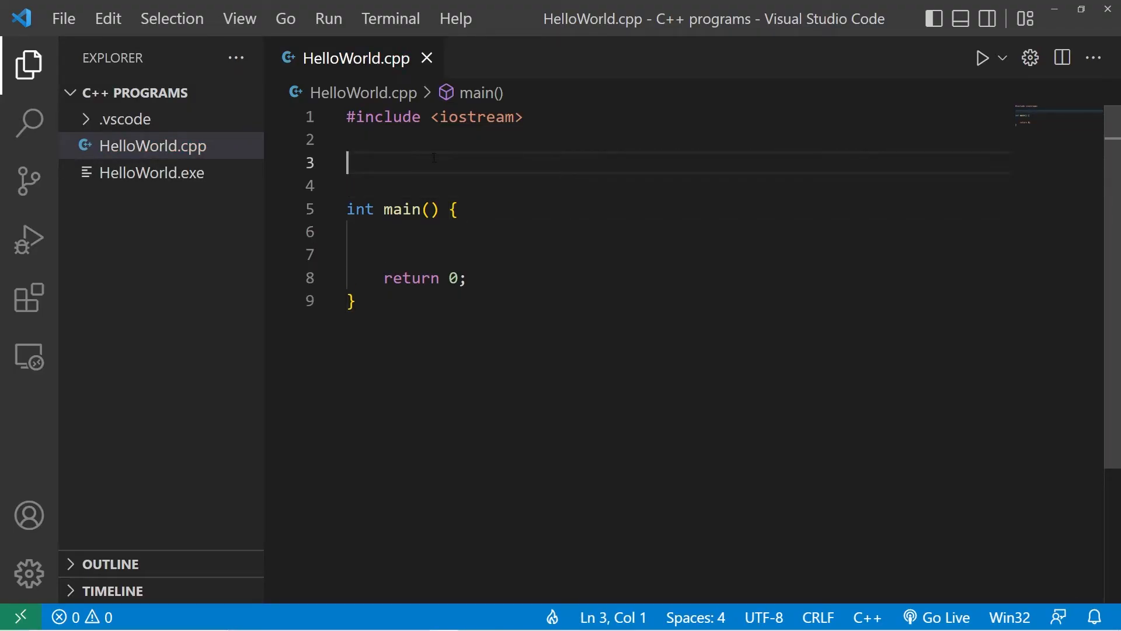
text(class)
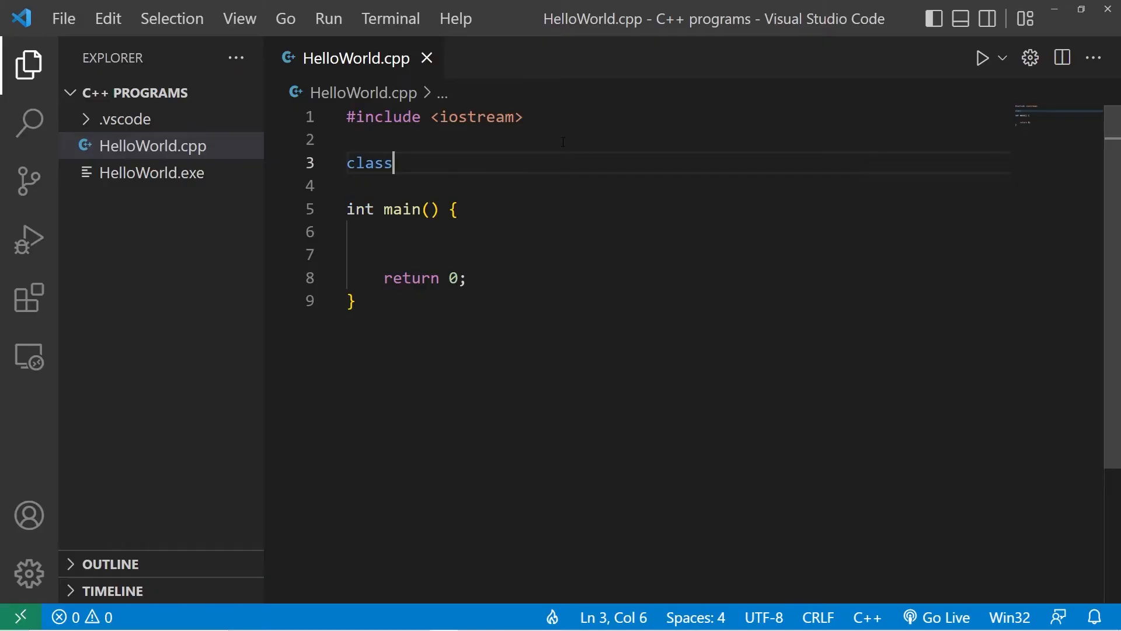
text(Car{)
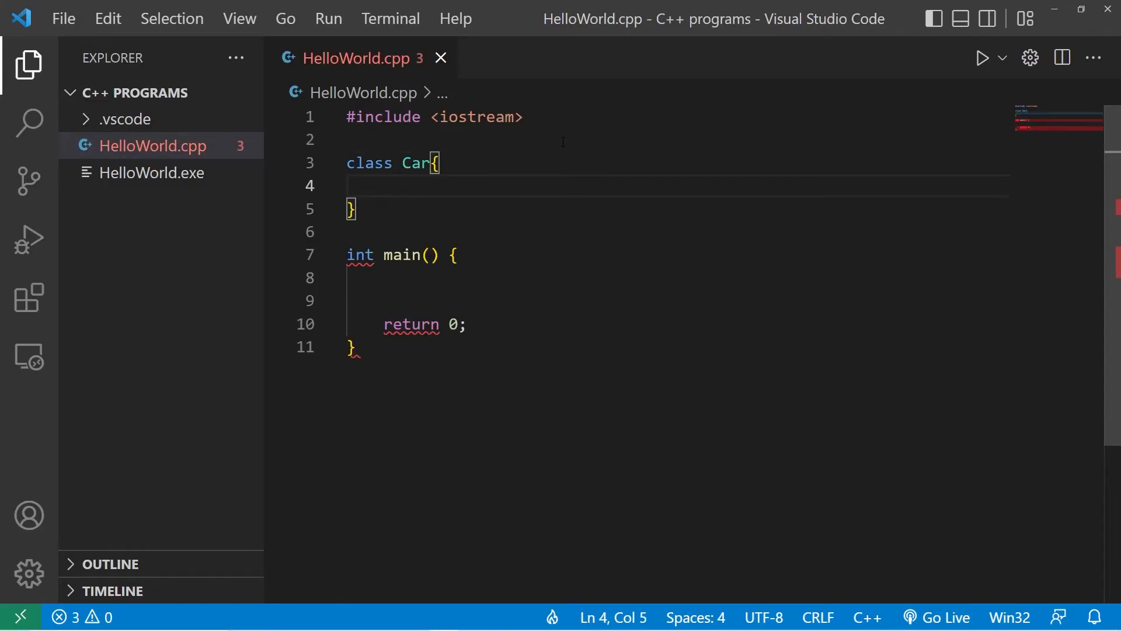
text(public:)
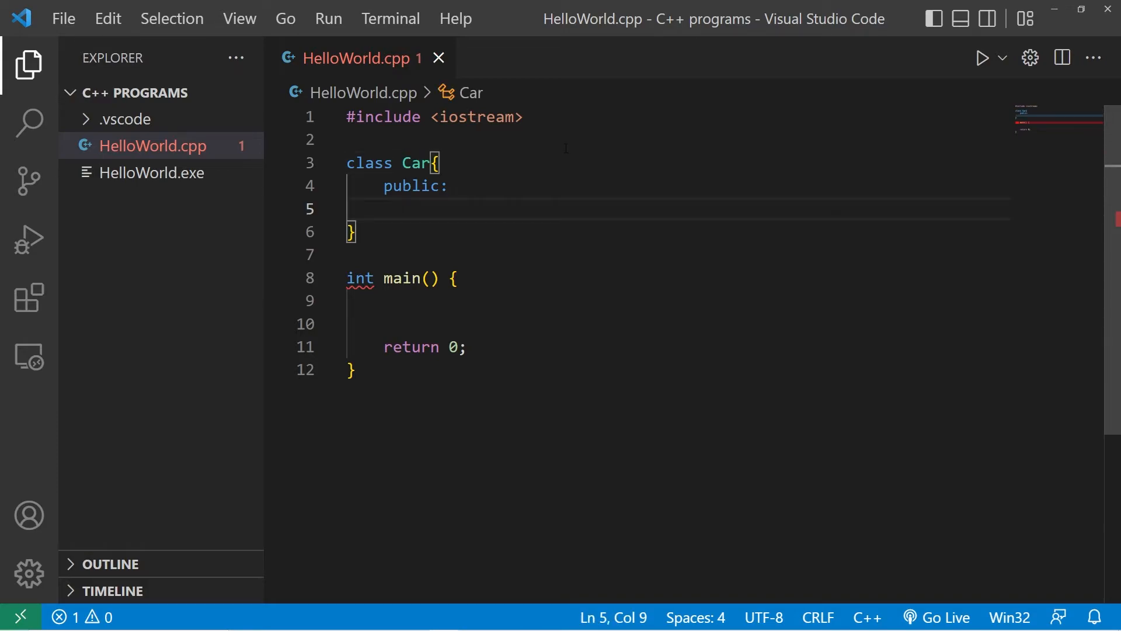
Step: Declare std::string make, std::string model, int year and std::string color attributes
text(std::s)
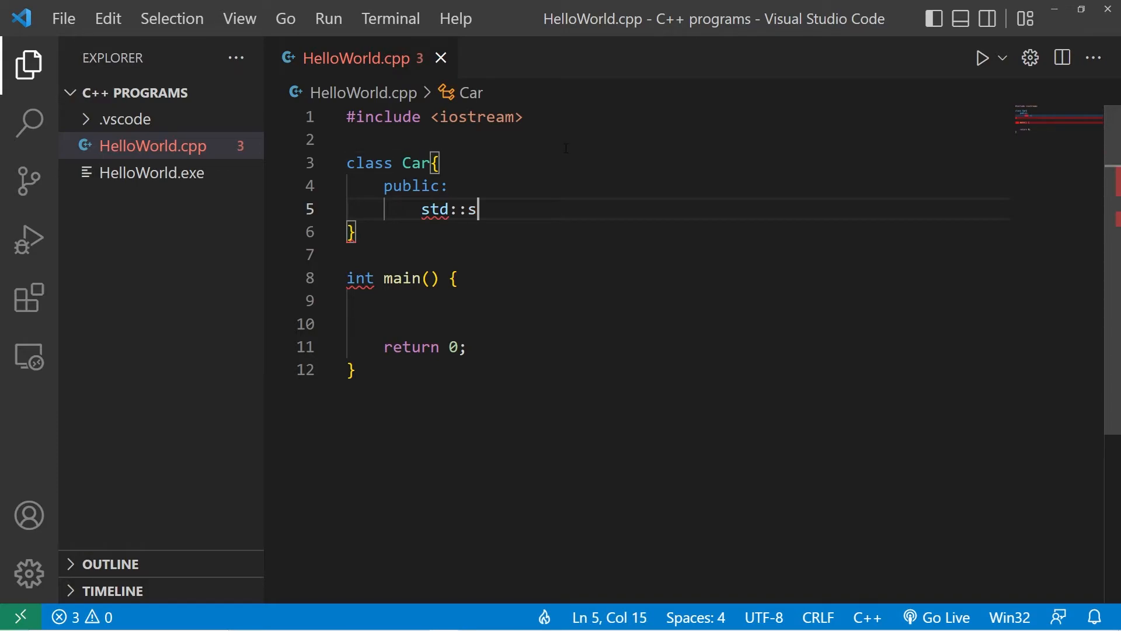
text(tring make)
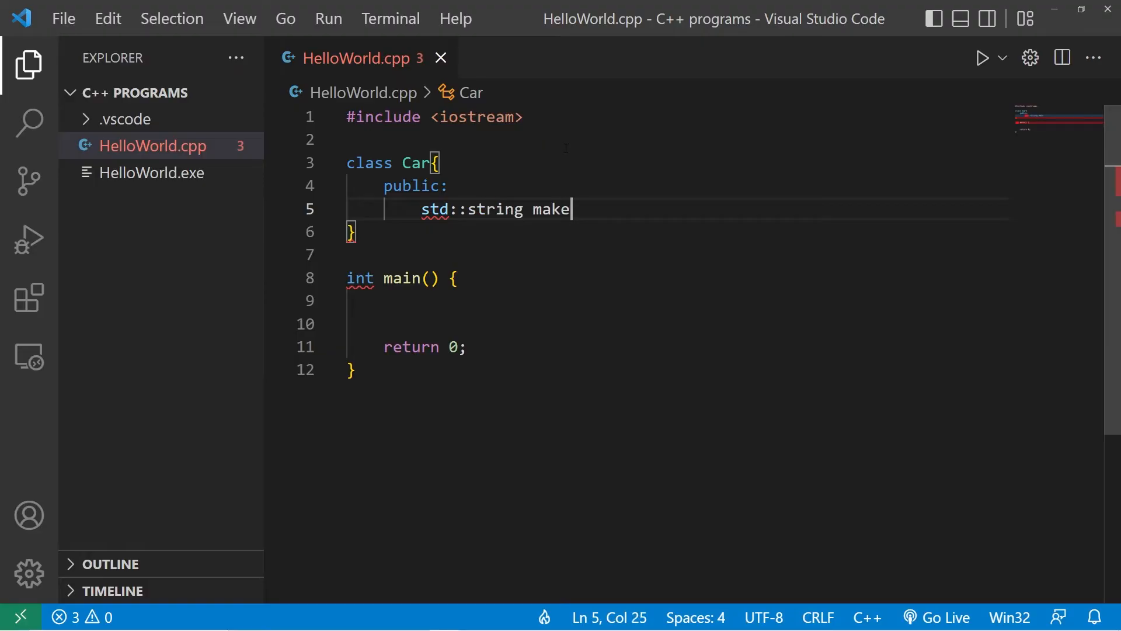
text(;)
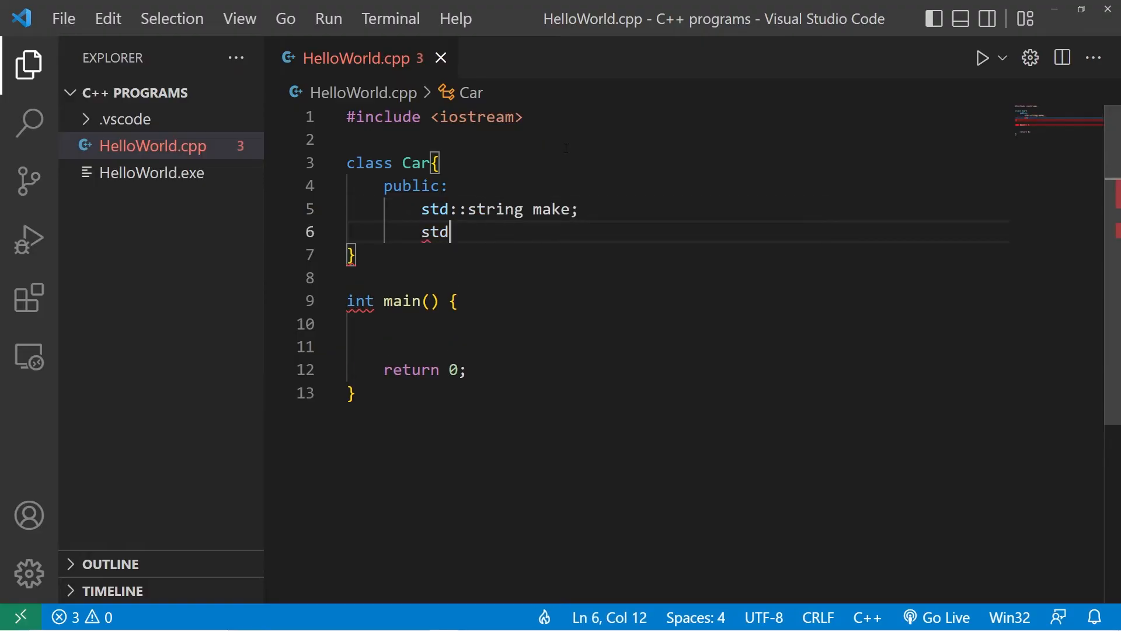
text(::string model;)
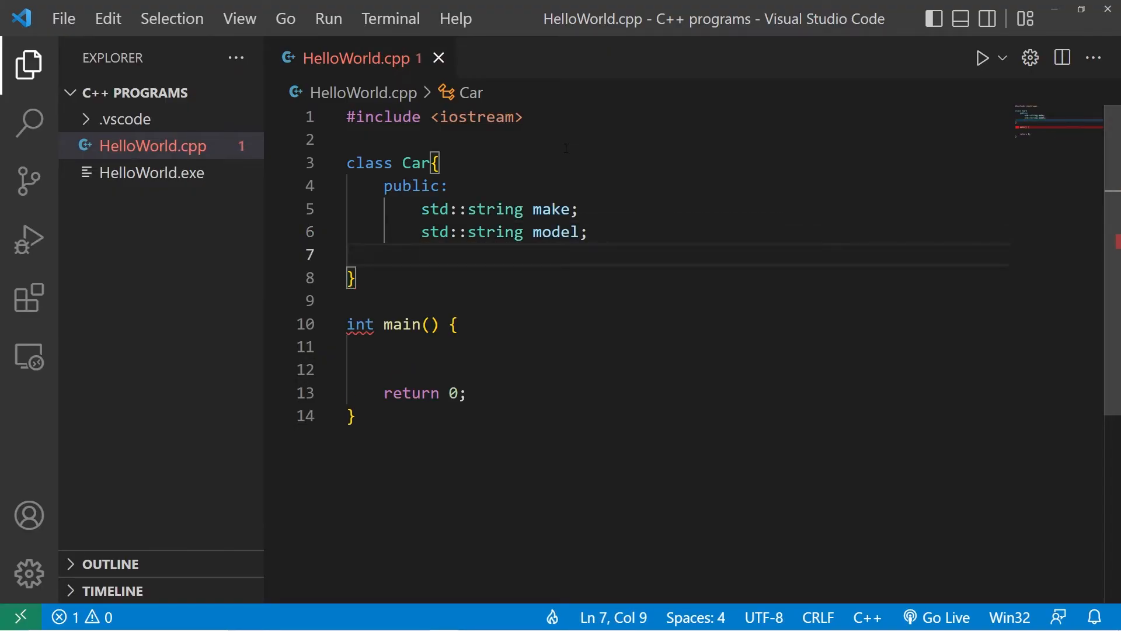
text(int year;)
text(st)
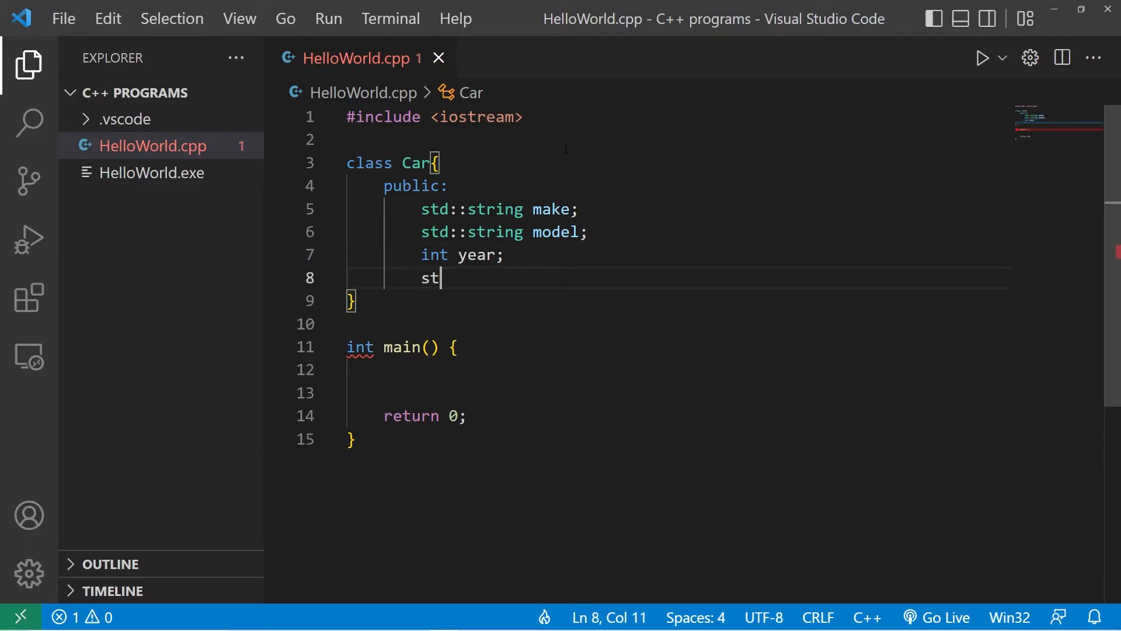
text(d::string)
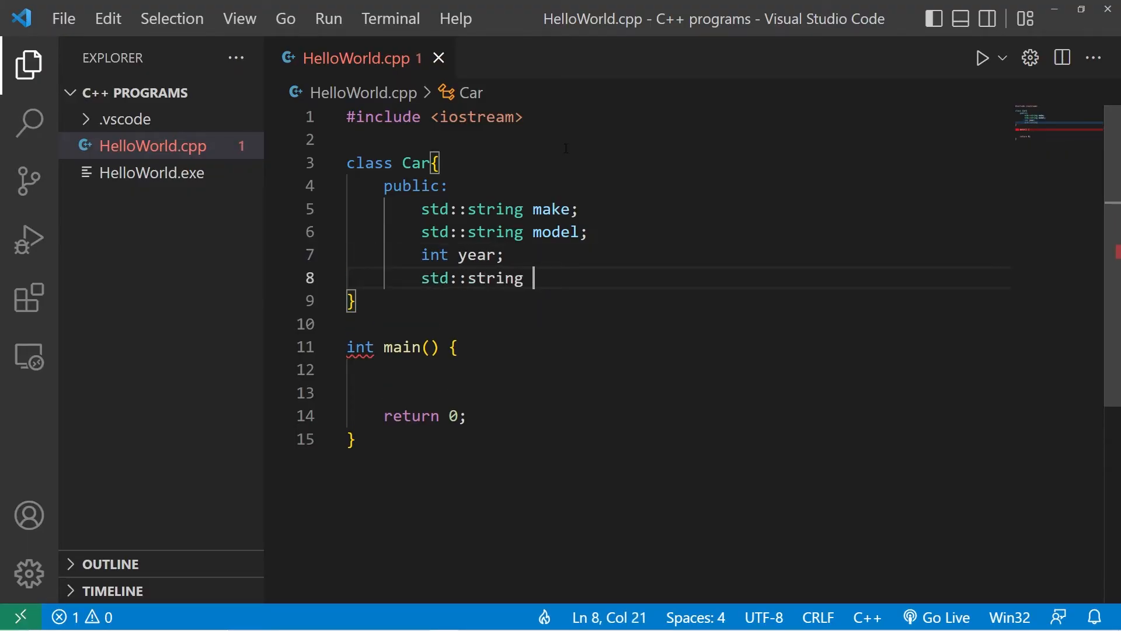
text(color;)
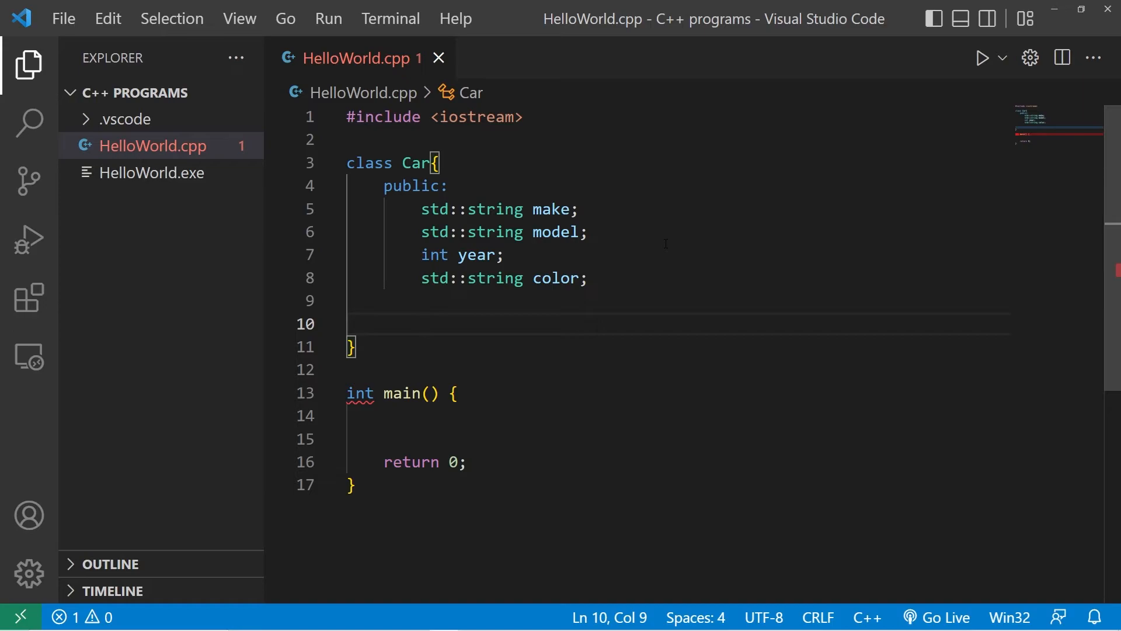
Step: Add void accelerate() printing "You step on the gas!\n"
text(void accel)
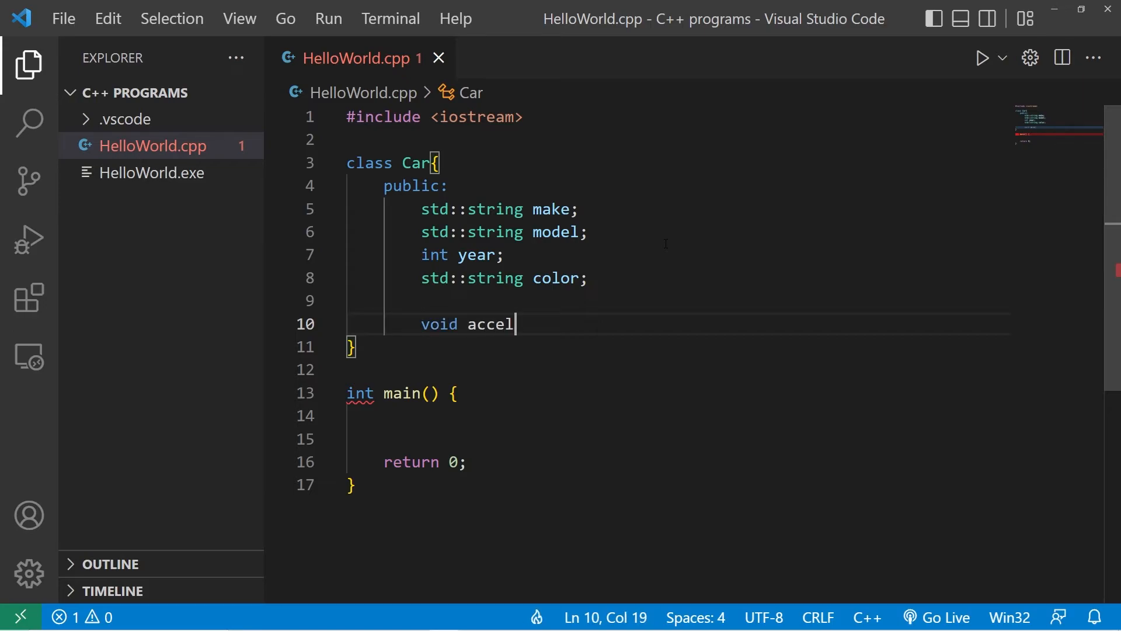
text(erate(){)
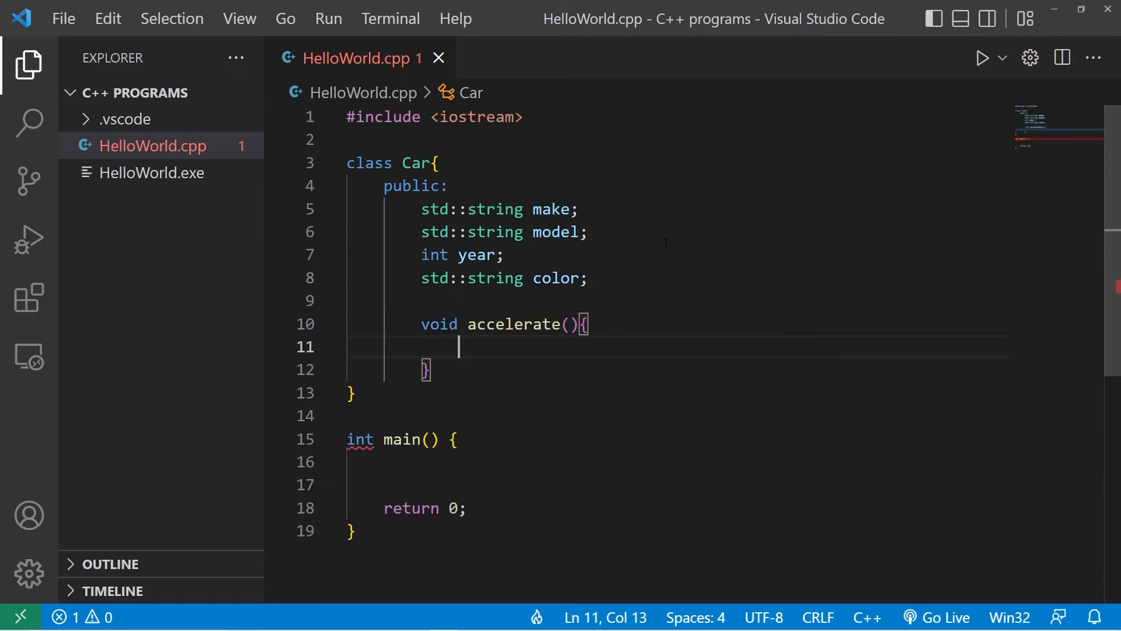
text(std::cout <<)
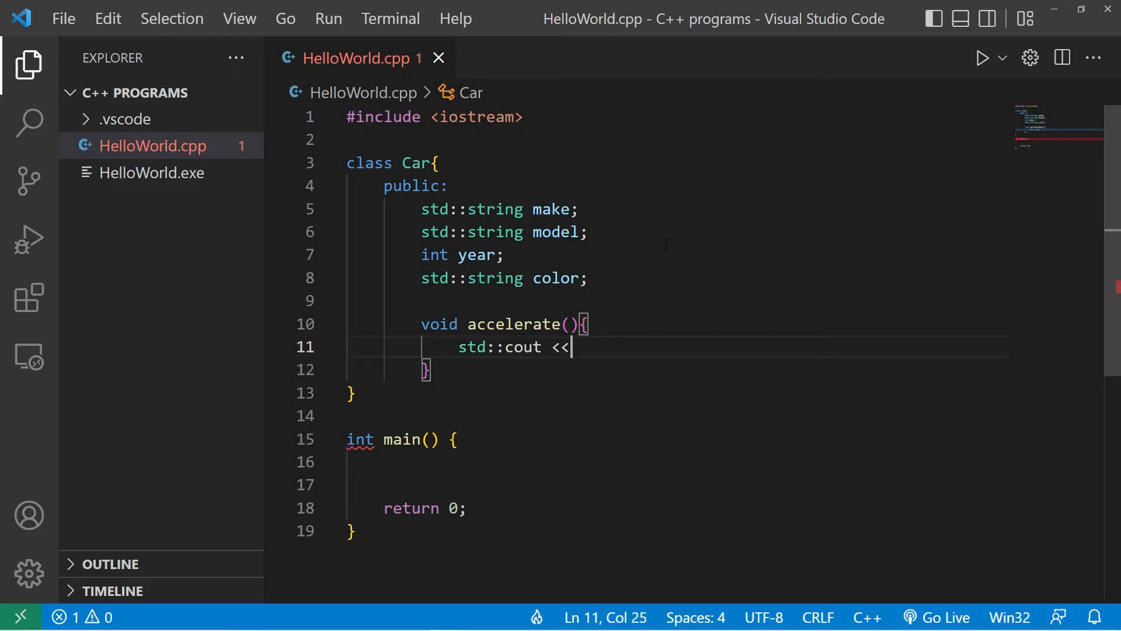
text(")
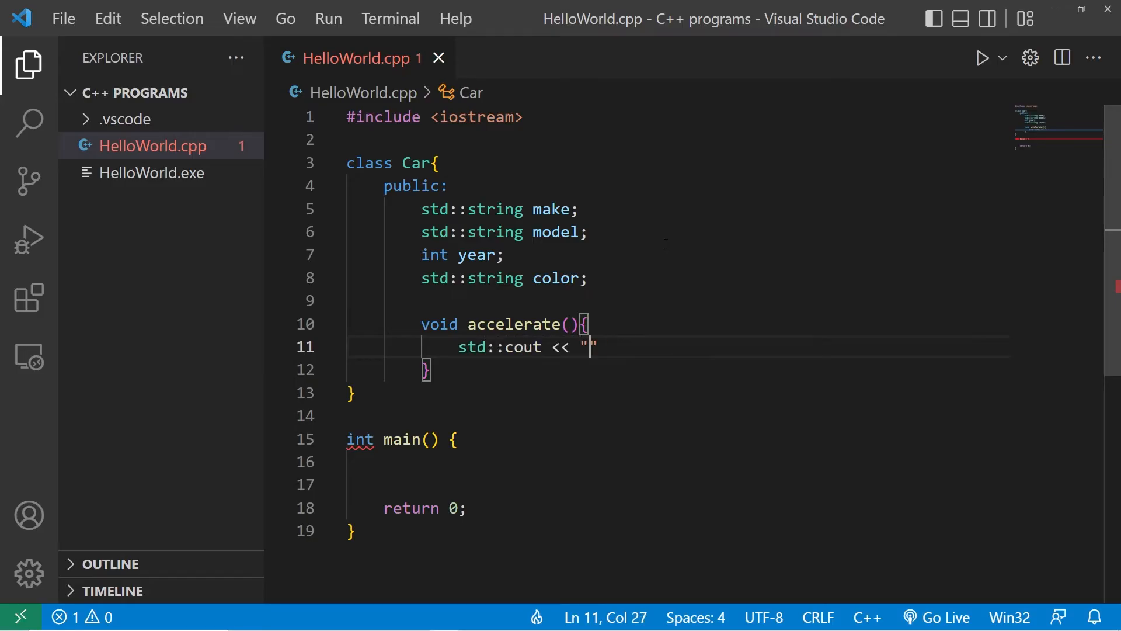
text(You step on t)
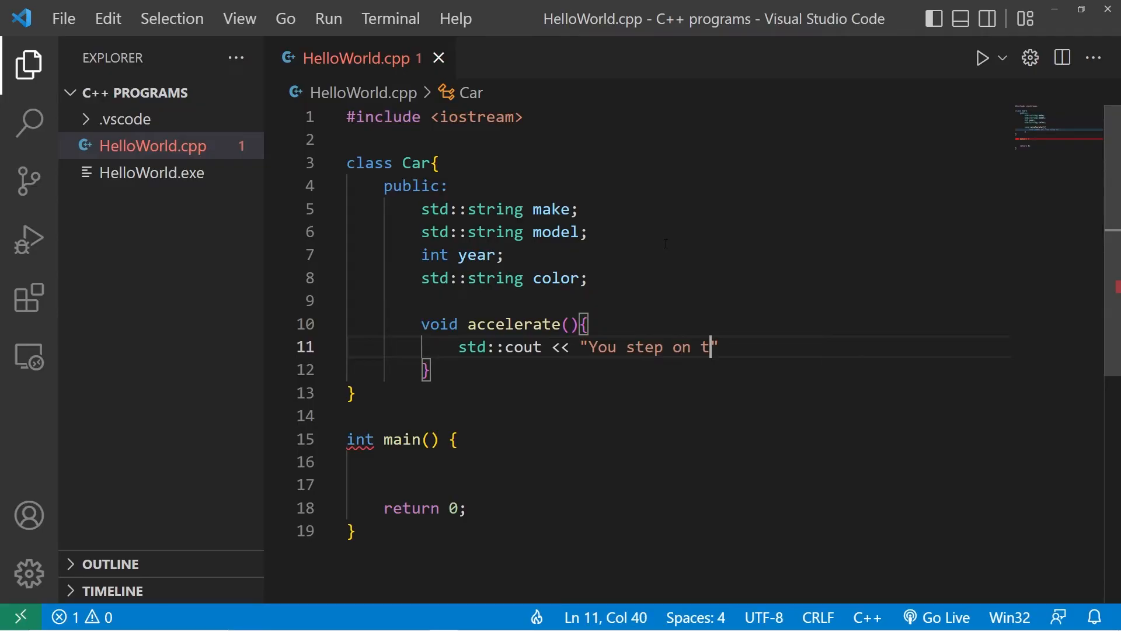
text(he gas!\)
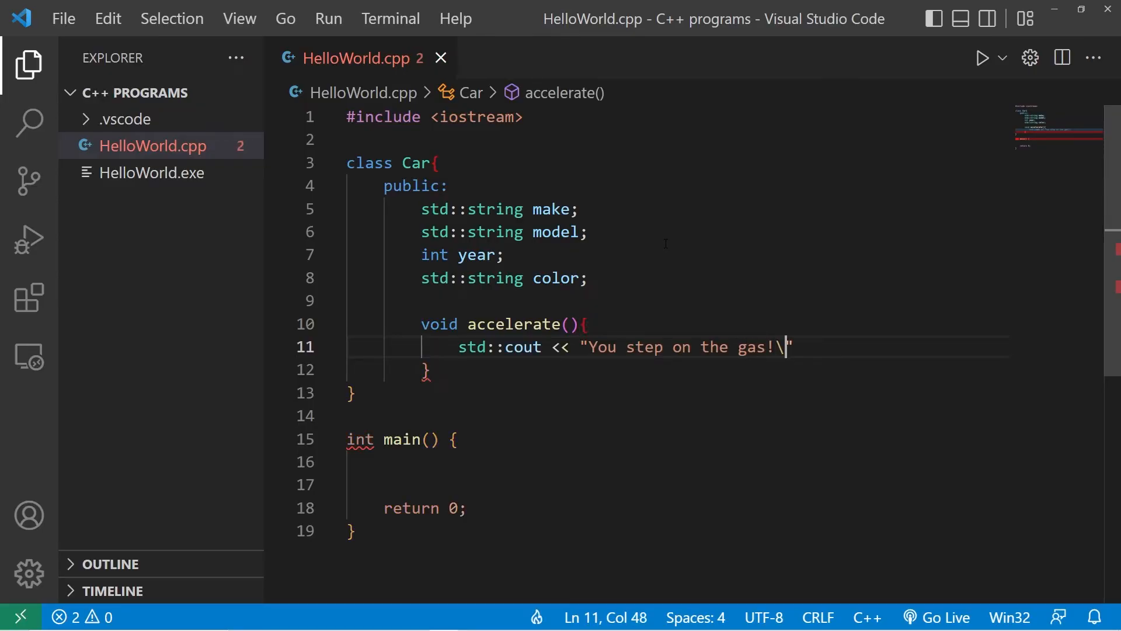
text(n";)
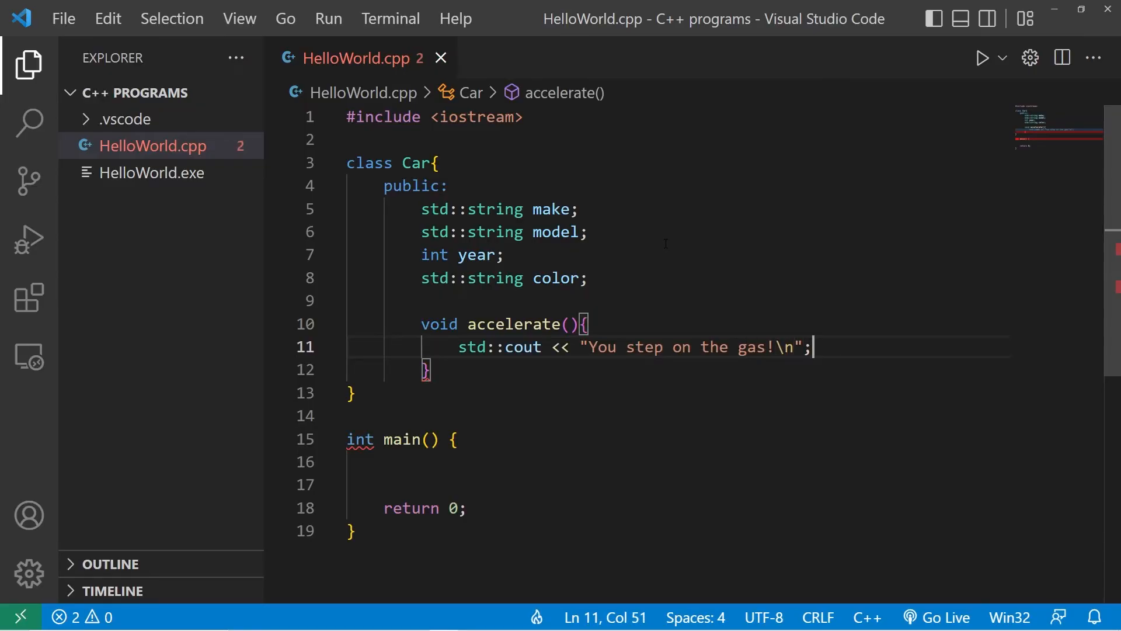
key(Enter)
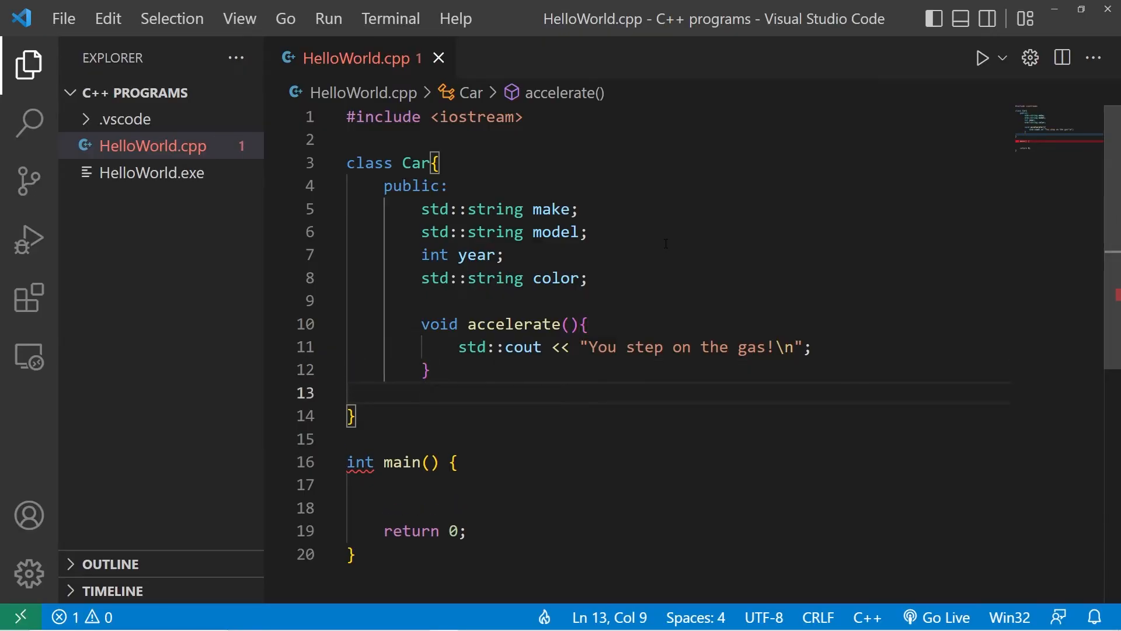
Step: Add void brake() printing "You step on the brakes!\n" and move into main
text(void brake(){)
text(std)
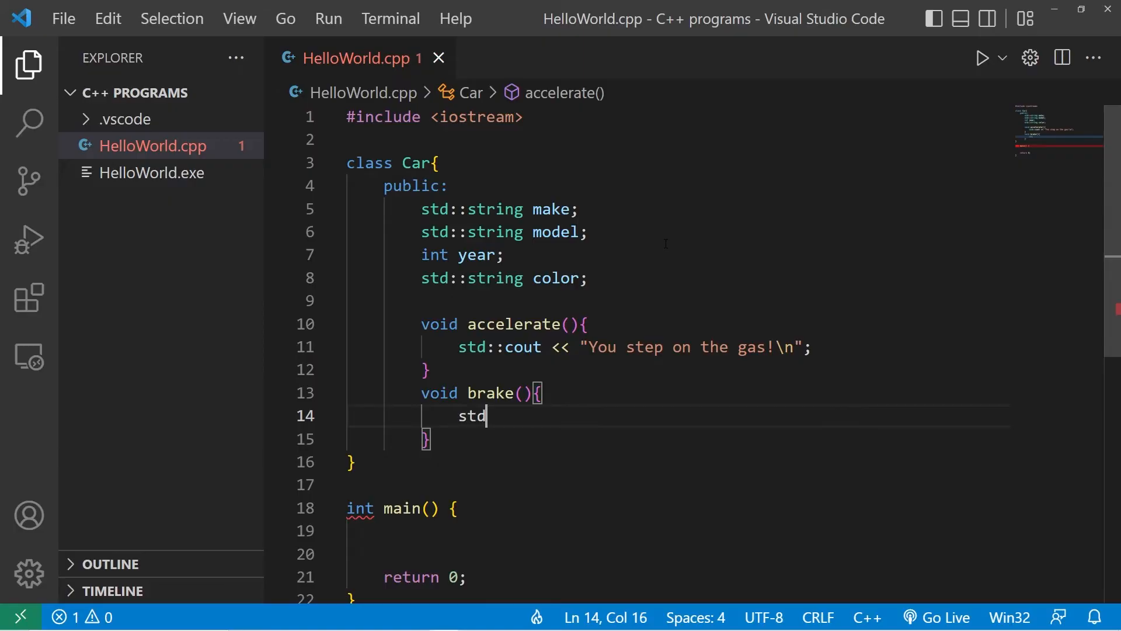
text(::cout << ")
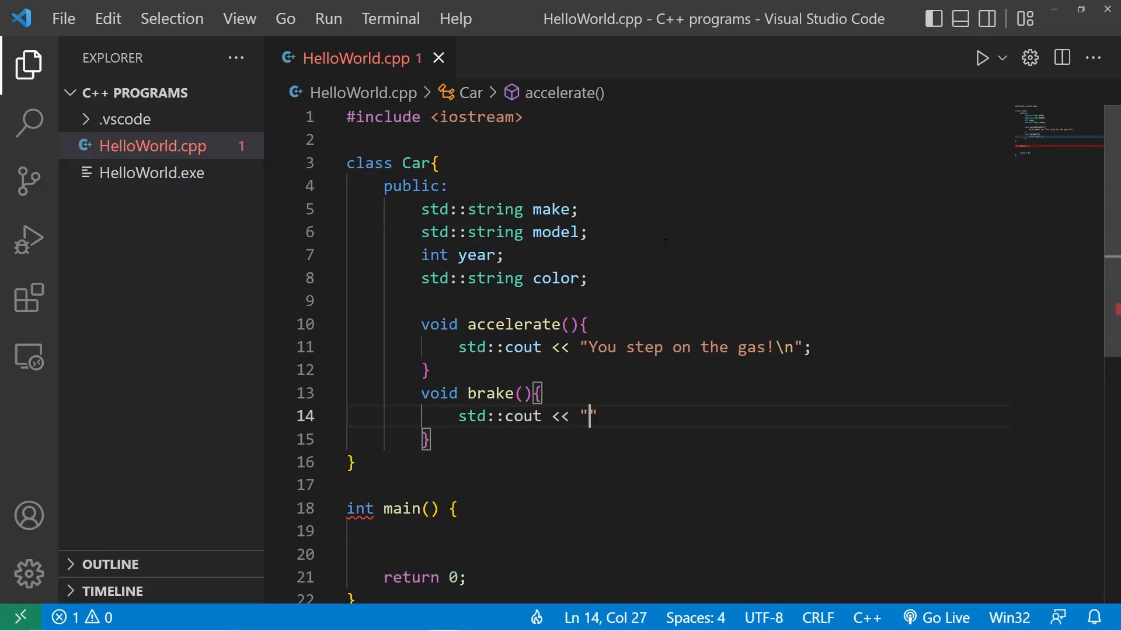
text(You step on)
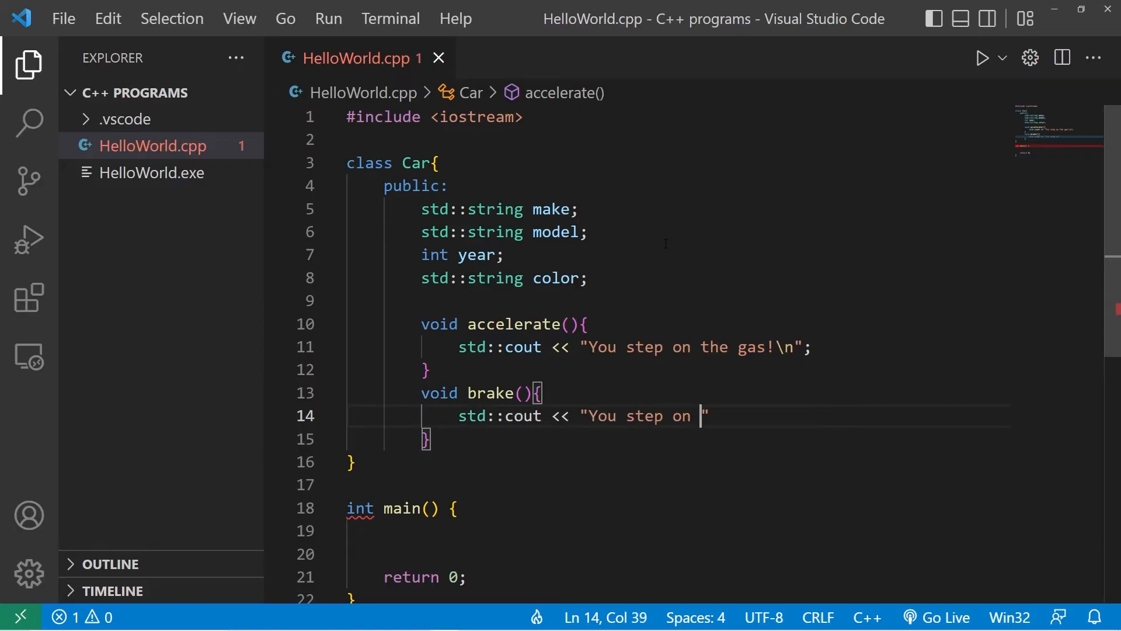
text(the brakes)
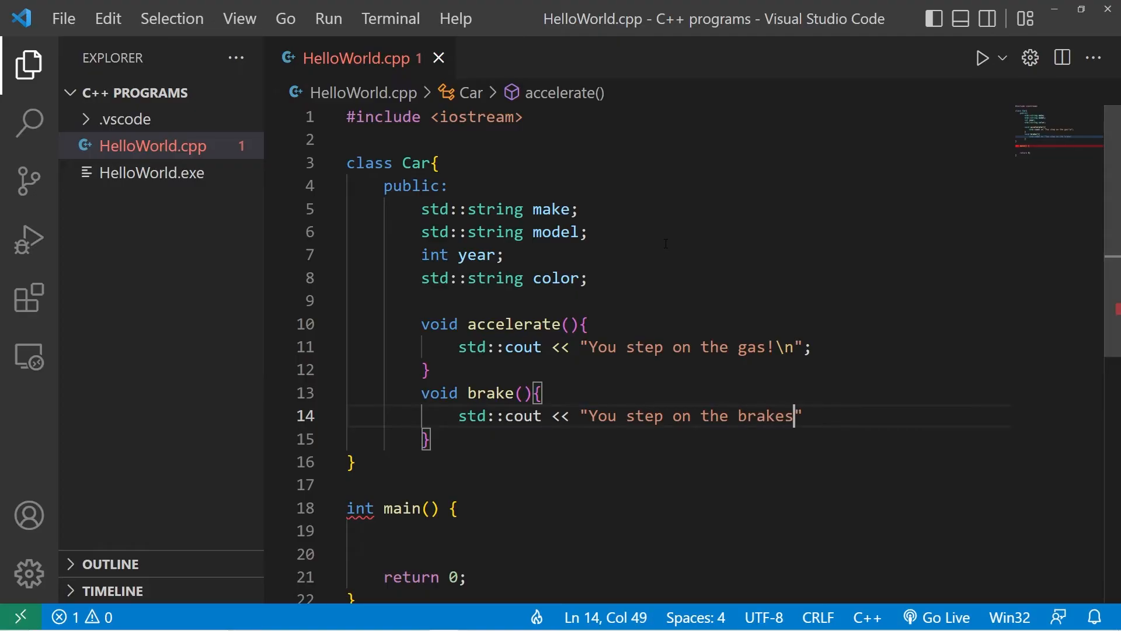
text(!\n";)
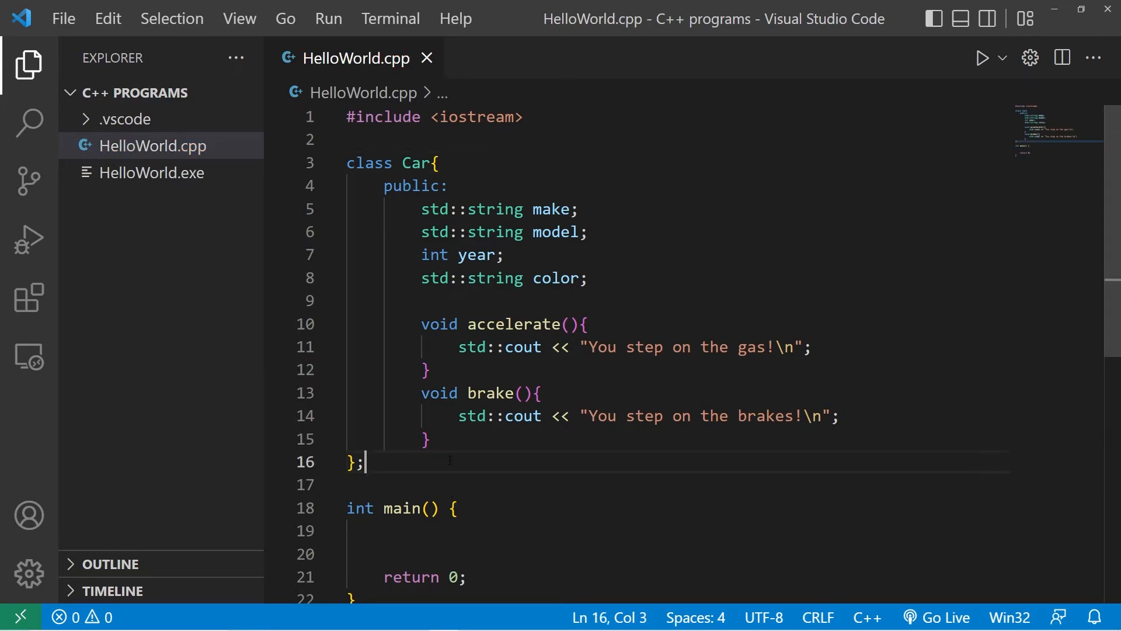
double_click(417, 163)
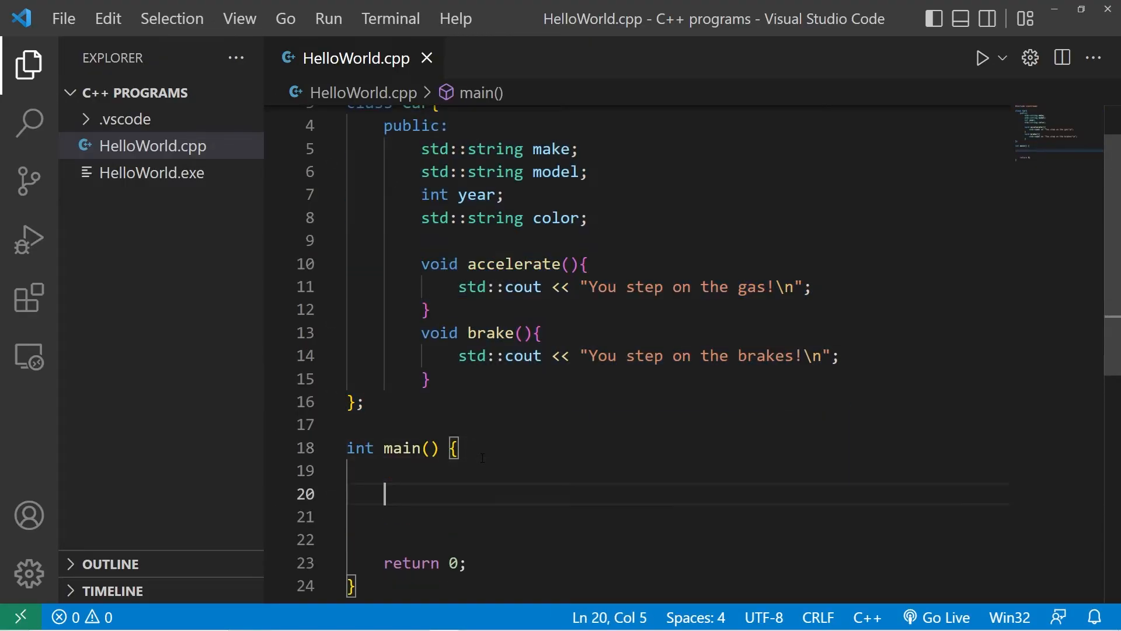
Step: Declare Car car1 in main and set car1.make = "Ford"
text(C)
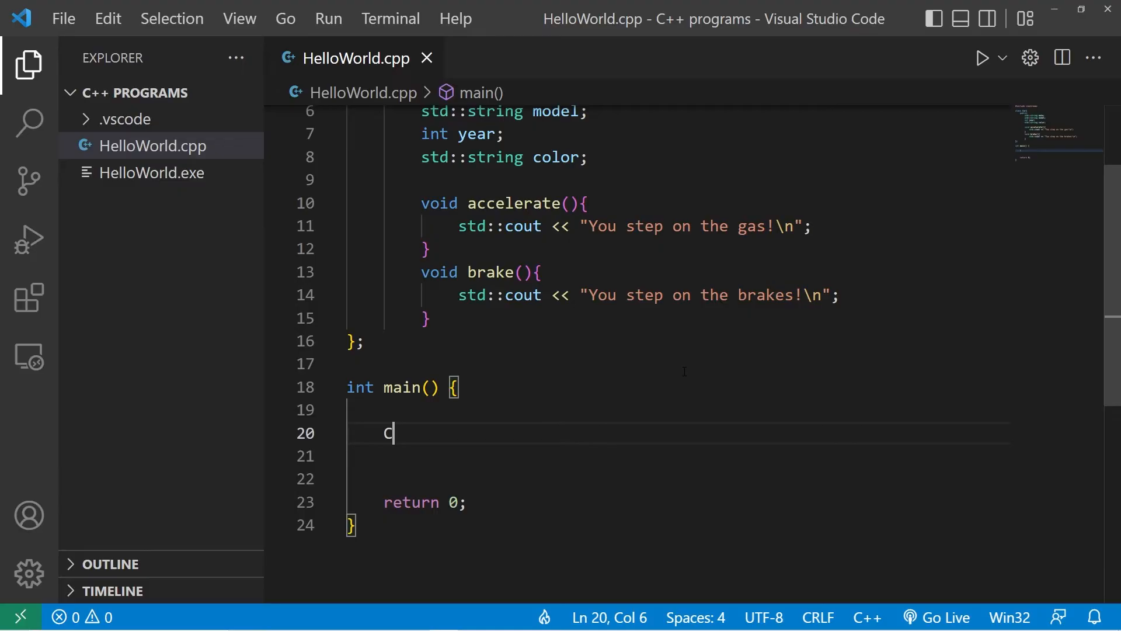
text(ar)
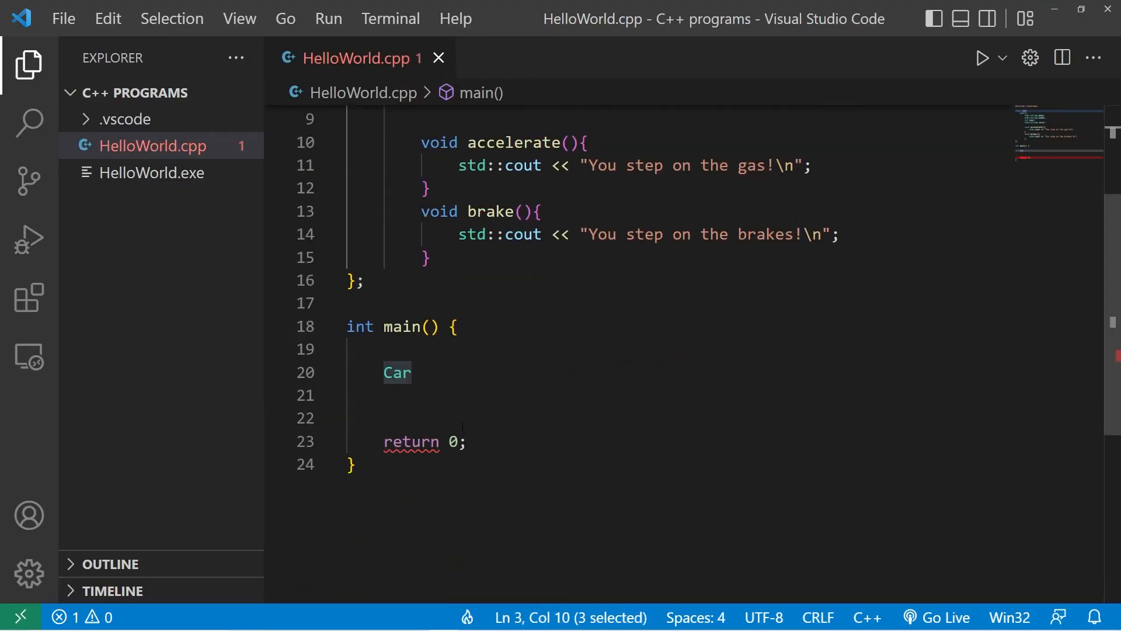
click(414, 371)
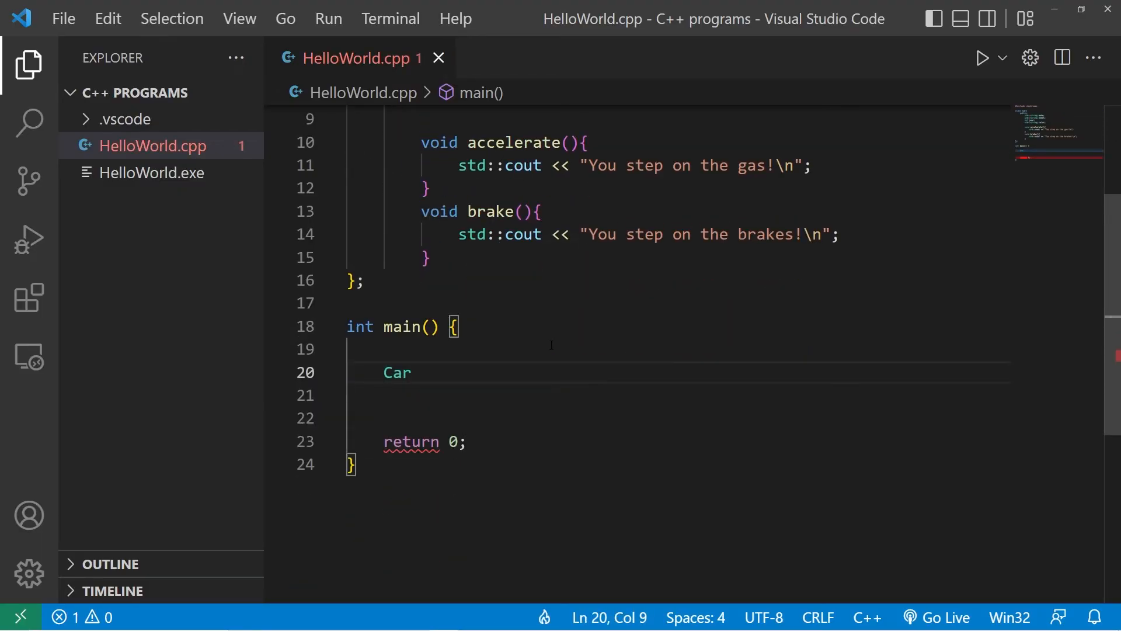
text(car1;)
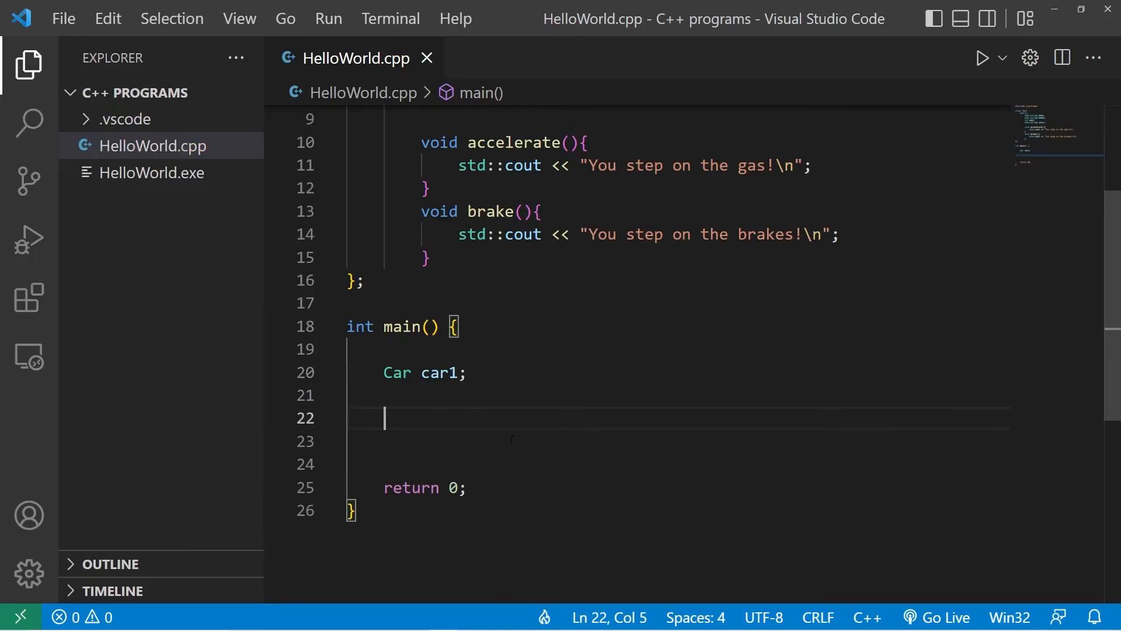
text(car)
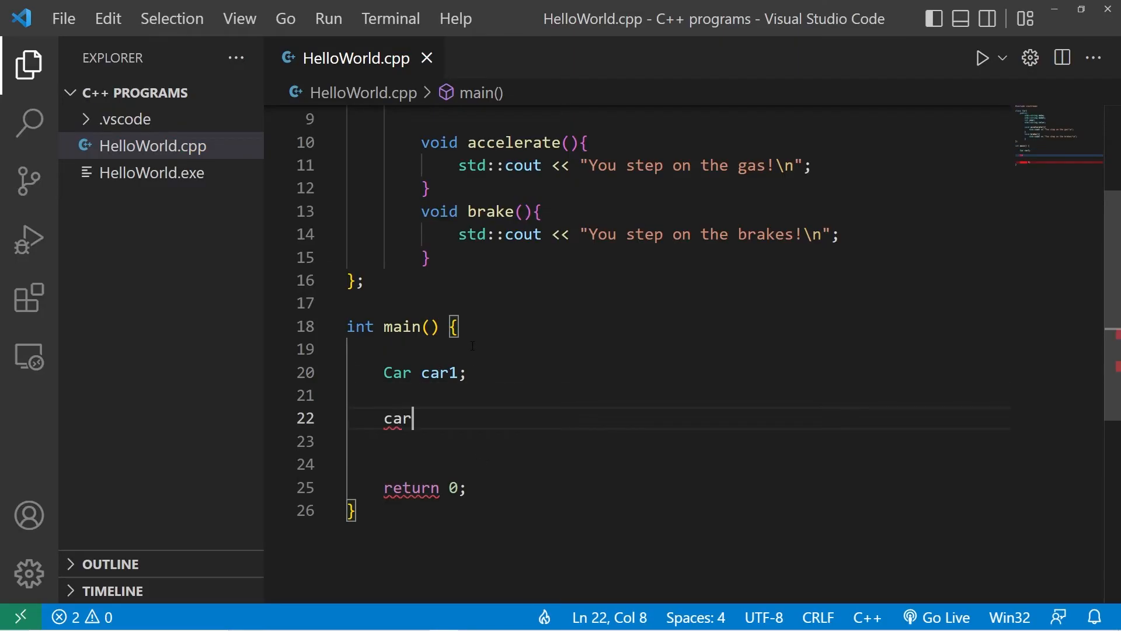
text(1.)
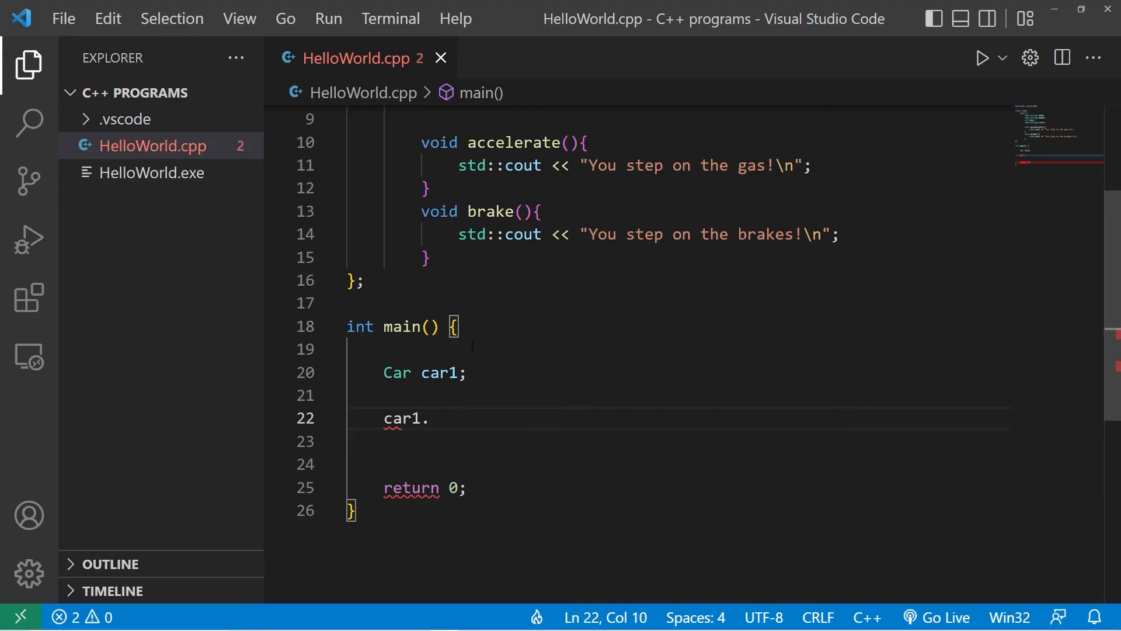
text(make = ")
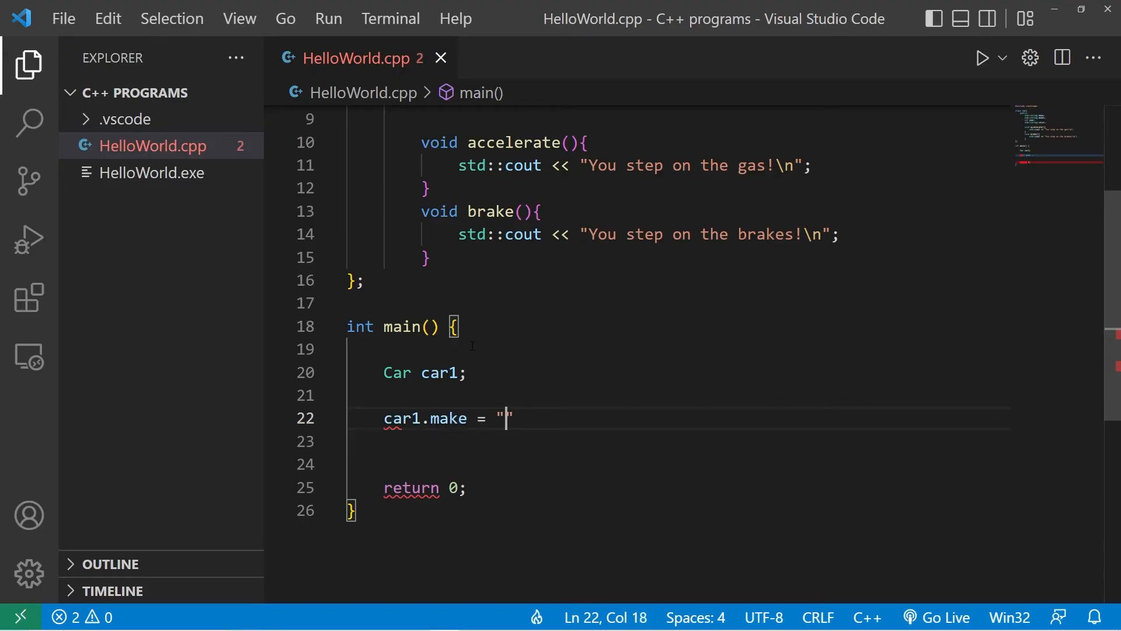
text(Ford";)
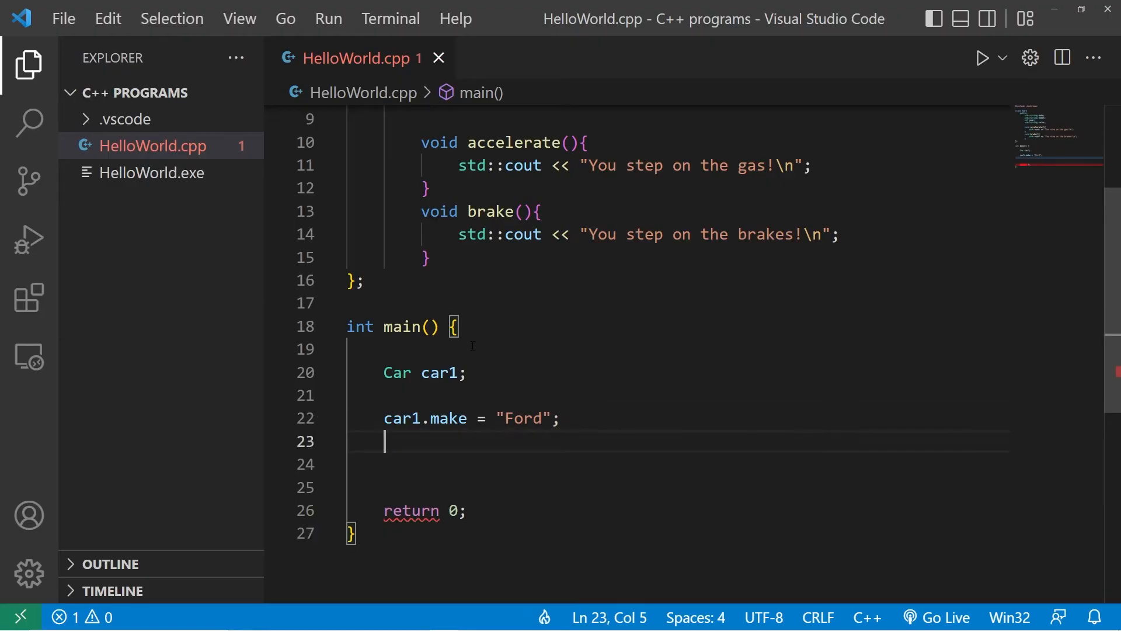
Step: Set car1.model = "Mustang", car1.year = 2023 and car1.color = "silver"
text(car1)
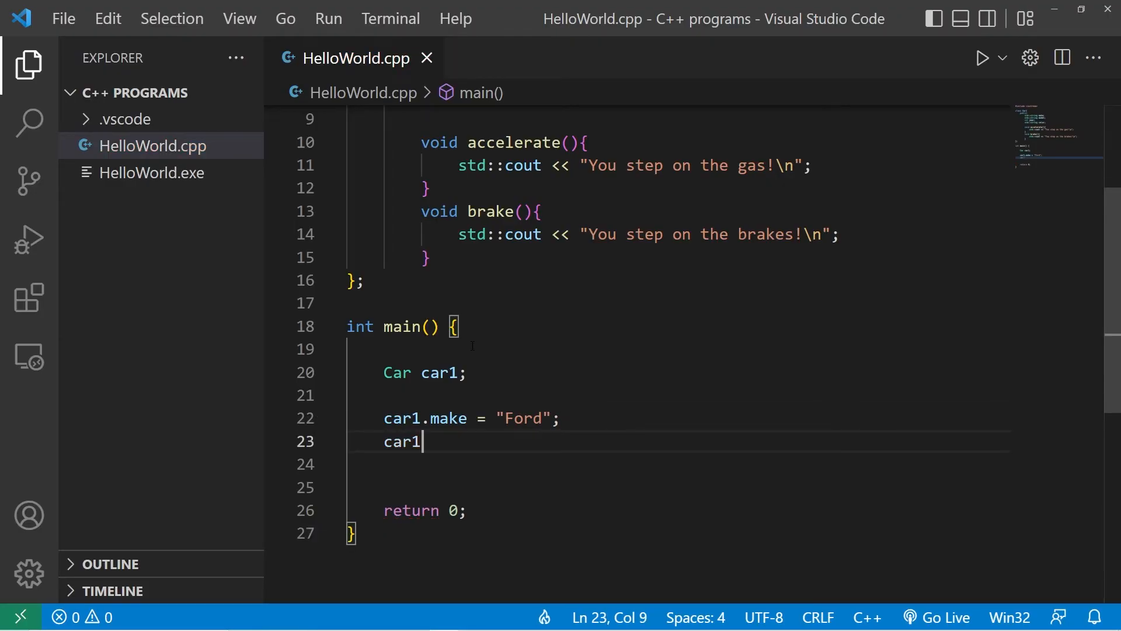
text(.model =)
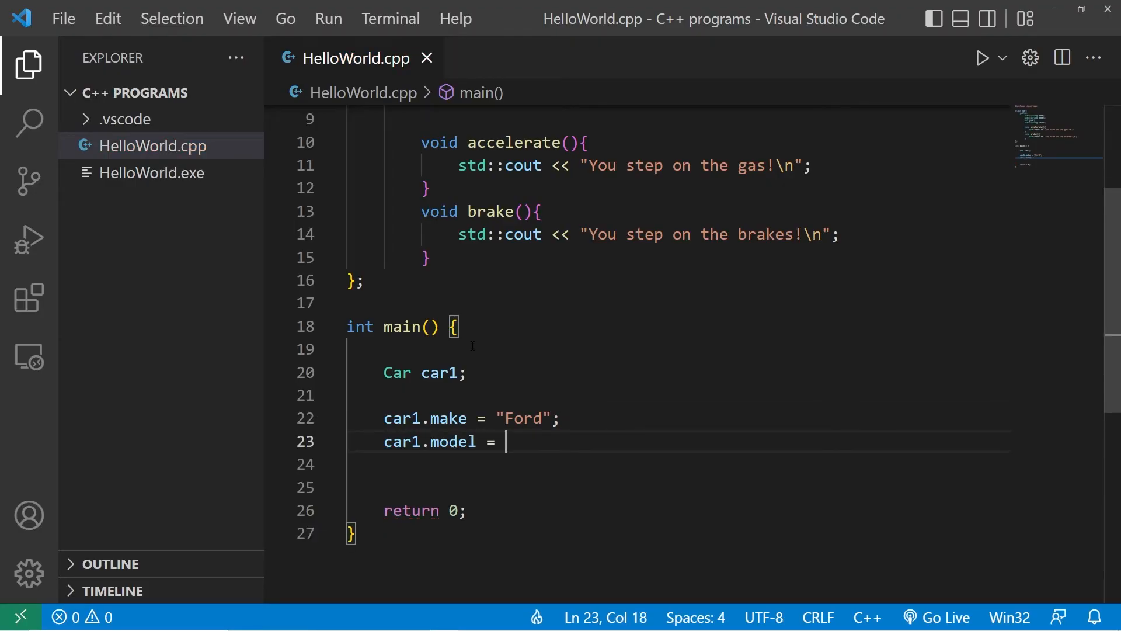
text("Mu)
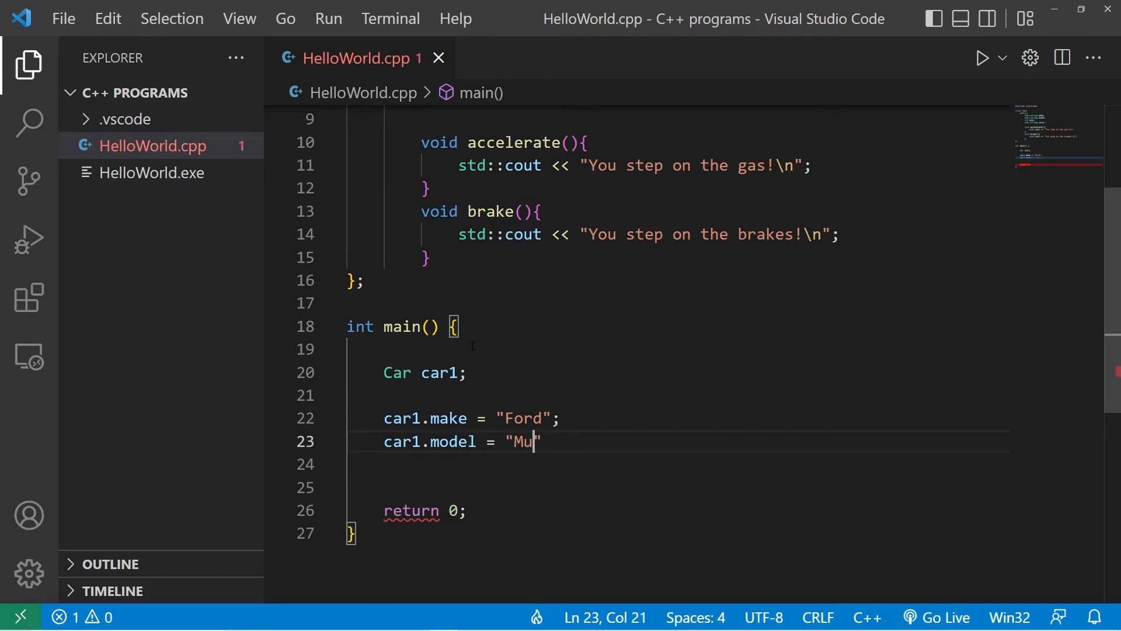
text(stang";)
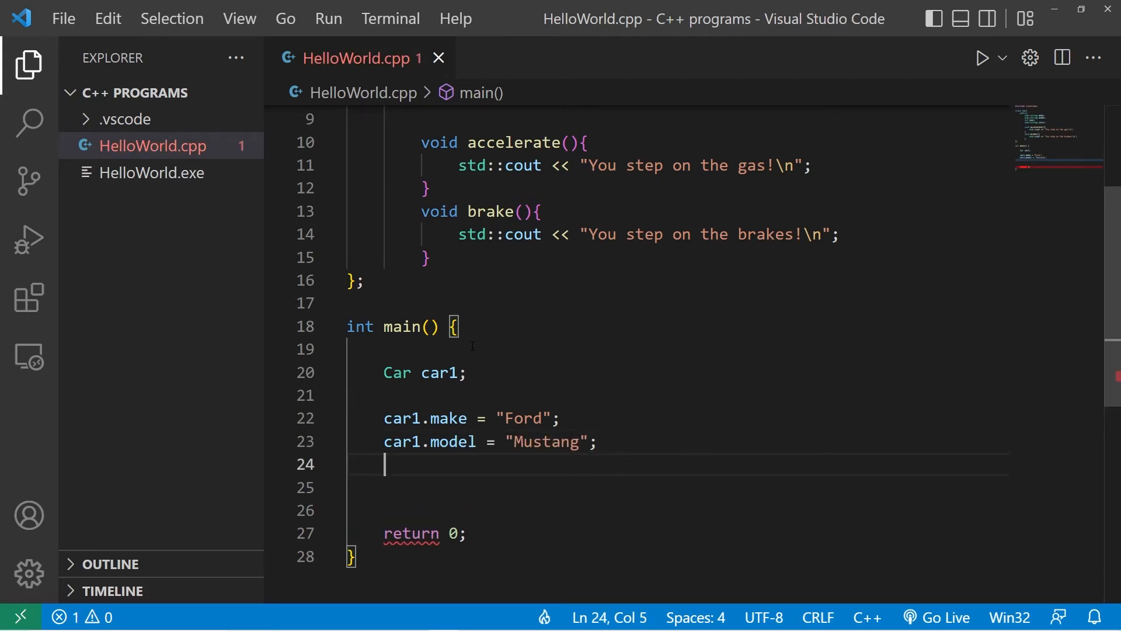
text(car1.year = 2023;)
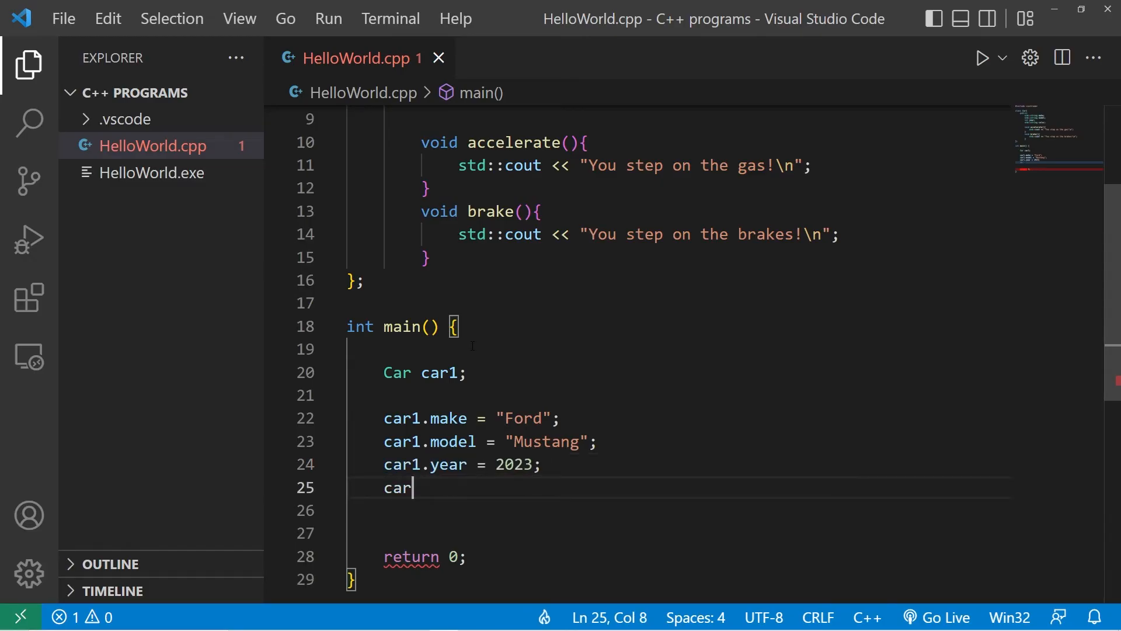
text(1.c)
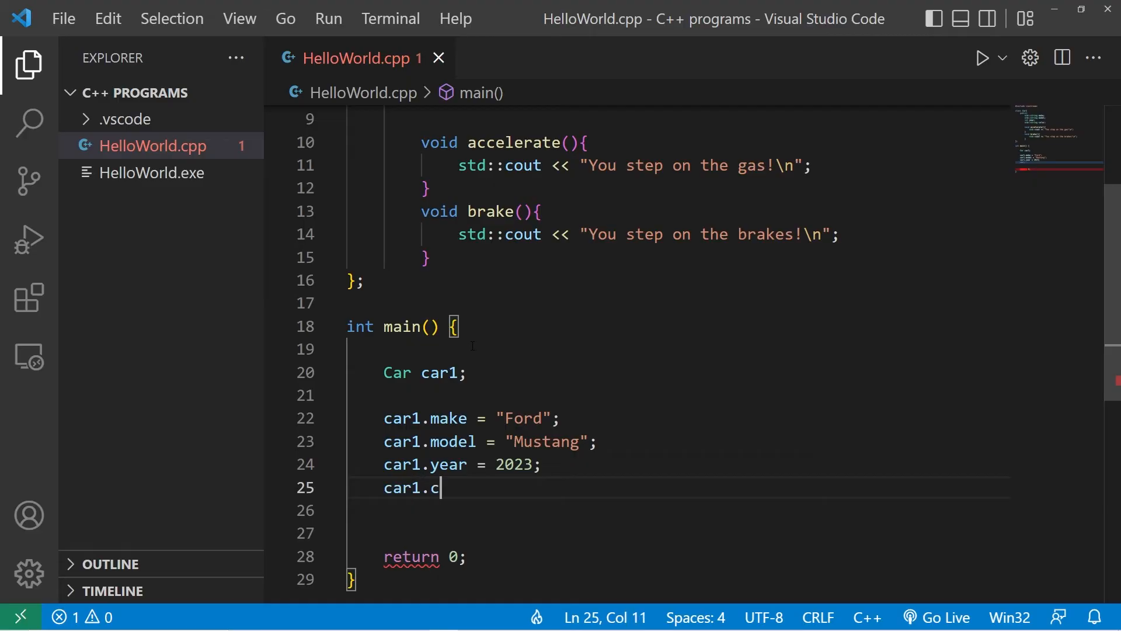
text(olor = "silve)
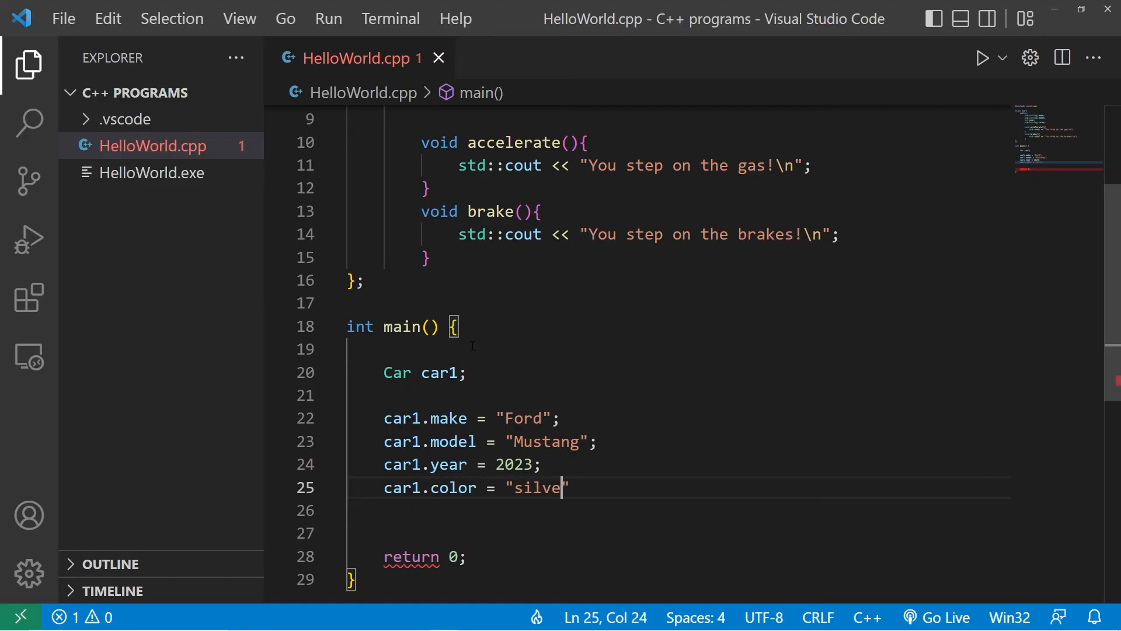
text(r;)
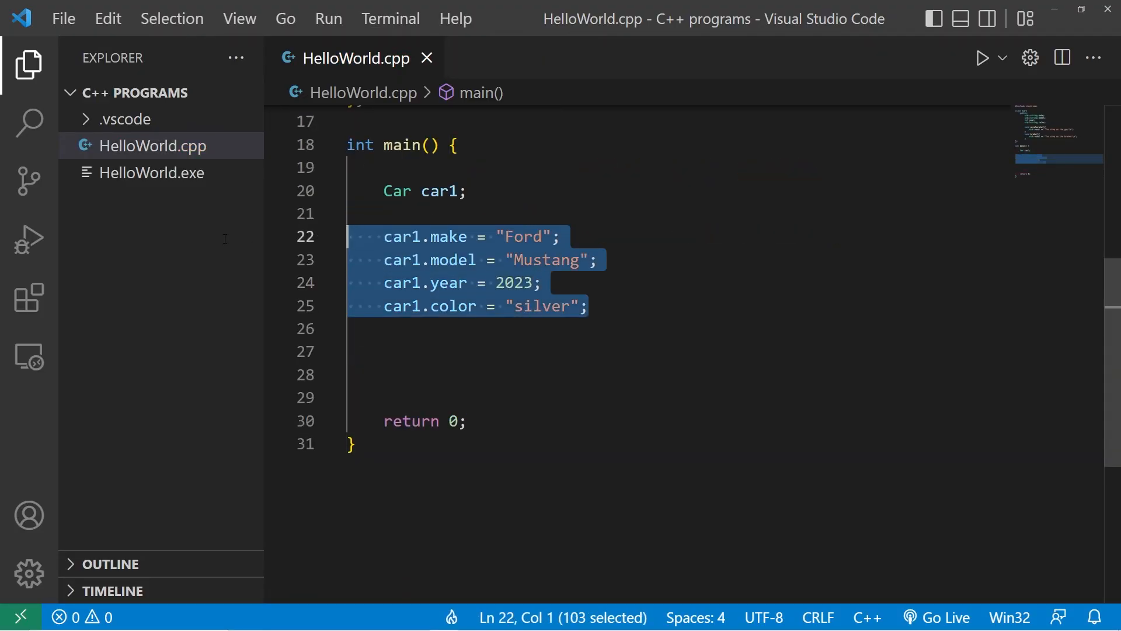
Step: Write std::cout lines printing car1's make, model, year and color, then run the program
text(s)
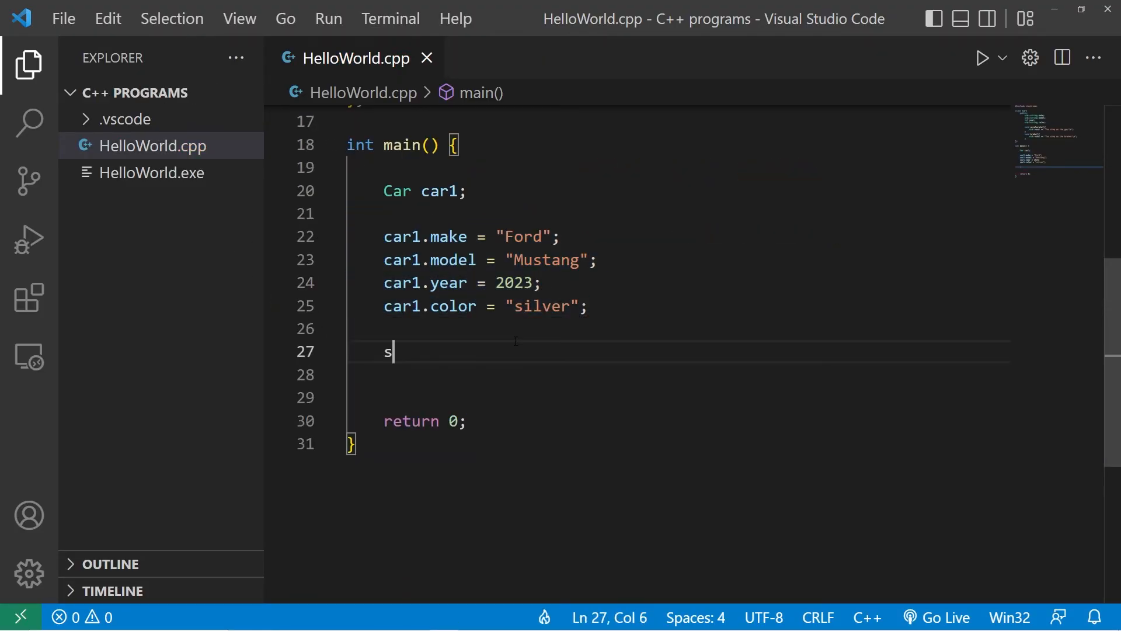
text(td::cout <<)
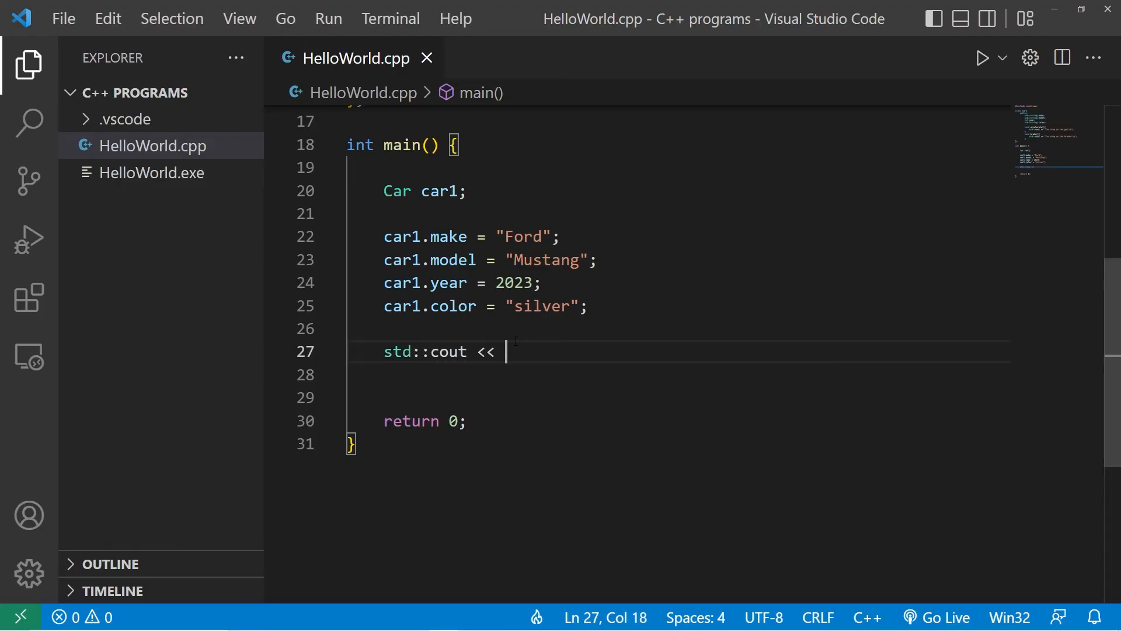
text(car1.make << '\n';)
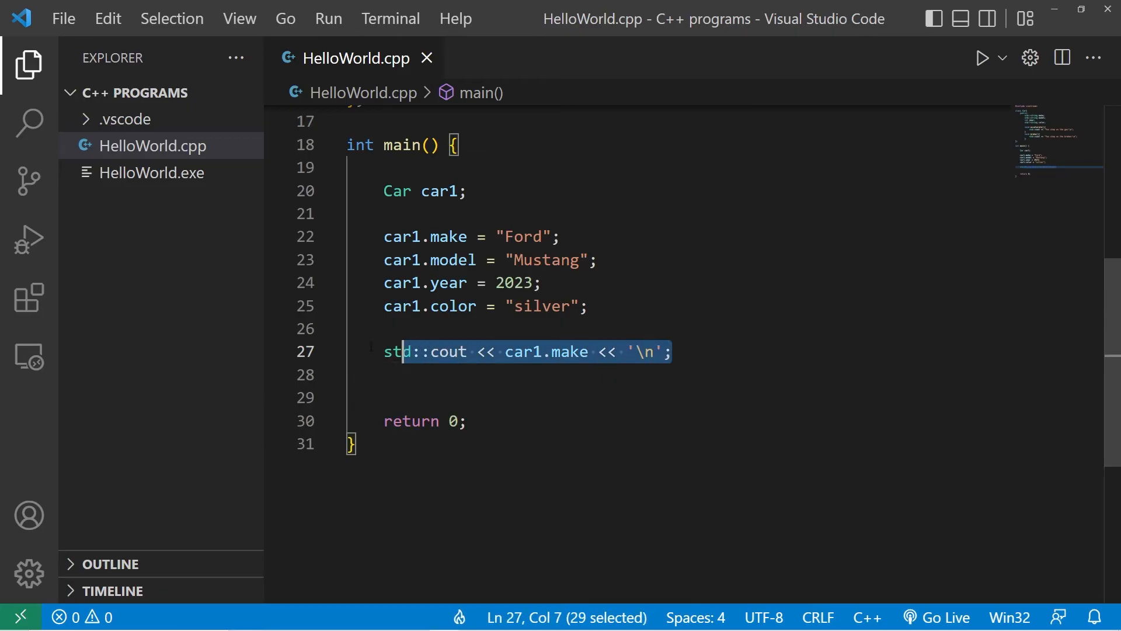
click(673, 351)
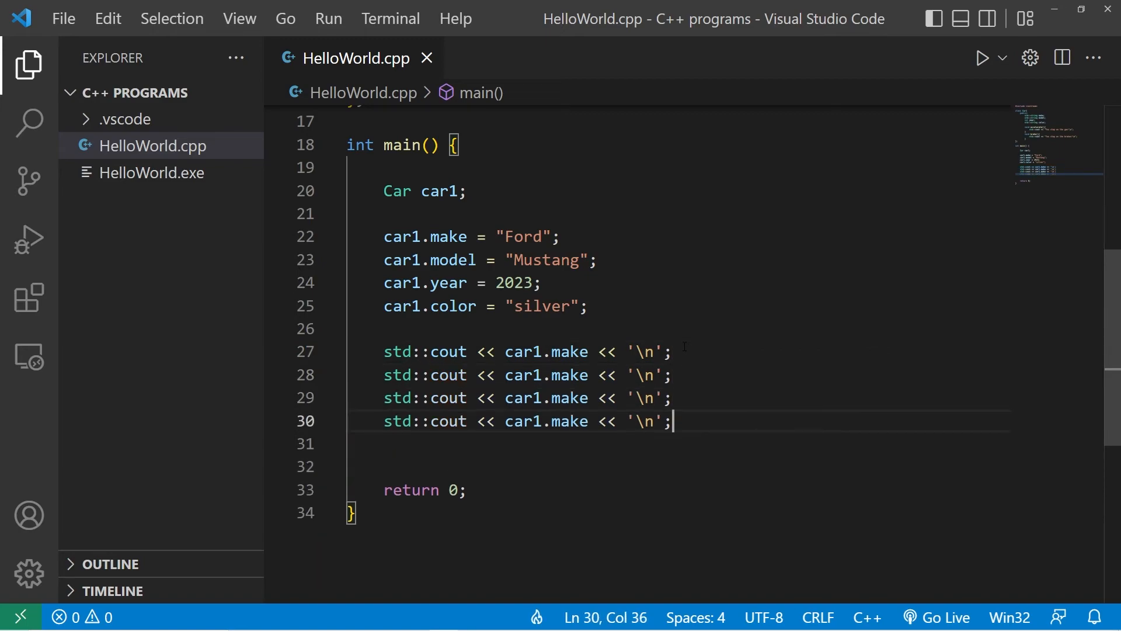
double_click(568, 375)
text(odel)
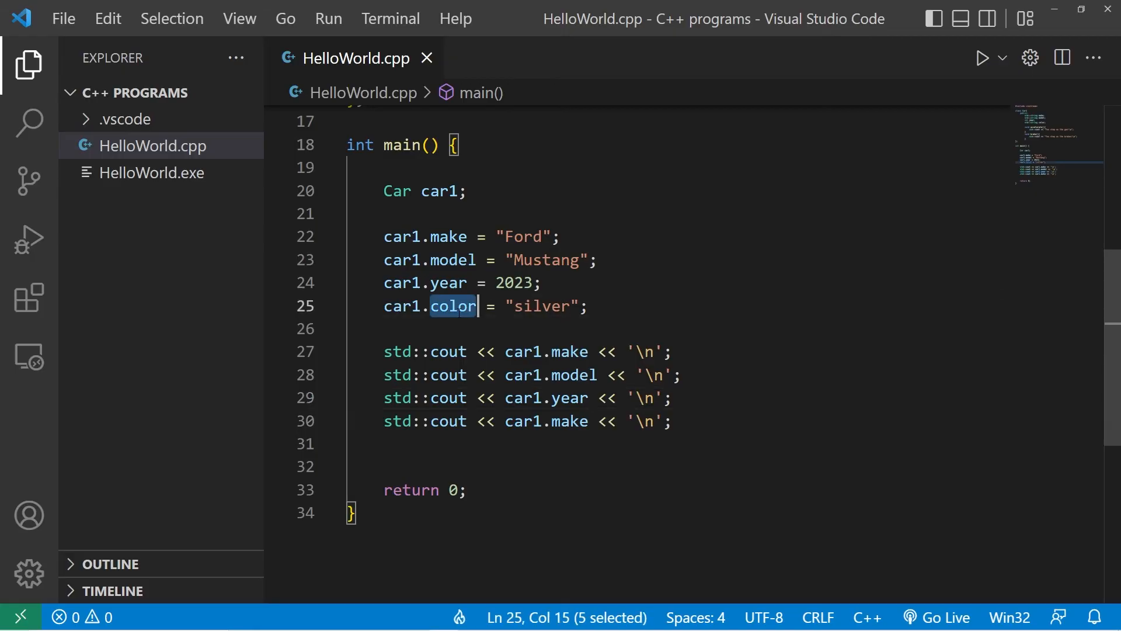
click(982, 58)
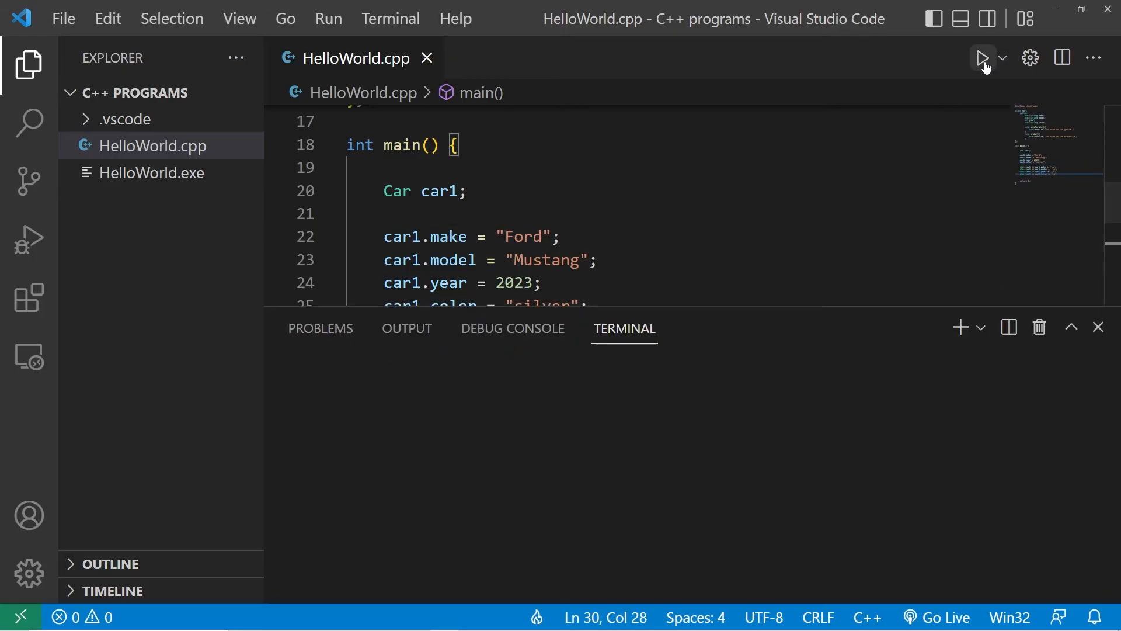
Step: Check the Ford, Mustang, 2023, silver output, close the terminal and review the accelerate/brake methods
click(982, 58)
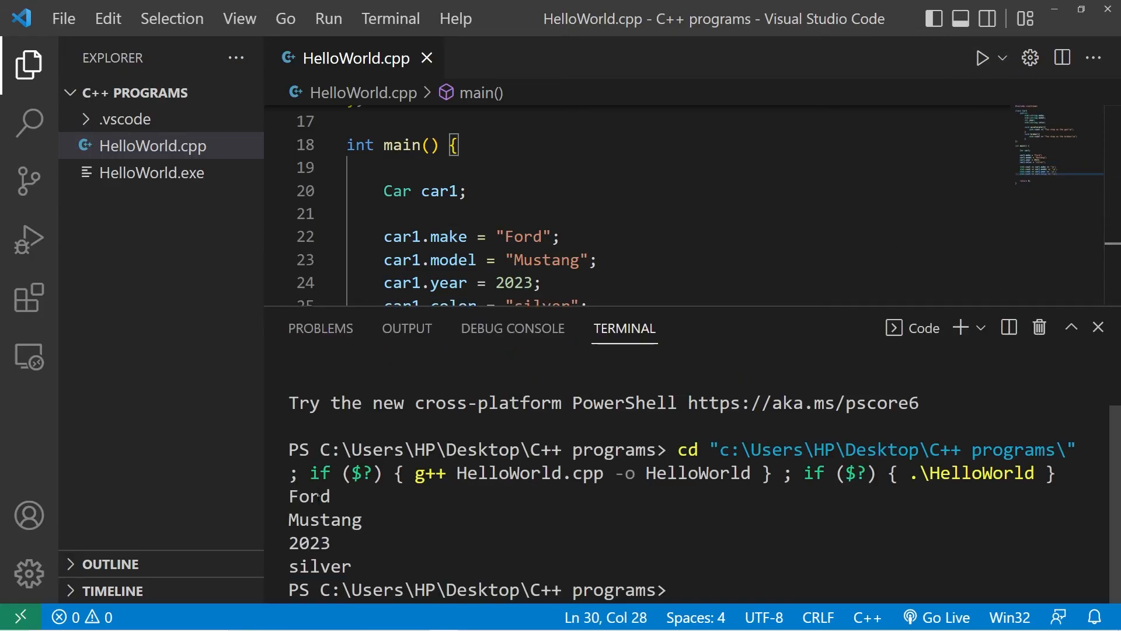
double_click(313, 542)
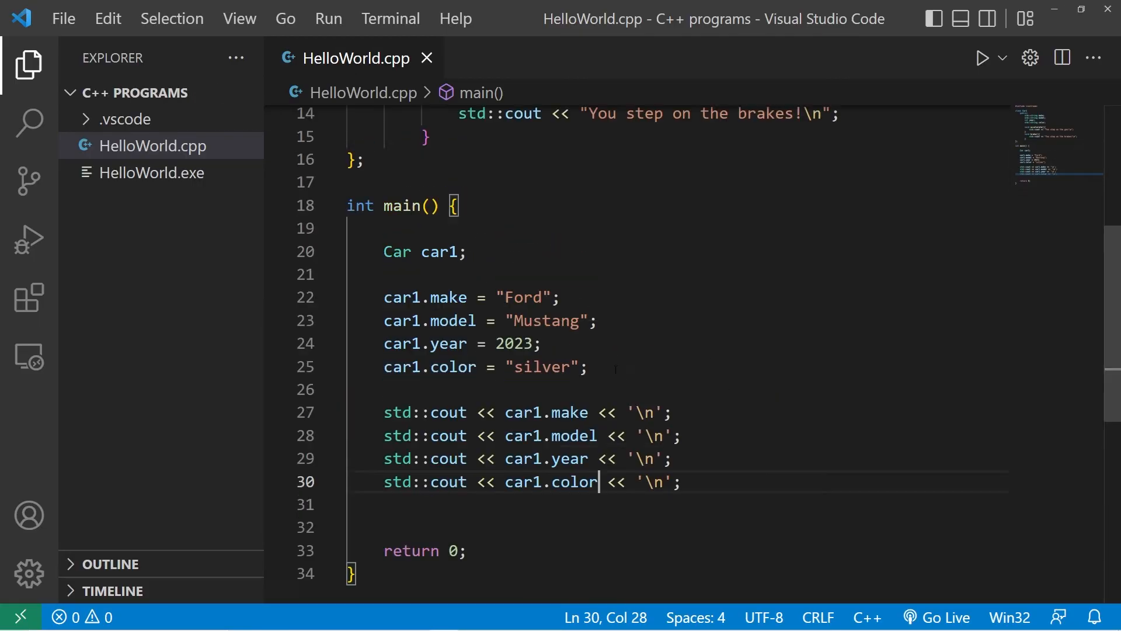
click(590, 366)
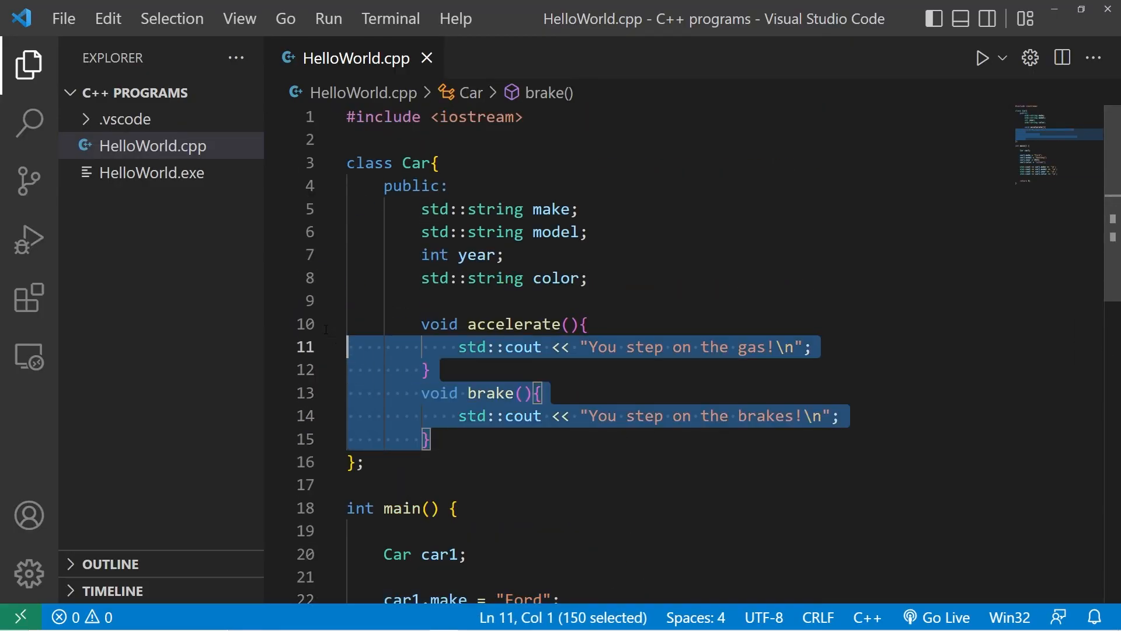
click(429, 439)
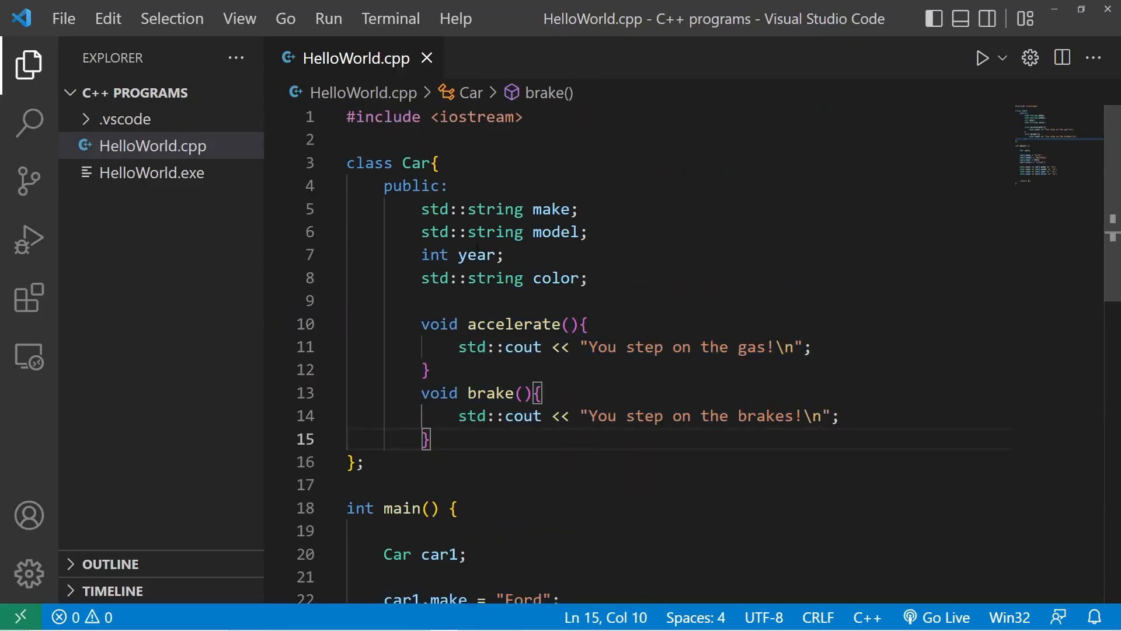
scroll(down, 3)
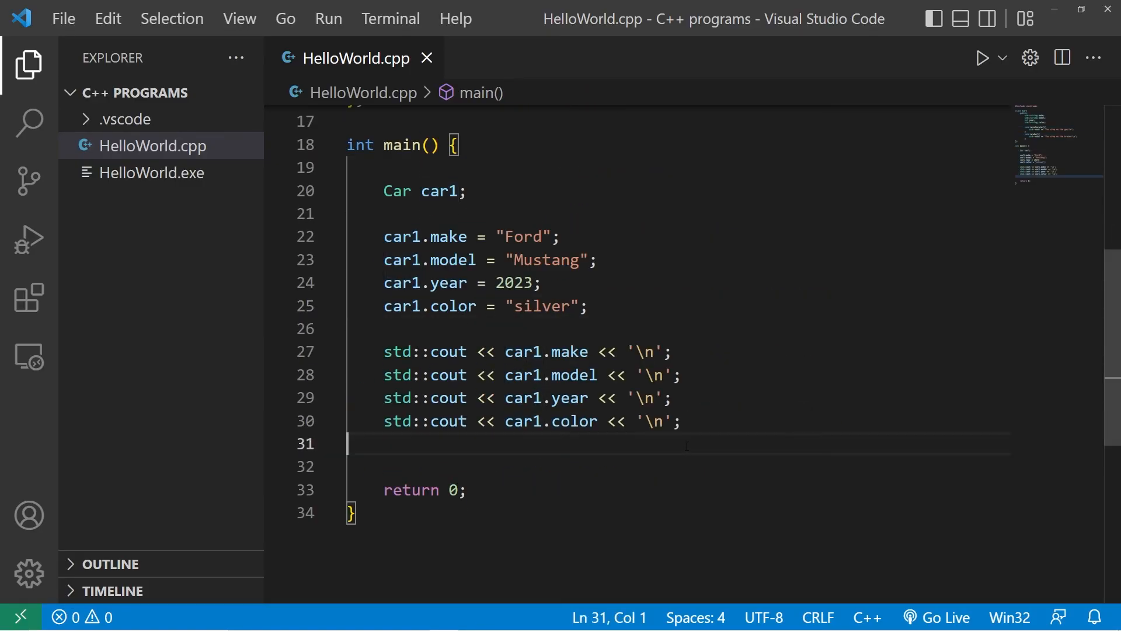
Step: Call car1.accelerate() and car1.brake() after the prints and begin a second Car declaration
text(car1)
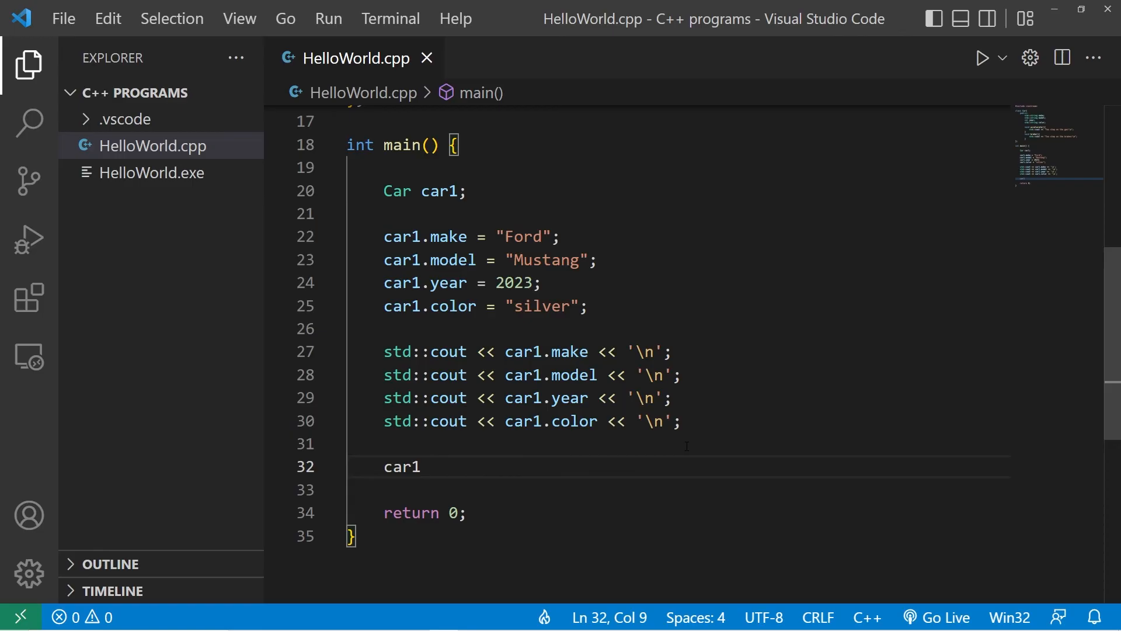
text(.acc)
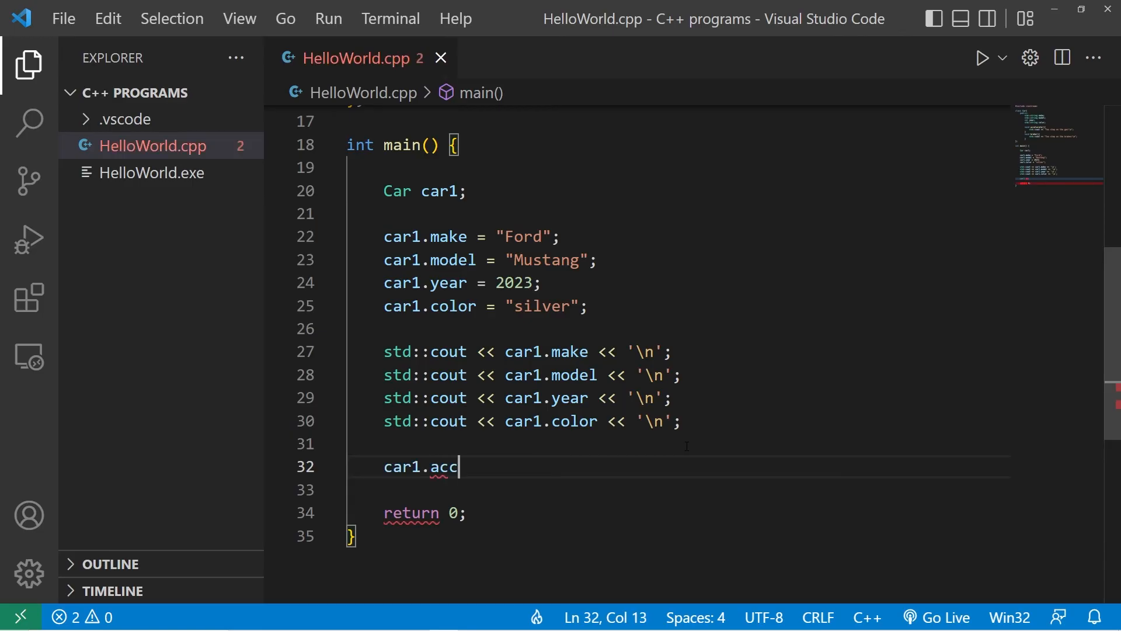
text(elerate();)
text(car1)
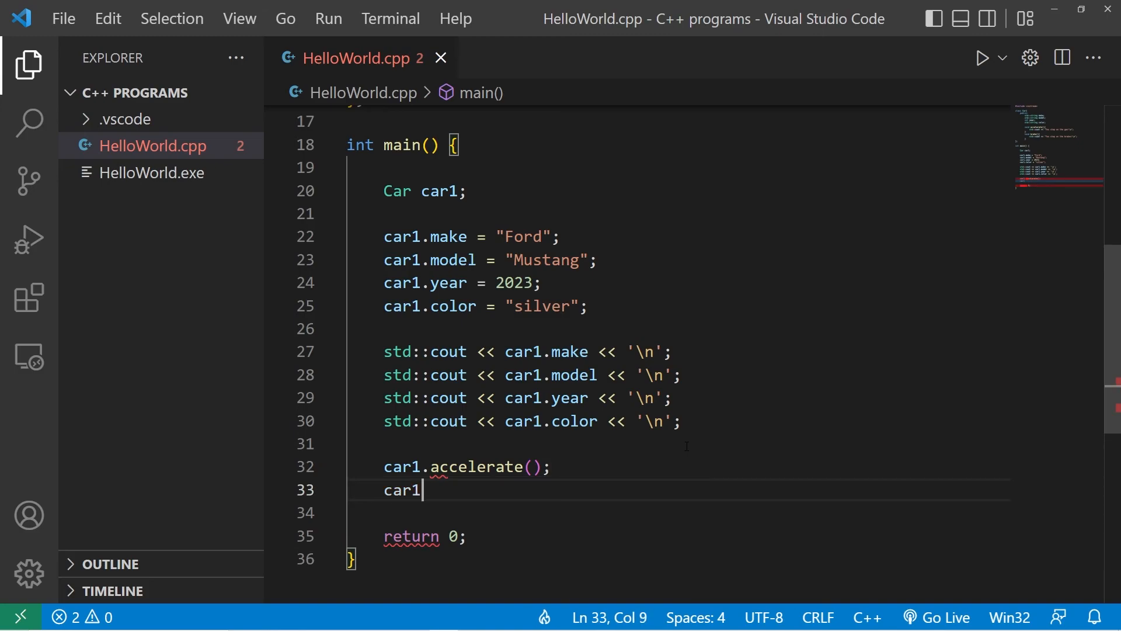
text(.brake();)
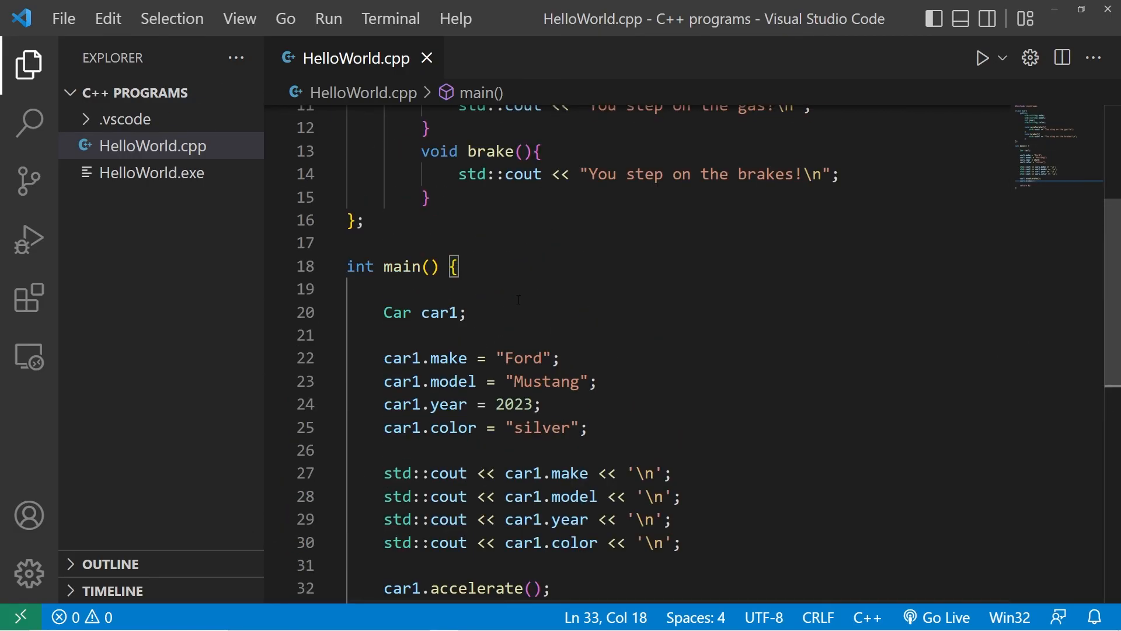
text(Ca)
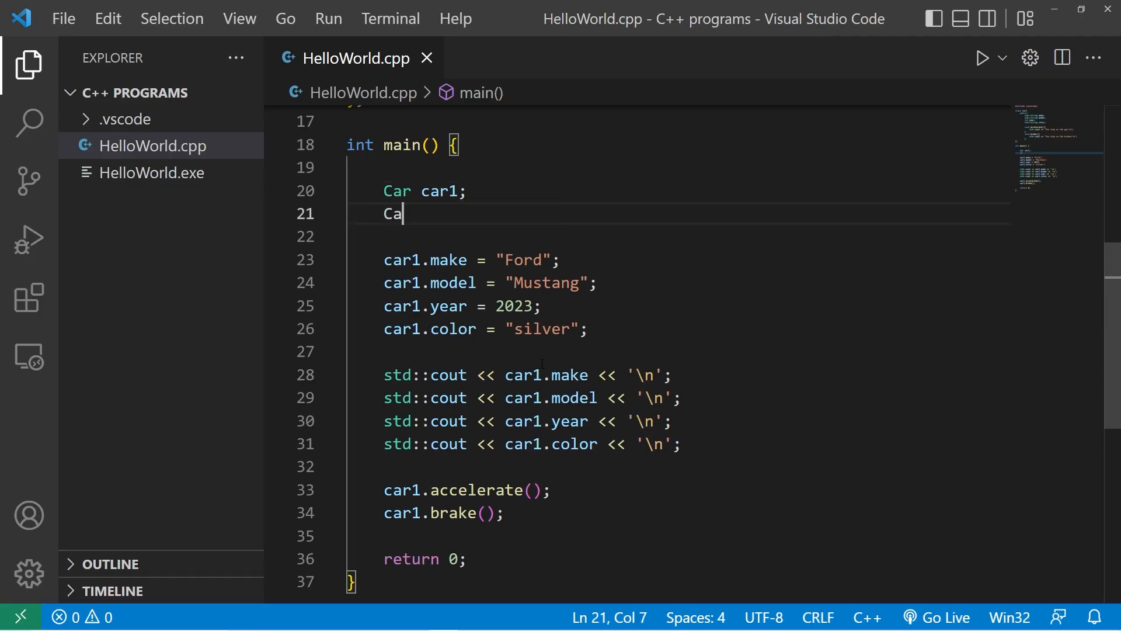
Step: Finish declaring Car car2; under car1 and return to the class methods
text(r car2;)
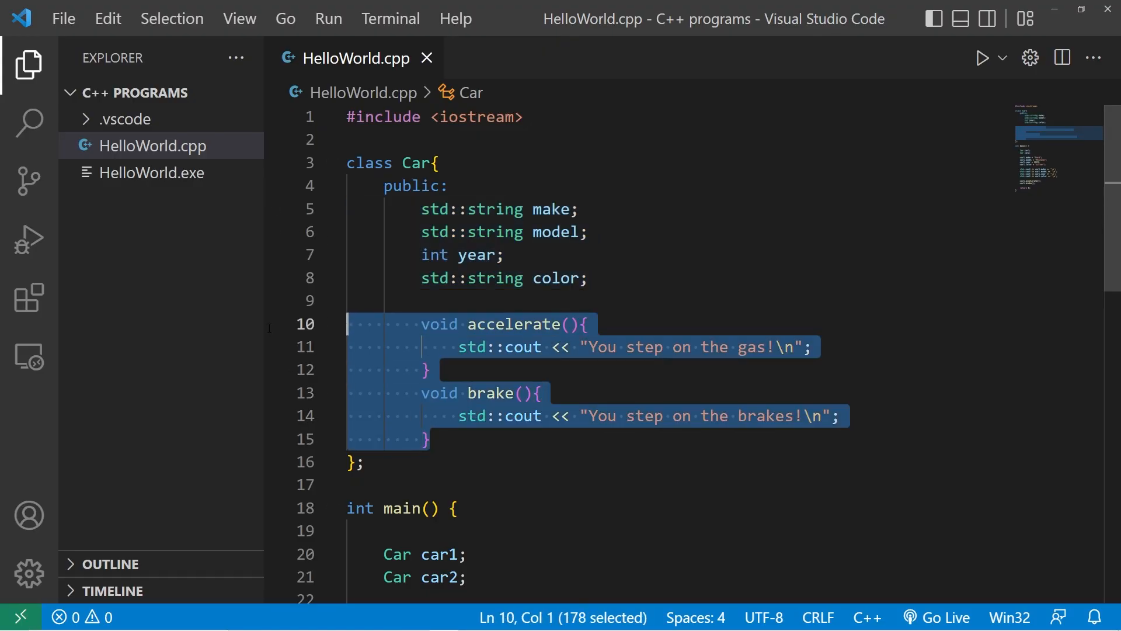
click(364, 461)
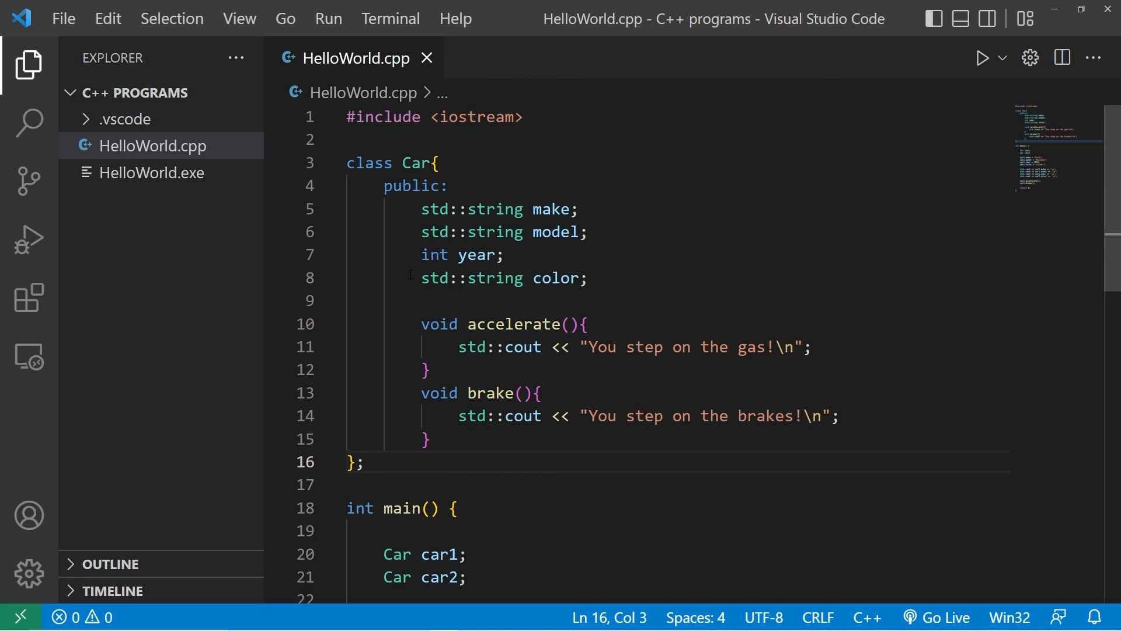
click(365, 463)
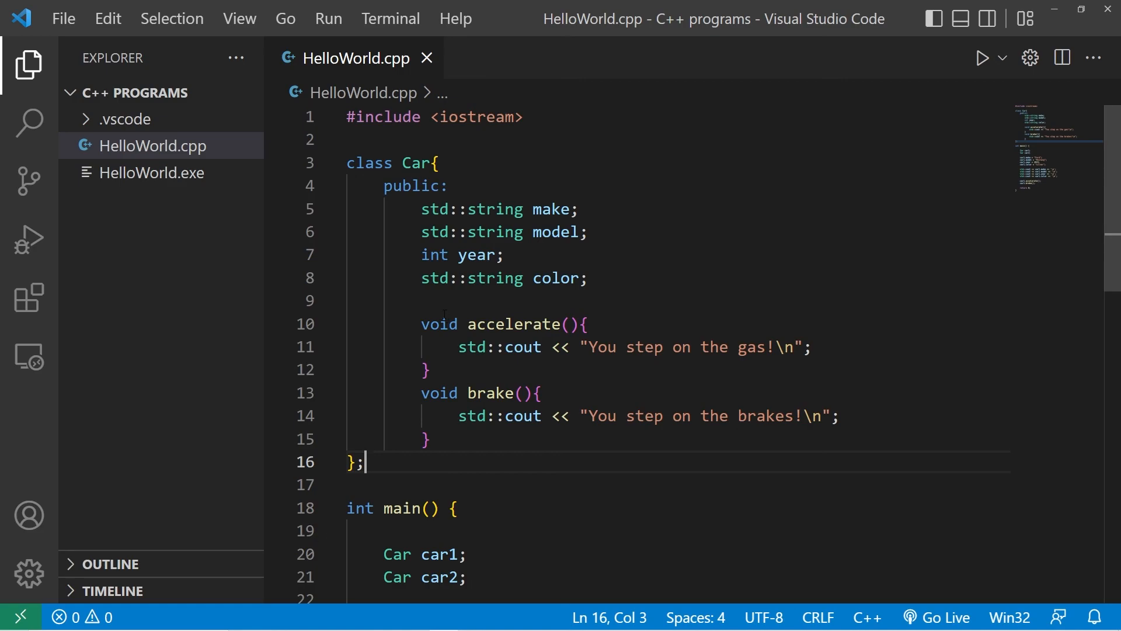